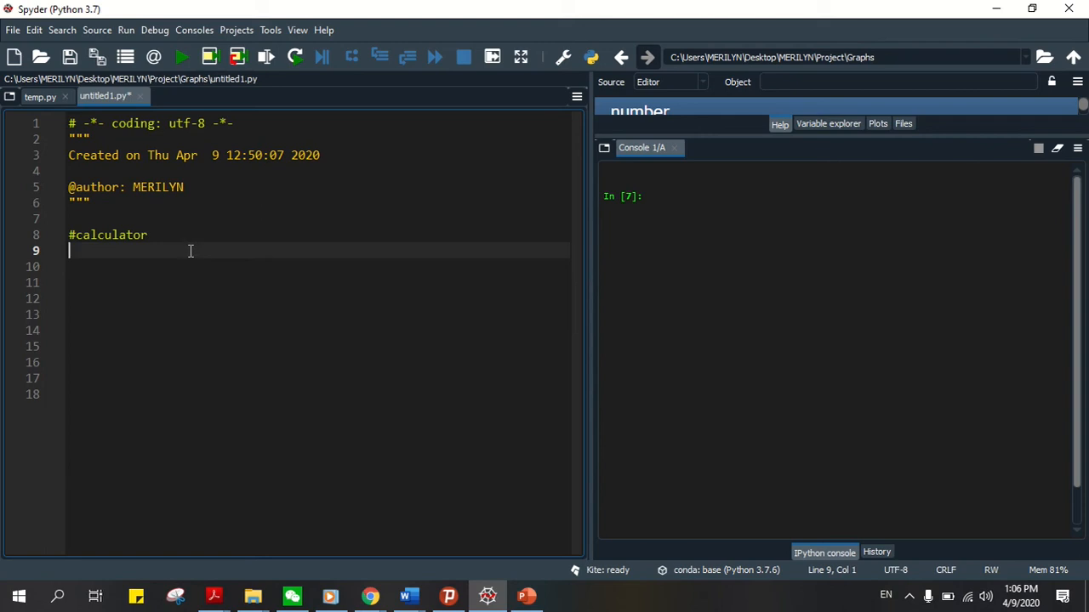
{"action": "mouse_move", "coordinate": [204, 252]}
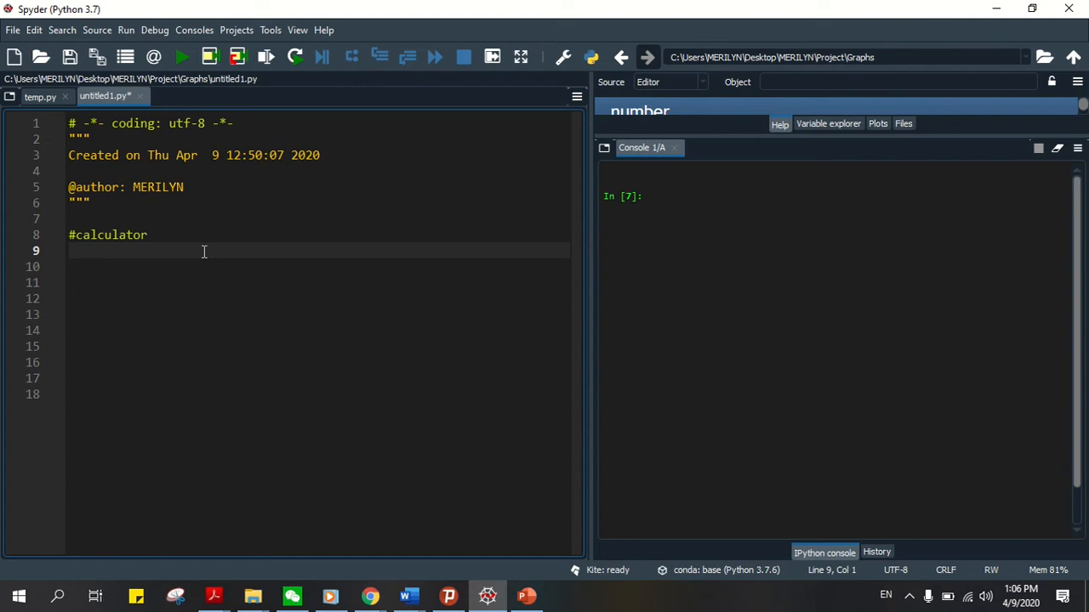
Write an #add comment and def add(x, y): returning (x + y).
{"action": "type", "text": "#add"}
{"action": "left_click", "coordinate": [318, 265]}
{"action": "type", "text": "def add"}
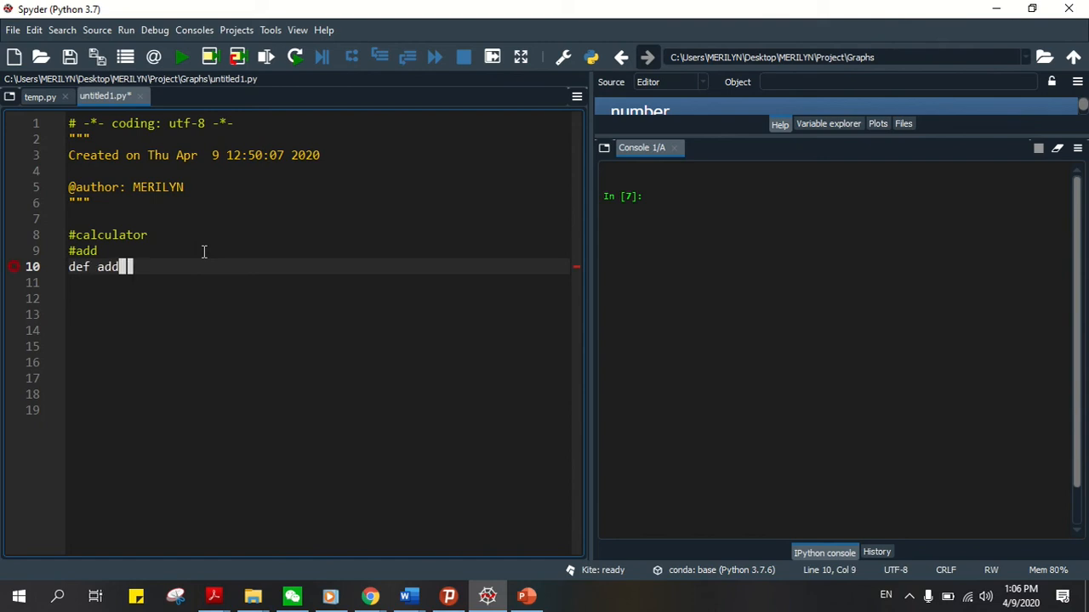
{"action": "type", "text": "(x, y)"}
{"action": "left_click", "coordinate": [318, 282]}
{"action": "type", "text": "re"}
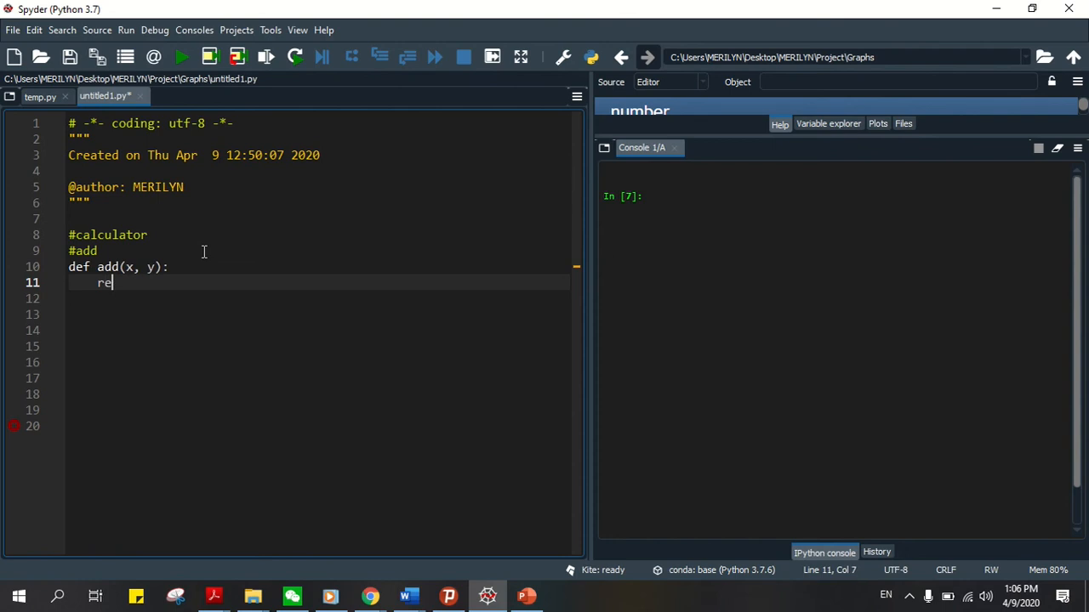
{"action": "type", "text": "turn(x"}
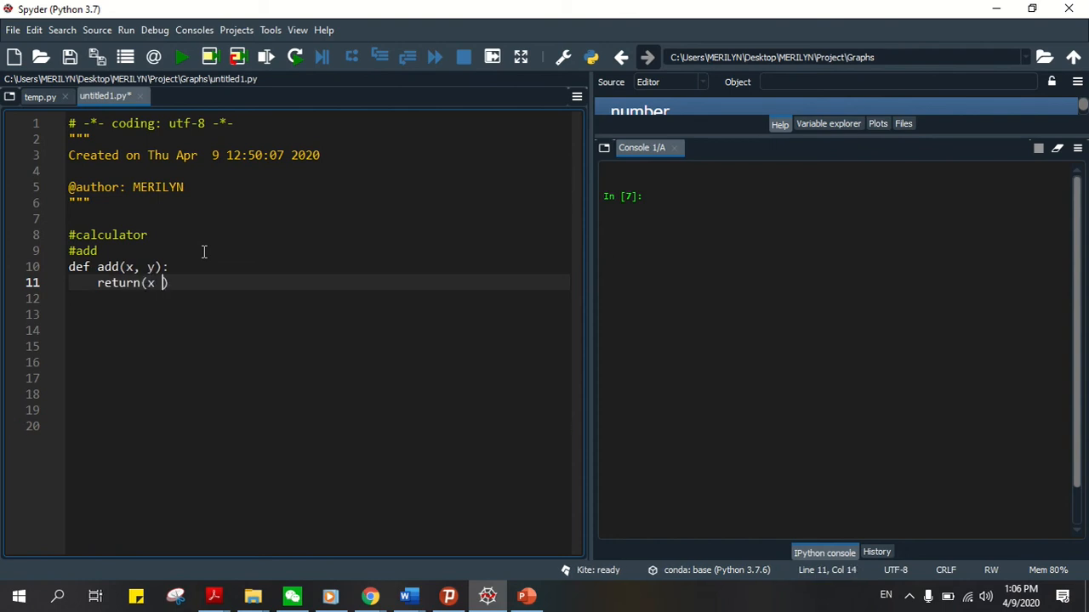
{"action": "type", "text": "+ y)"}
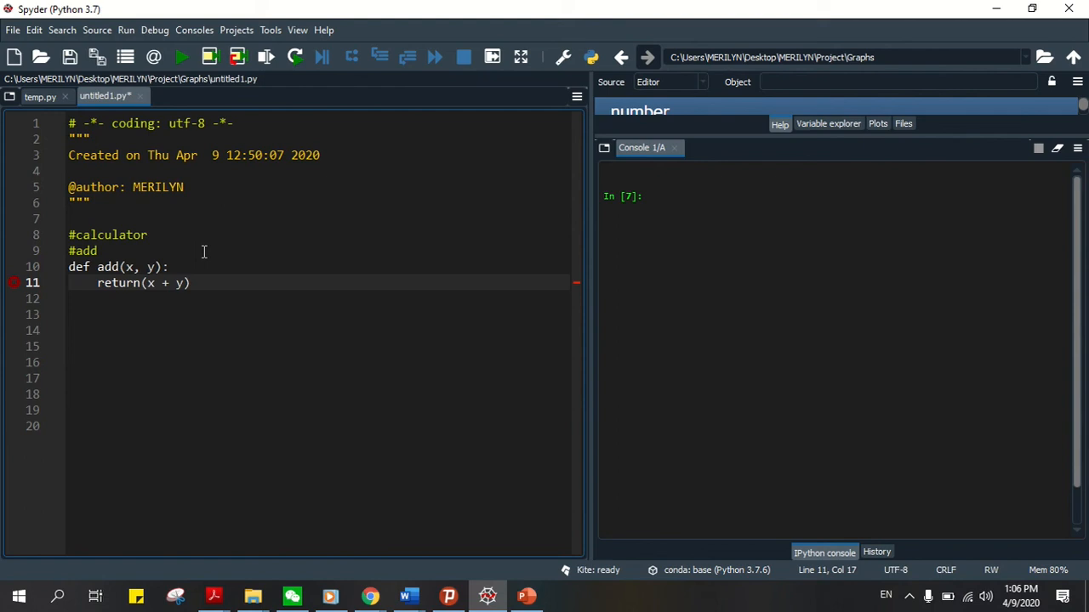
{"action": "key", "text": "Enter"}
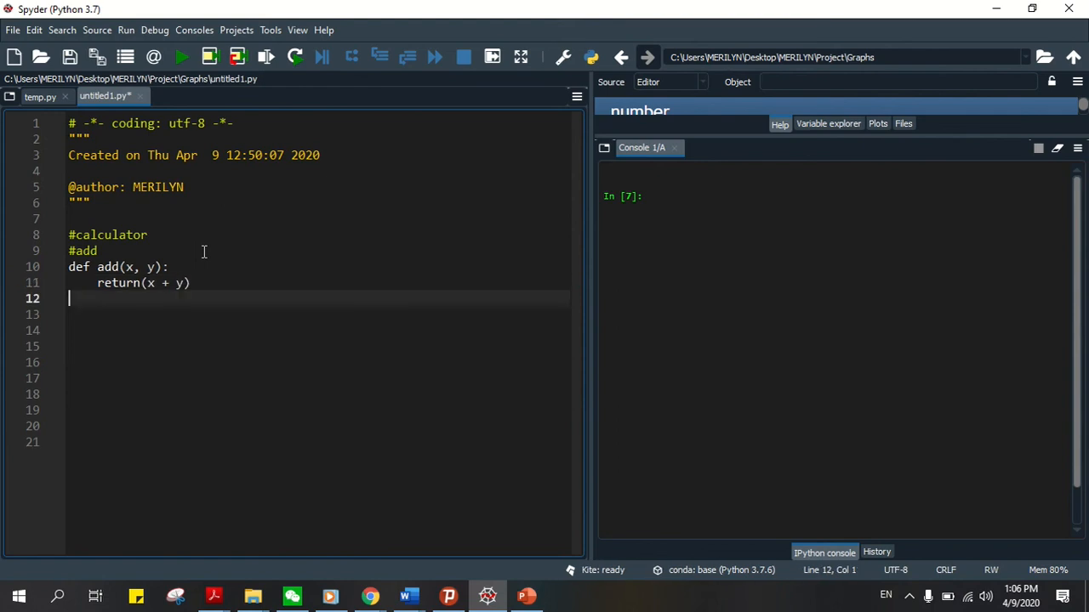
Write a #subtract comment and def subtract(x, y): returning (x - y).
{"action": "type", "text": "#d"}
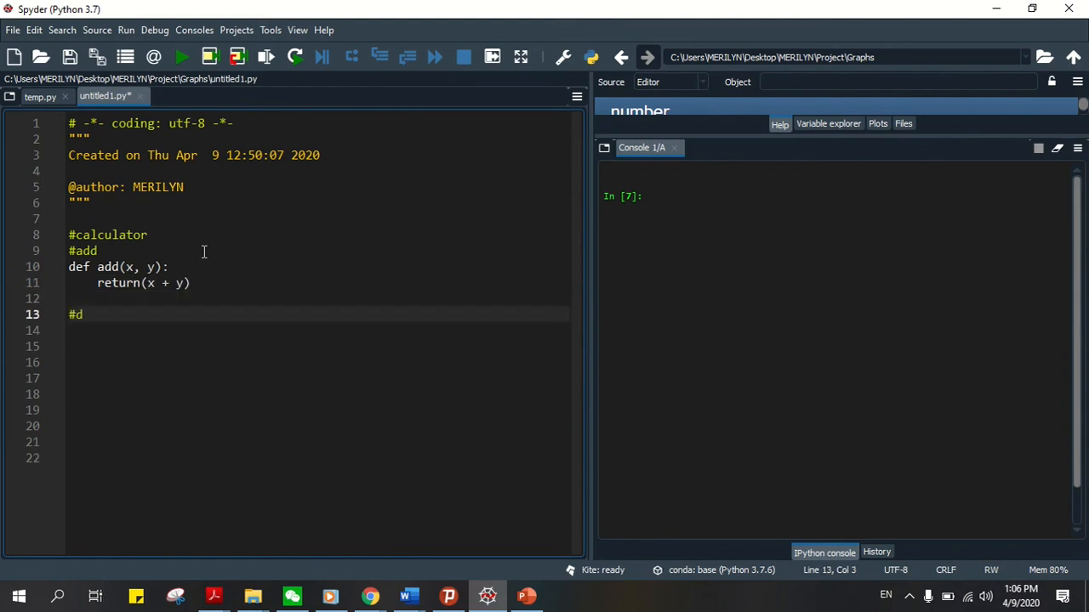
{"action": "type", "text": "su"}
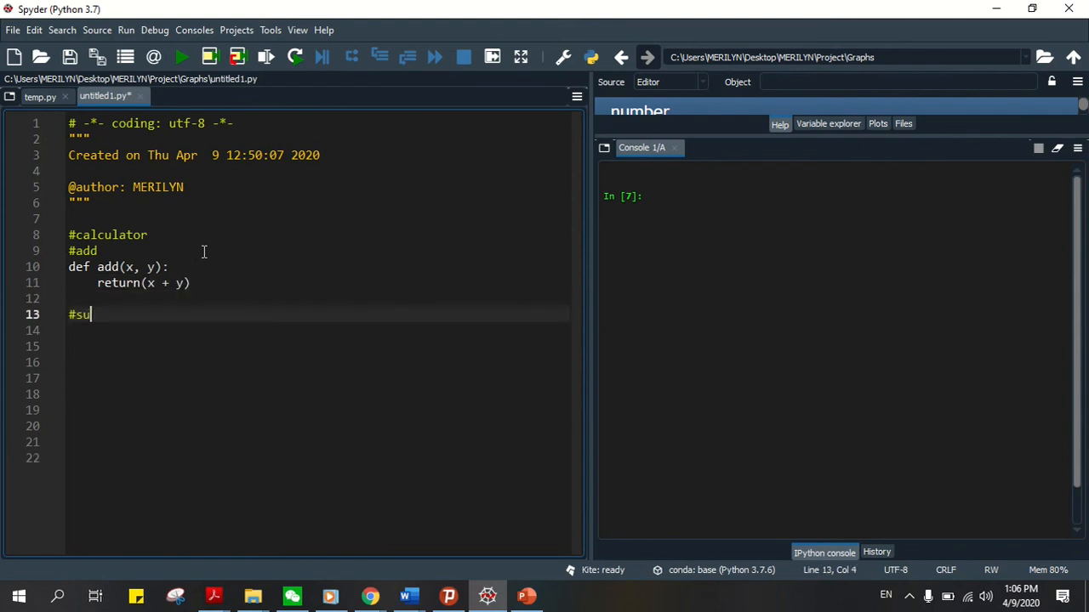
{"action": "type", "text": "btract"}
{"action": "left_click", "coordinate": [318, 330]}
{"action": "type", "text": "def su"}
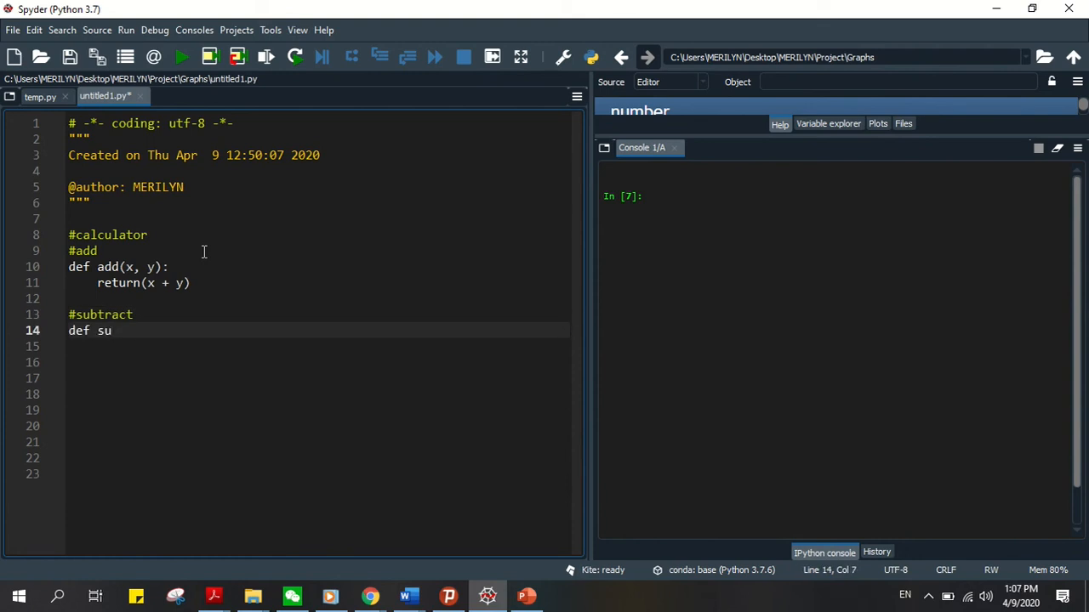
{"action": "type", "text": "btract"}
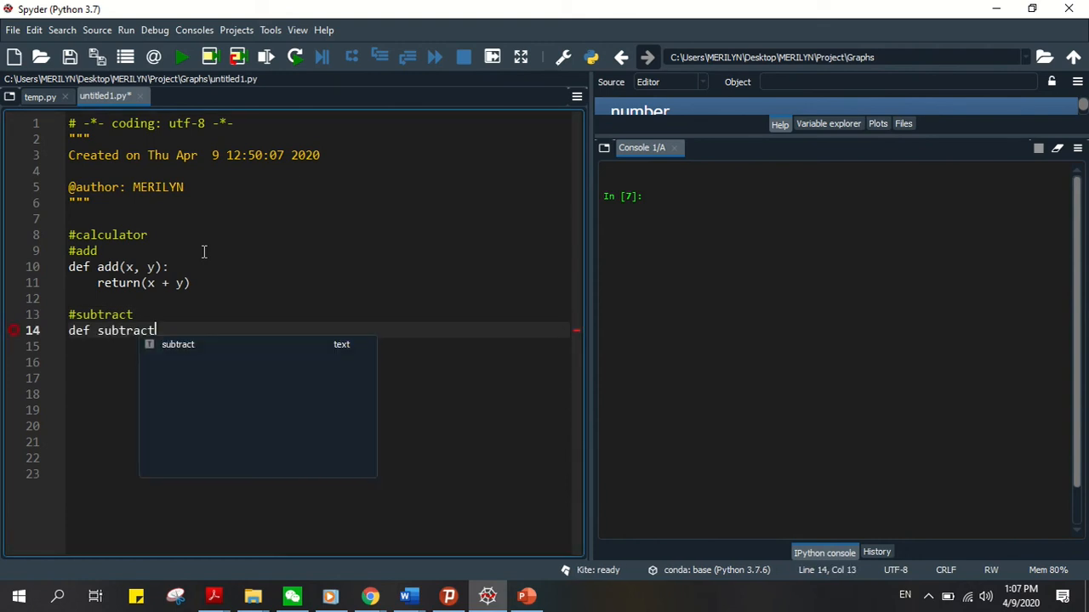
{"action": "type", "text": "(x)"}
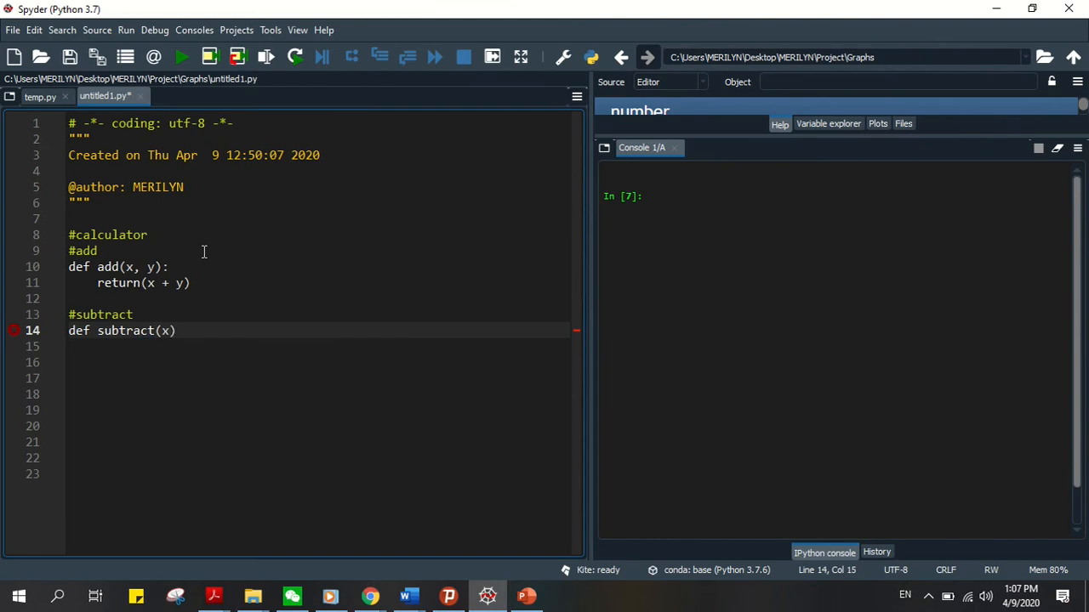
{"action": "type", "text": ", y):"}
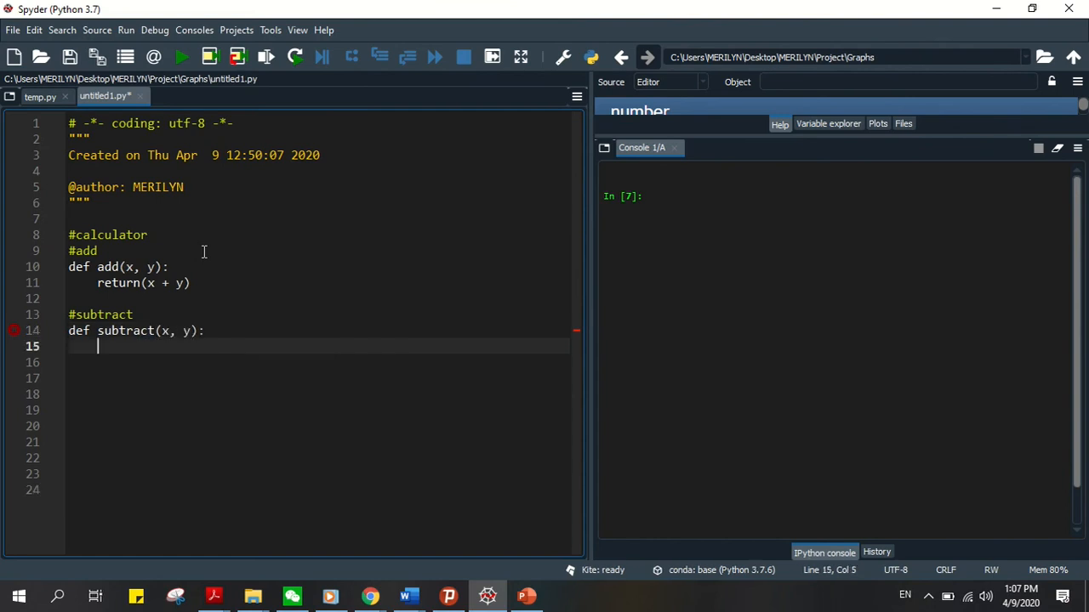
{"action": "type", "text": "retu"}
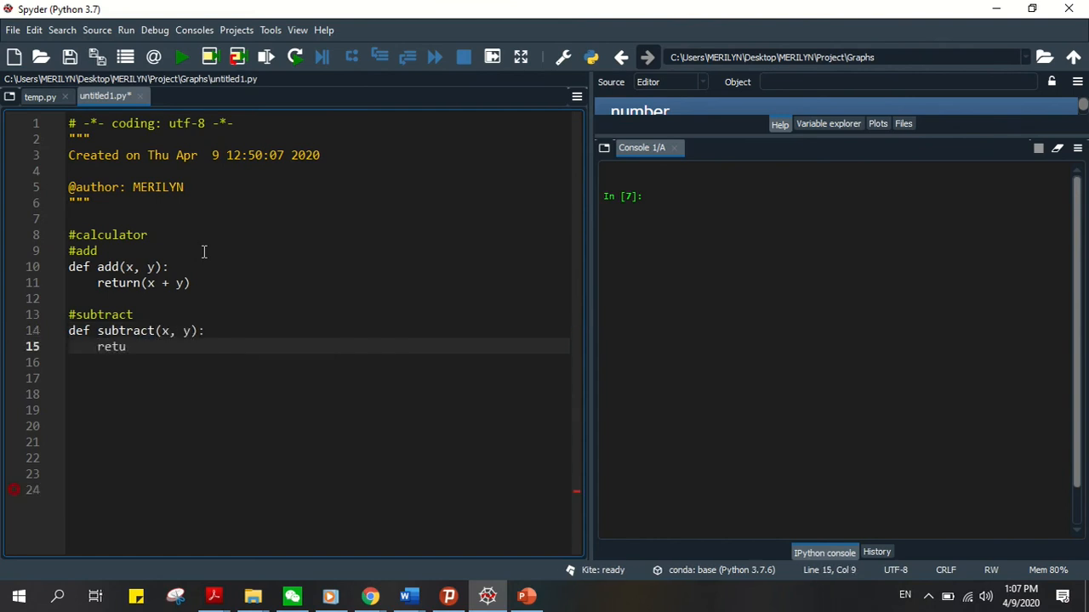
{"action": "type", "text": "rn(x - )"}
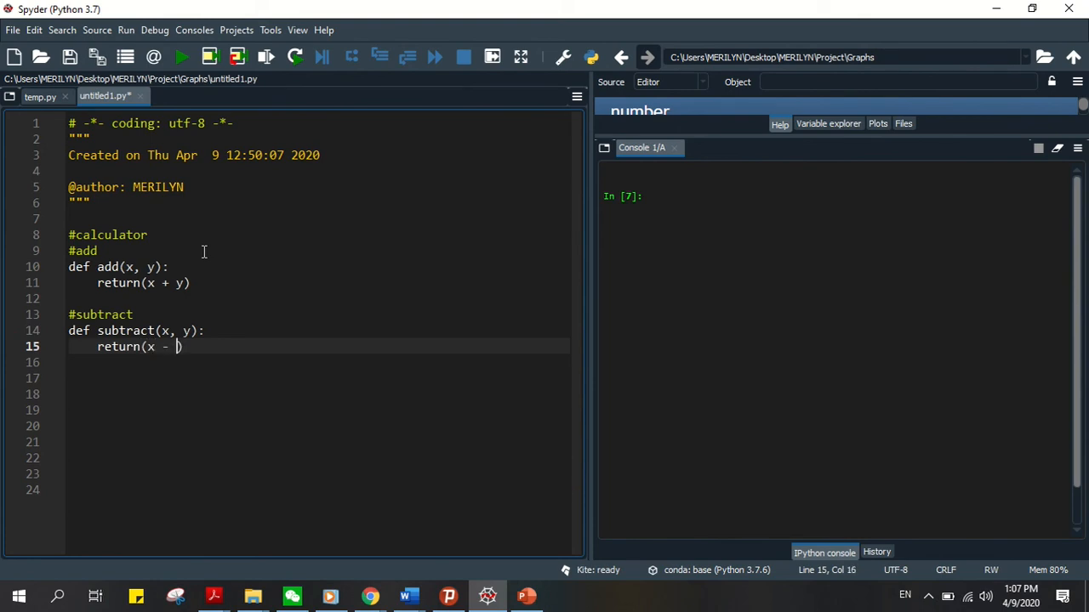
{"action": "type", "text": "y)"}
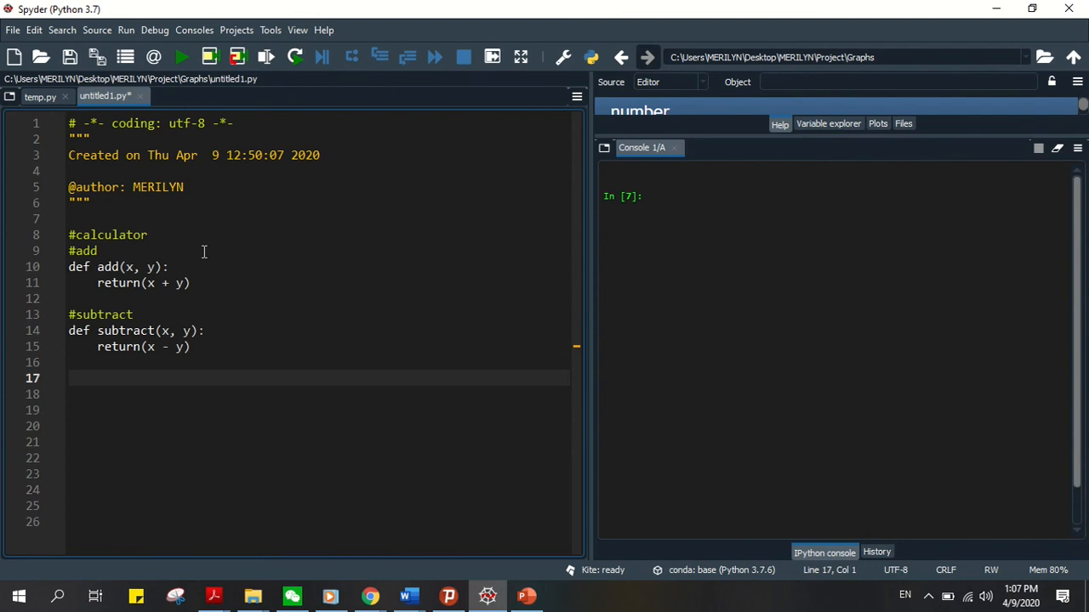
Write a #multiply comment and def multiply (x, y): returning (x * y).
{"action": "type", "text": "#mul"}
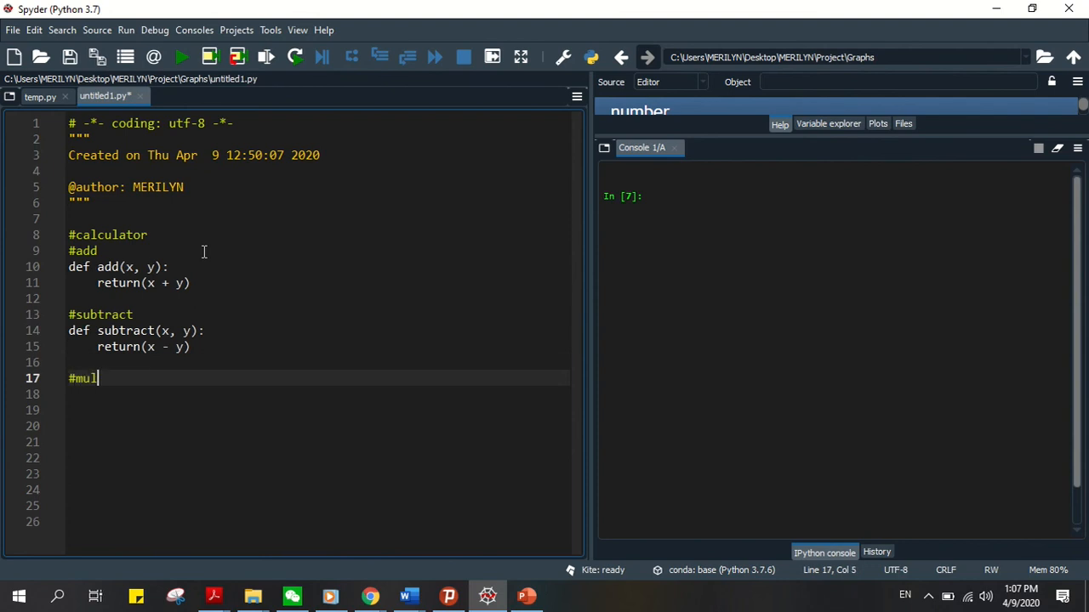
{"action": "type", "text": "tiply"}
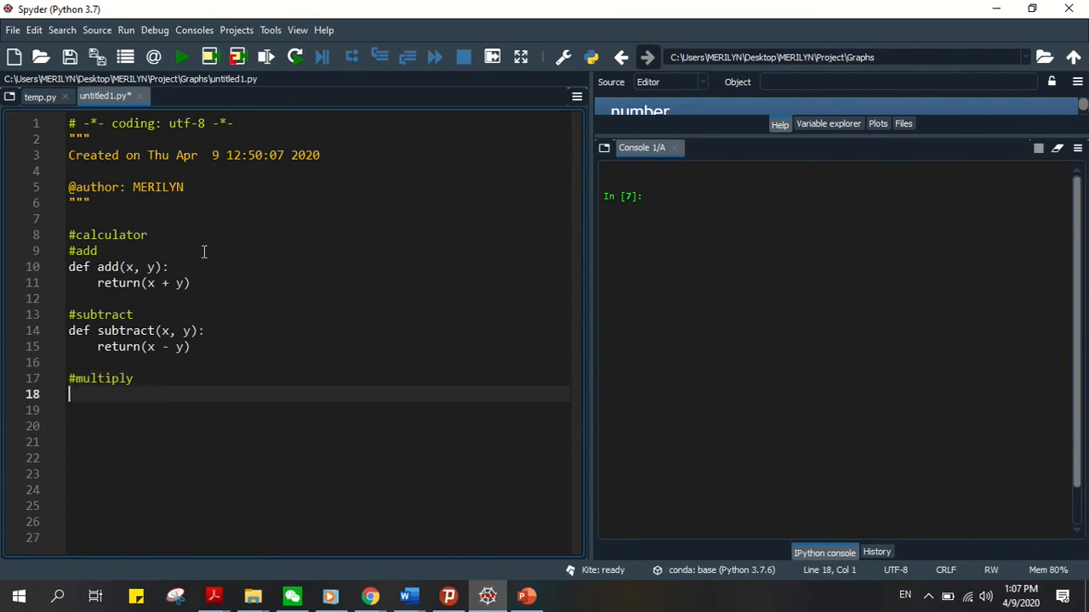
{"action": "type", "text": "def"}
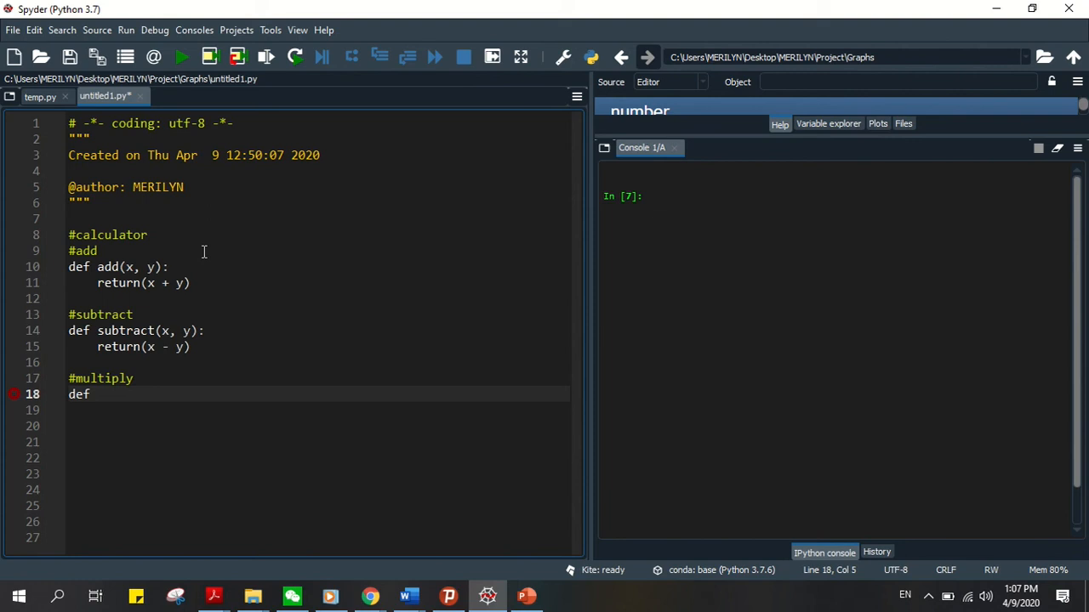
{"action": "type", "text": "mult"}
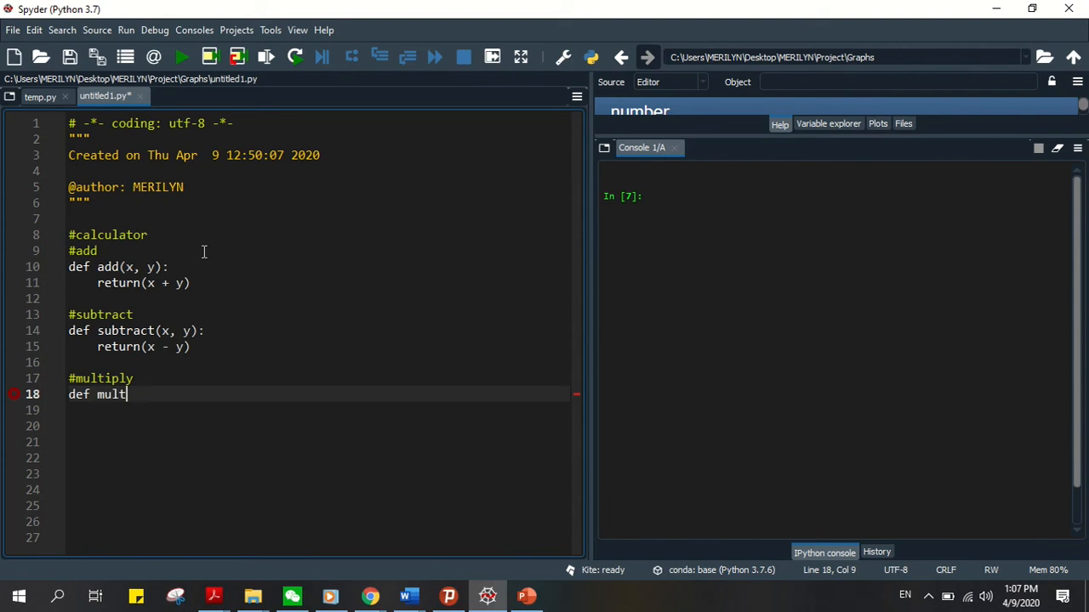
{"action": "type", "text": "iply (x)"}
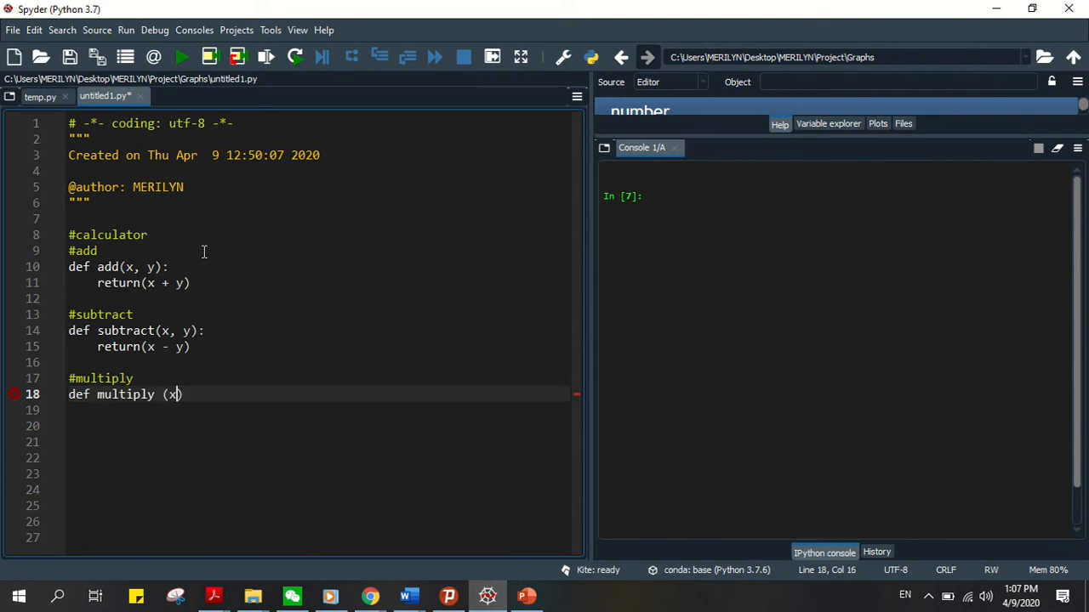
{"action": "type", "text": ", y"}
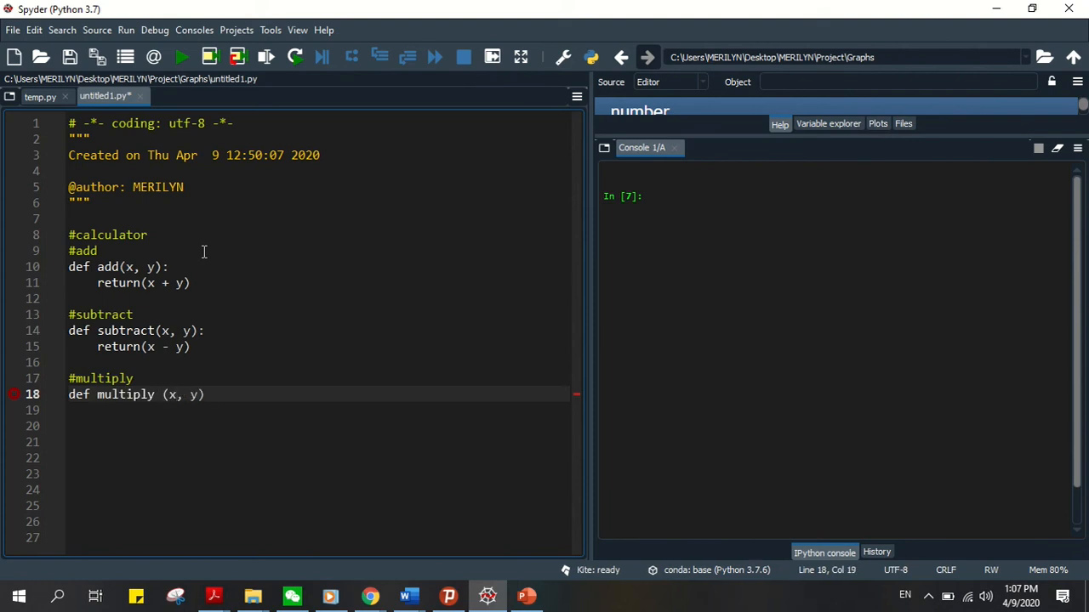
{"action": "type", "text": ":"}
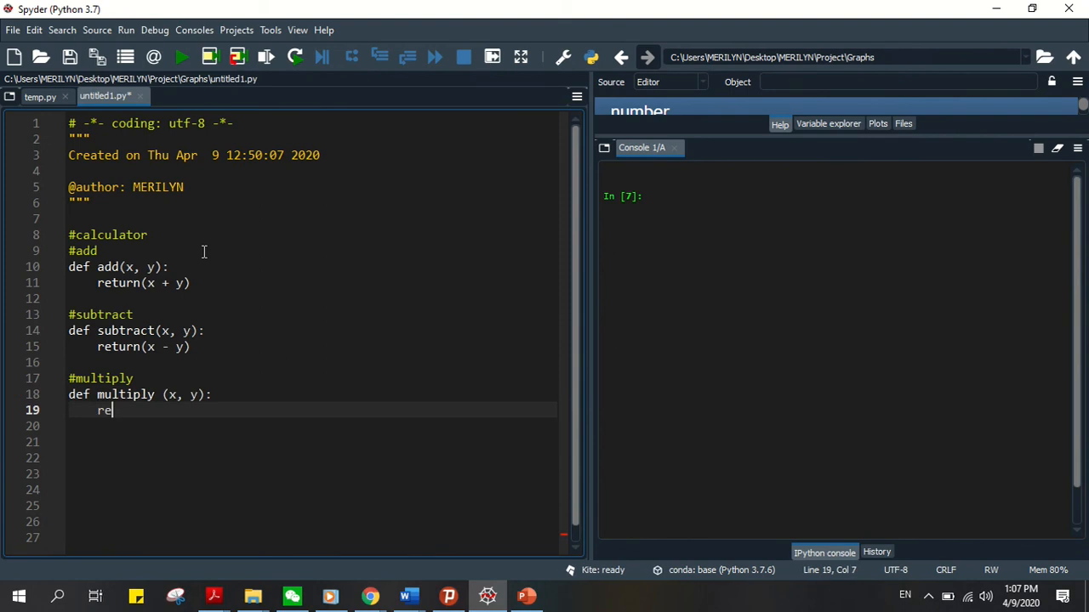
{"action": "type", "text": "turn"}
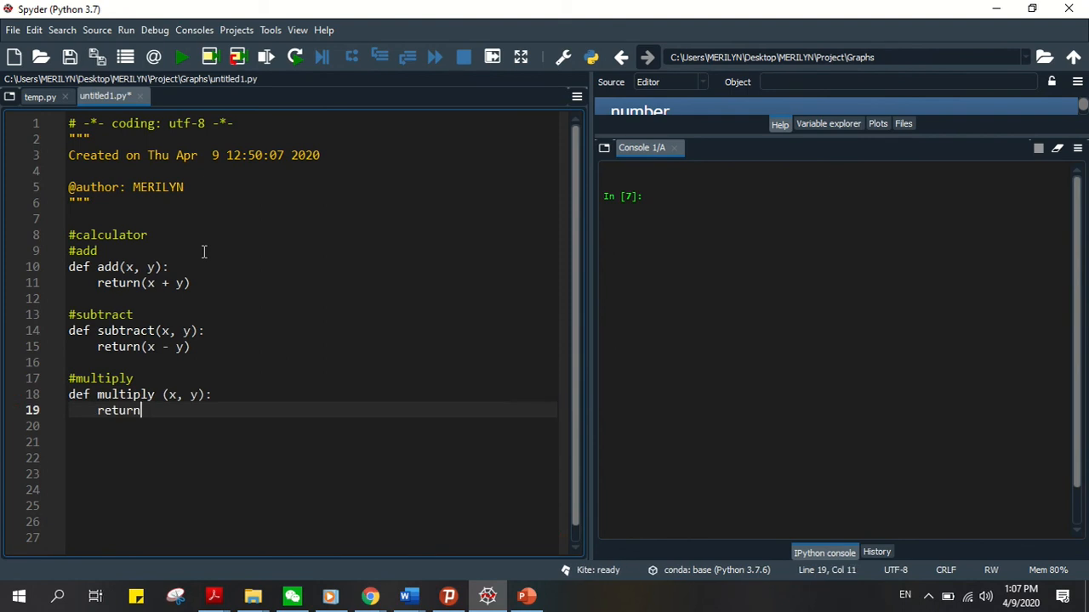
{"action": "type", "text": "(x *)"}
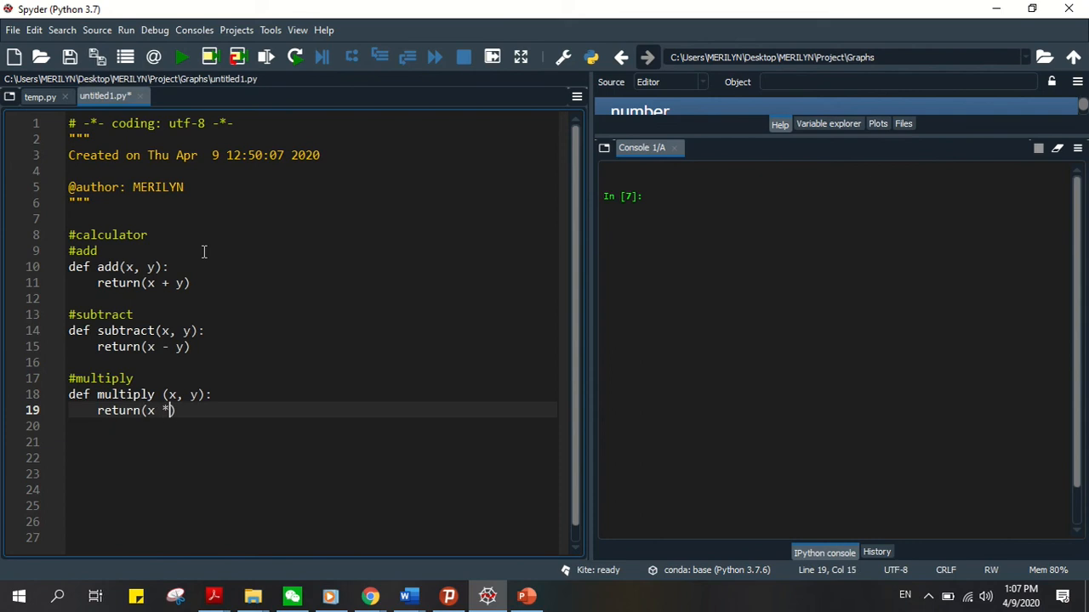
{"action": "type", "text": "y"}
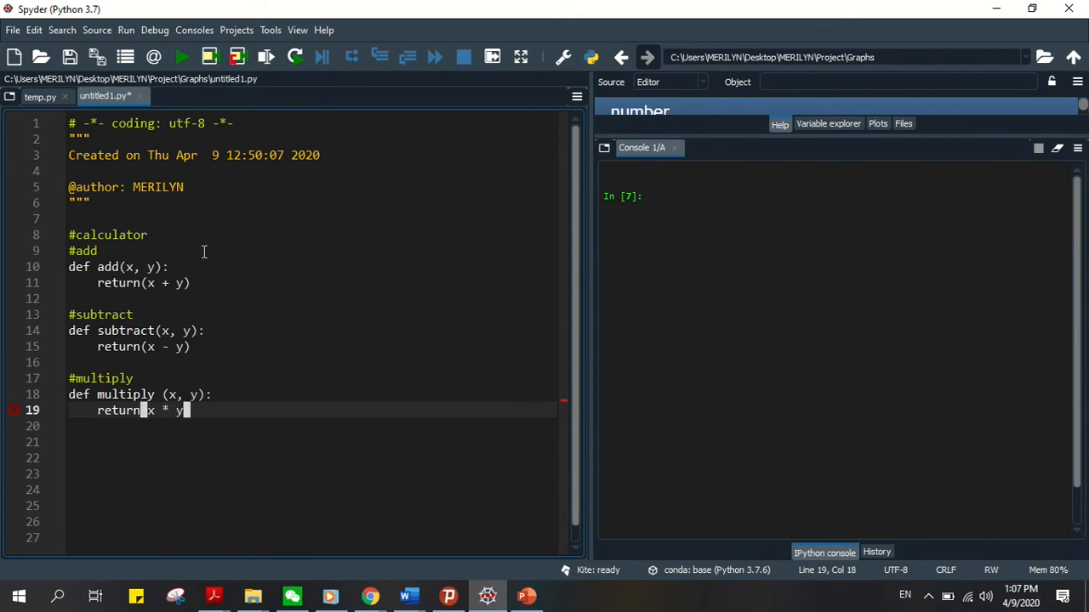
{"action": "key", "text": "Enter"}
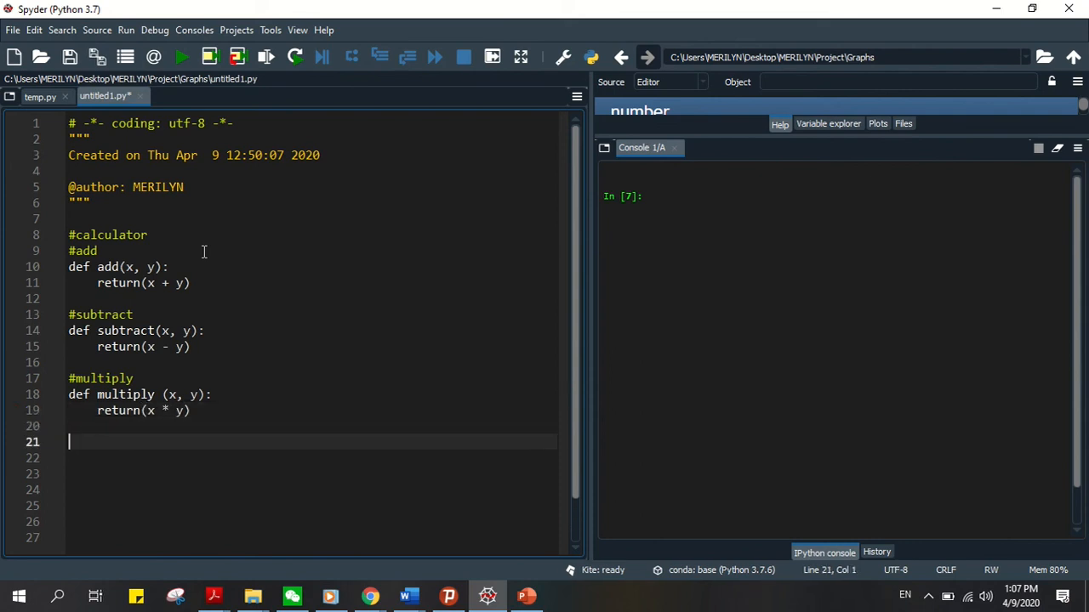
Write a #division comment and def divide(x, y): returning (x / y).
{"action": "type", "text": "#"}
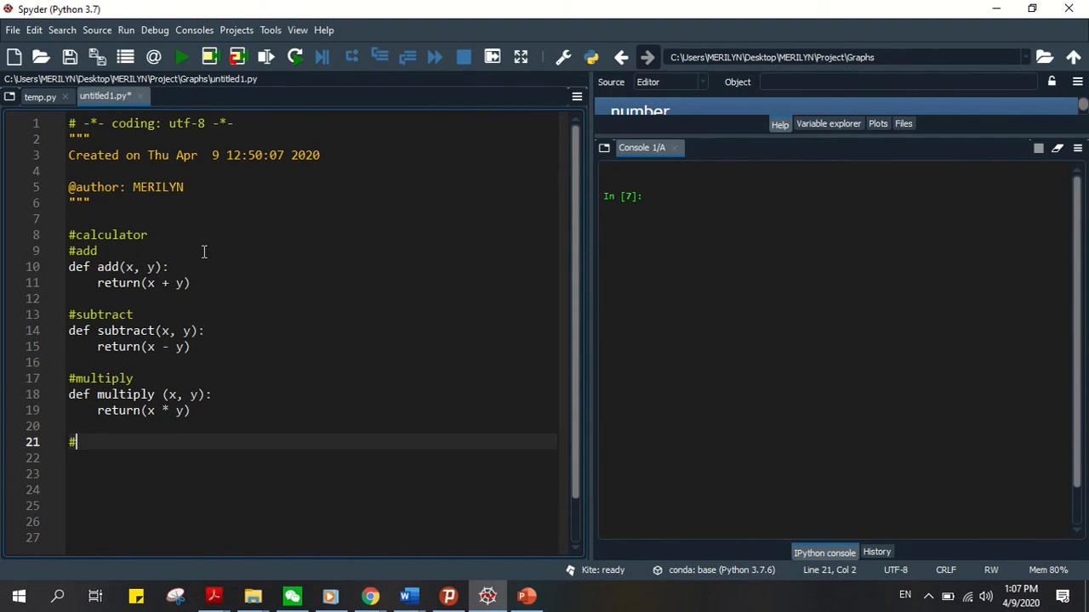
{"action": "type", "text": "division"}
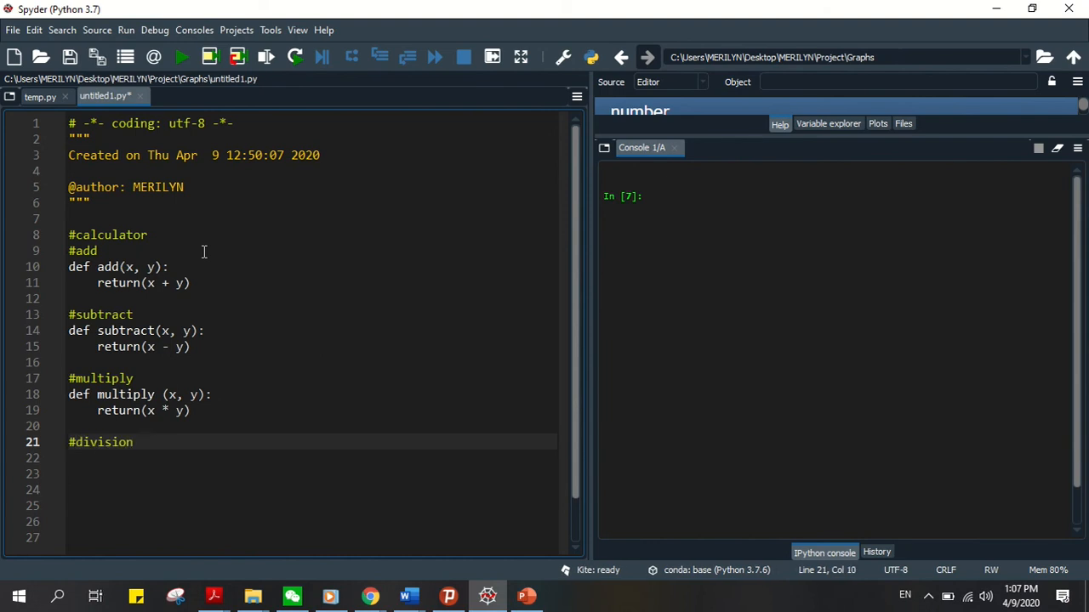
{"action": "type", "text": "def d"}
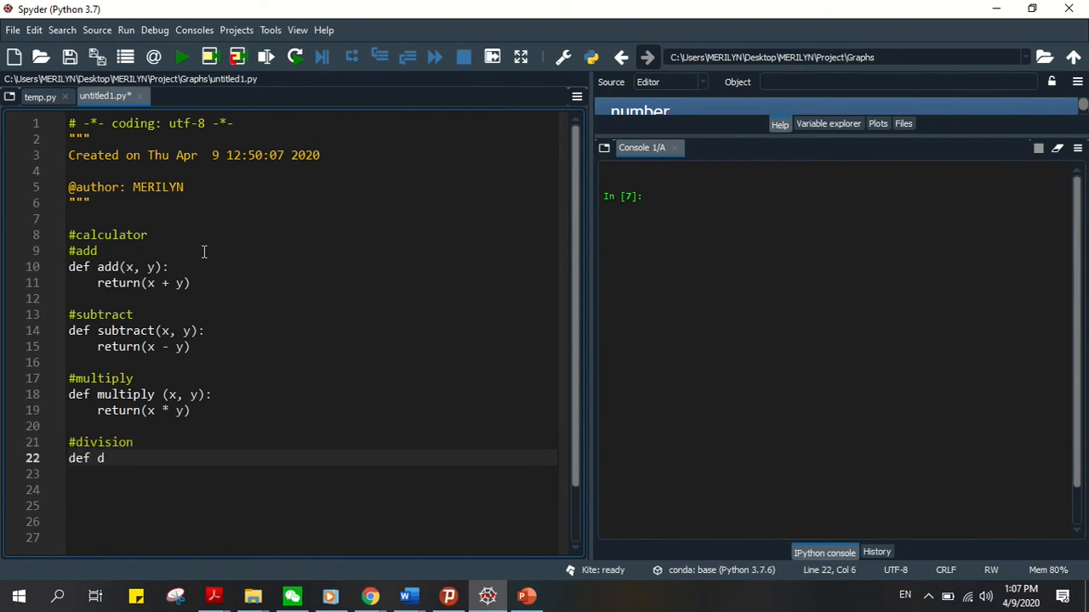
{"action": "type", "text": "ivide"}
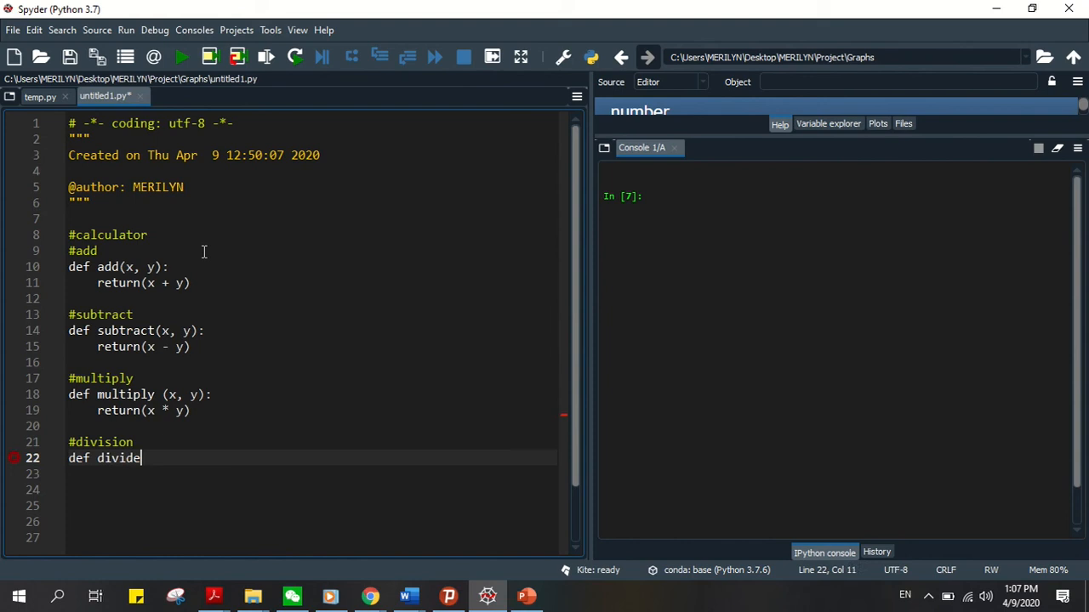
{"action": "type", "text": "(x)"}
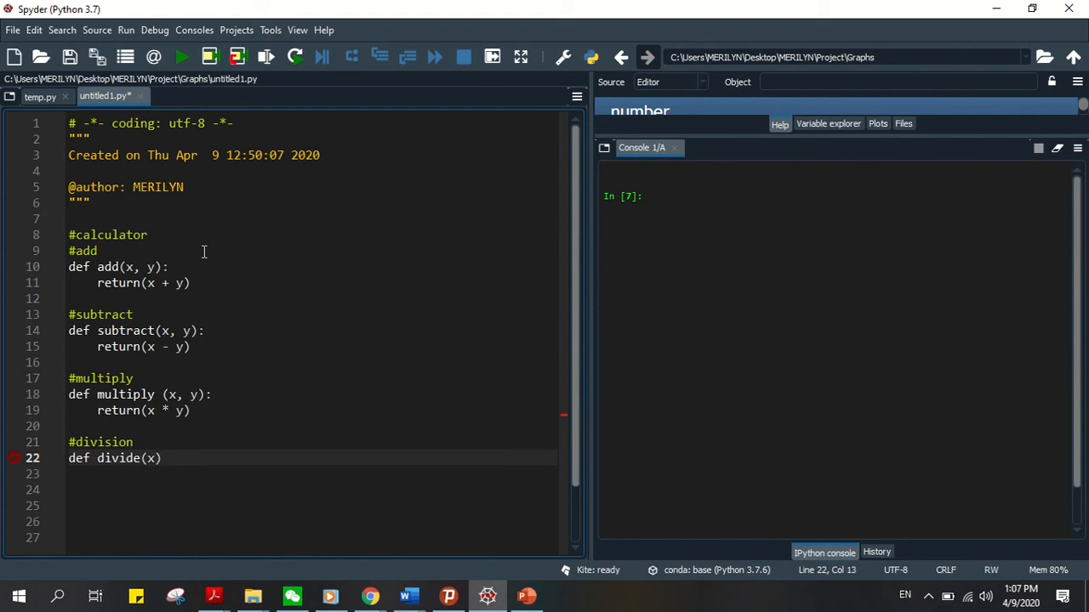
{"action": "type", "text": ", y):"}
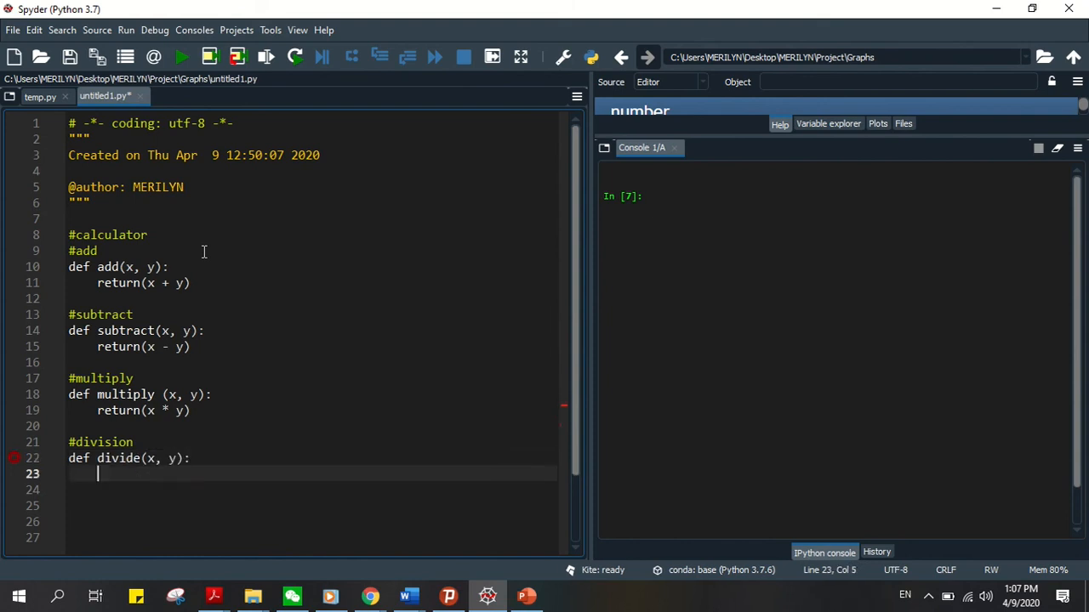
{"action": "type", "text": "return"}
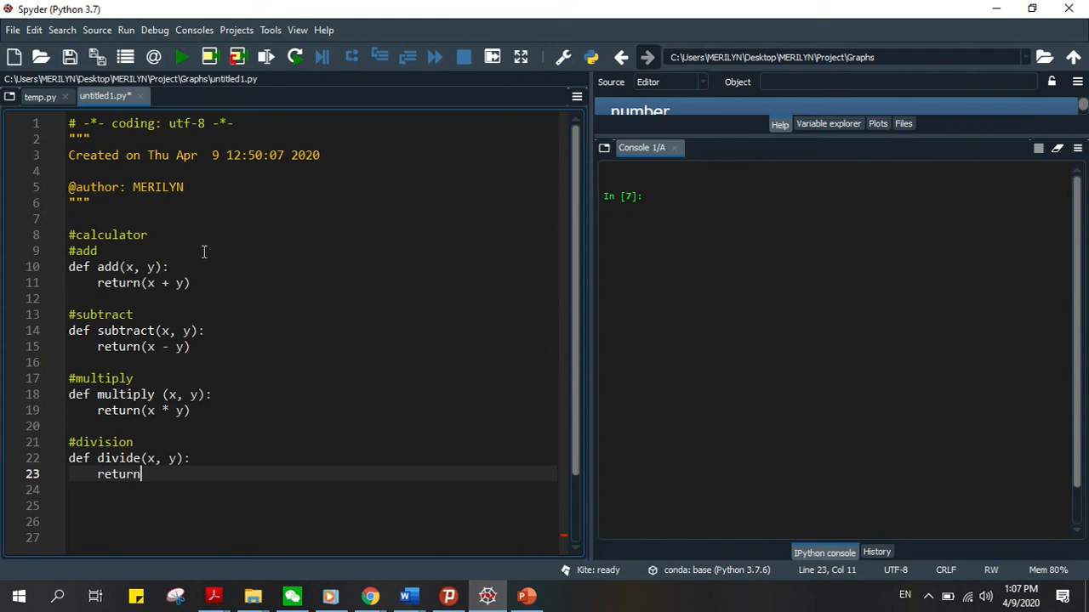
{"action": "type", "text": "(x /)"}
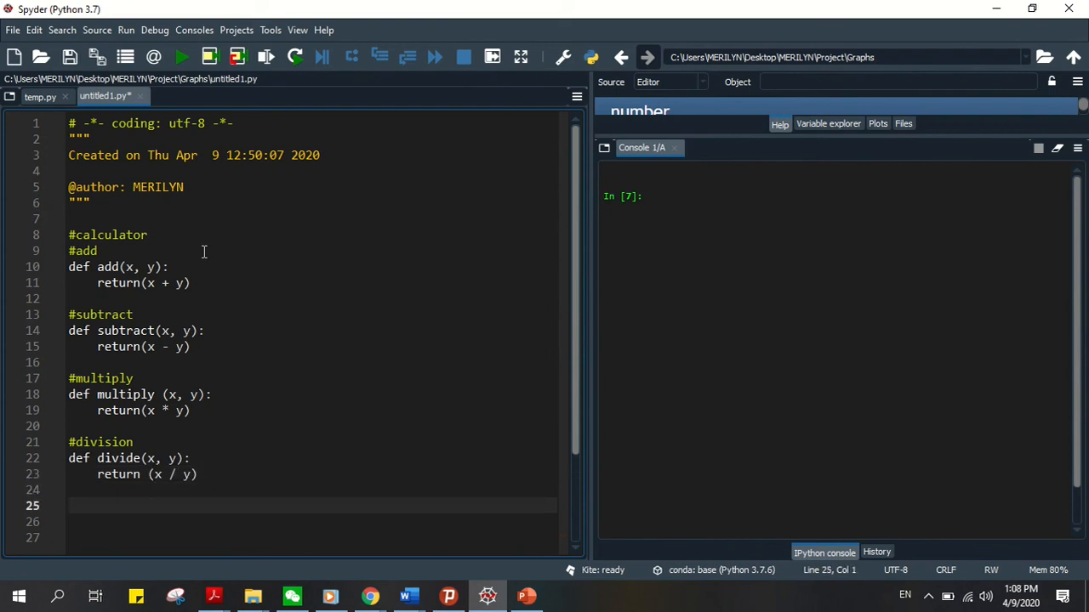
Print "Select Operation" and "1.Add" as the first menu lines.
{"action": "scroll", "scroll_direction": "down", "scroll_amount": 3}
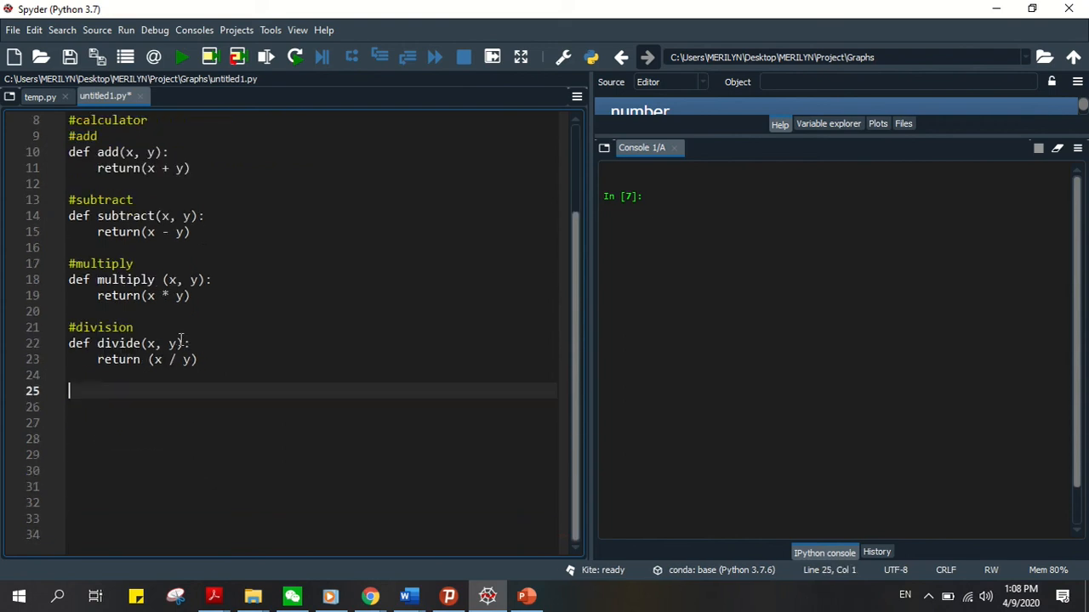
{"action": "type", "text": "P"}
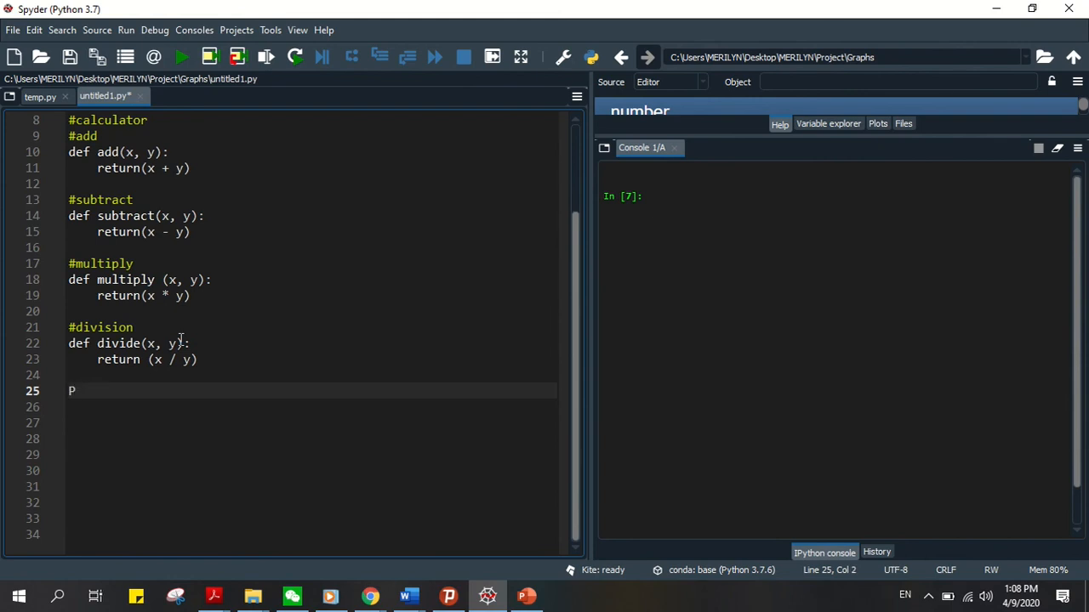
{"action": "type", "text": "rint"}
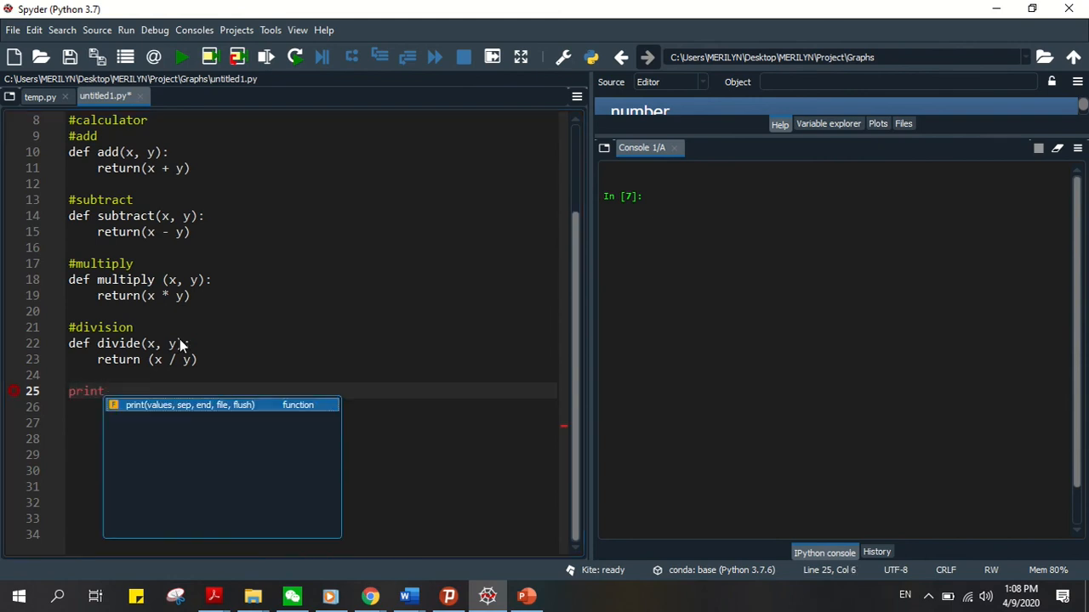
{"action": "type", "text": "(\"S"}
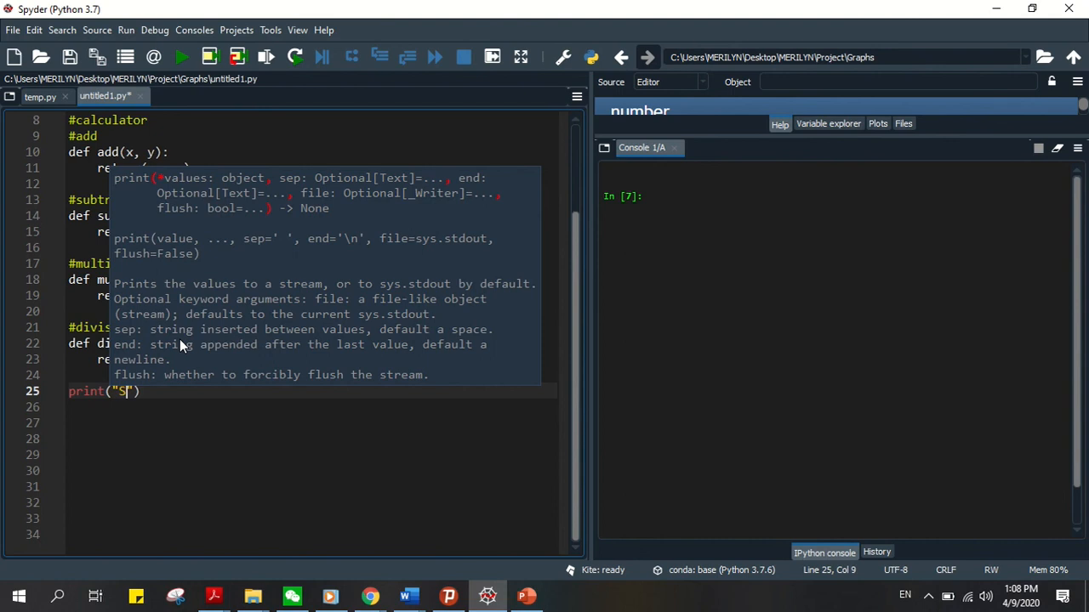
{"action": "type", "text": "elect Operation"}
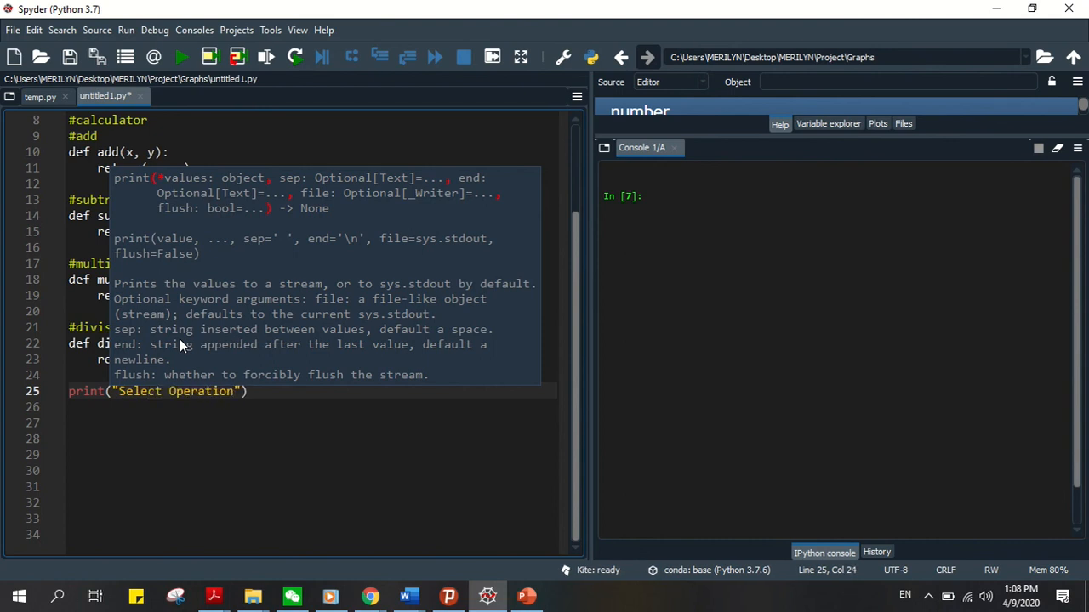
{"action": "type", "text": "pr"}
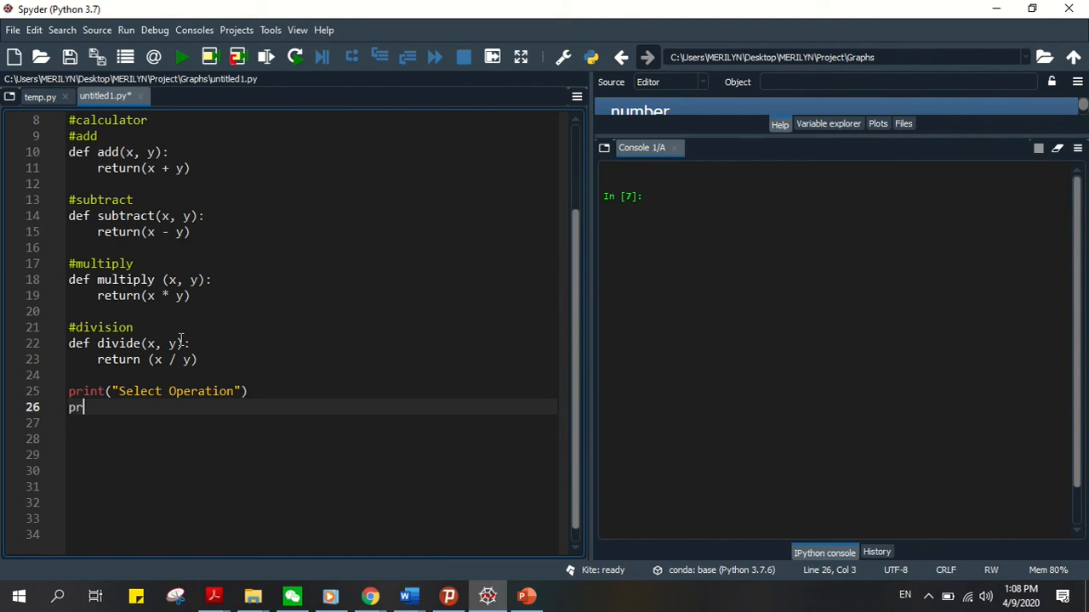
{"action": "type", "text": "int"}
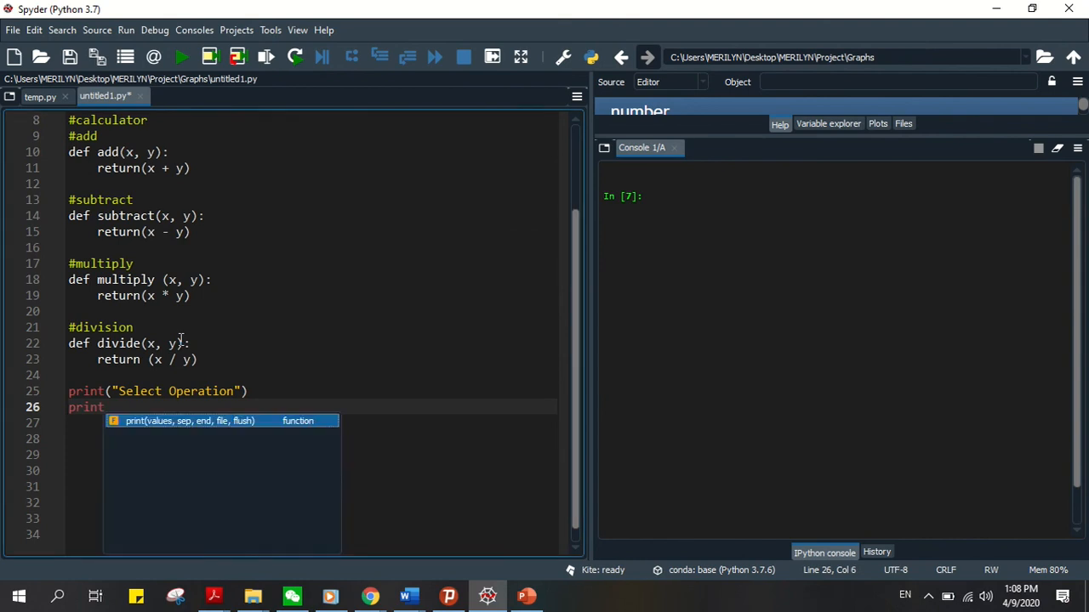
{"action": "type", "text": "(\"1.\""}
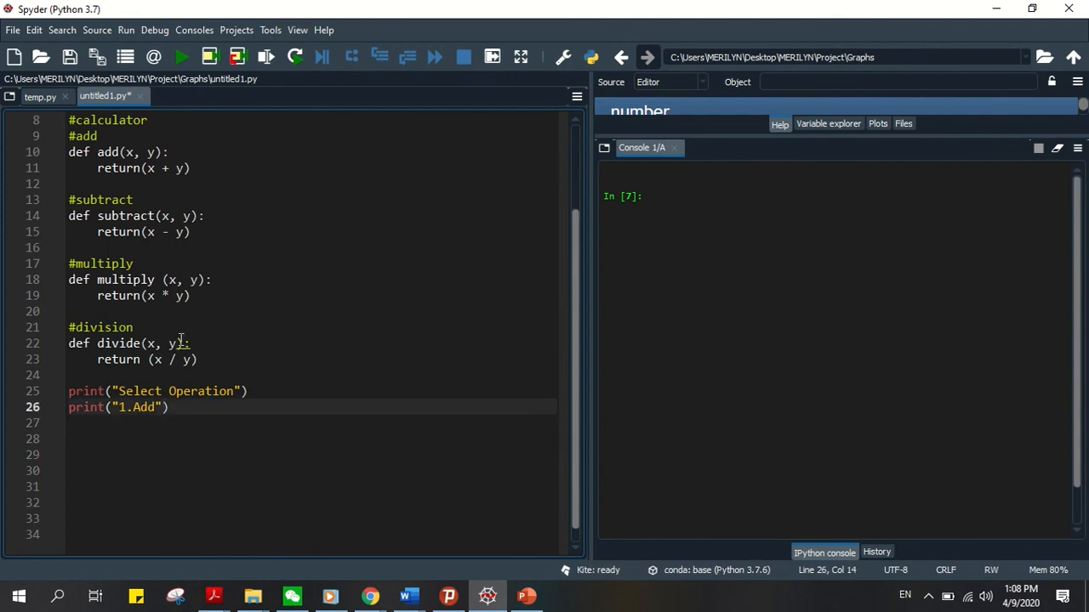
Print "2.Subtract", "3.Multiply" and "4.Divide" to finish the menu.
{"action": "type", "text": "print"}
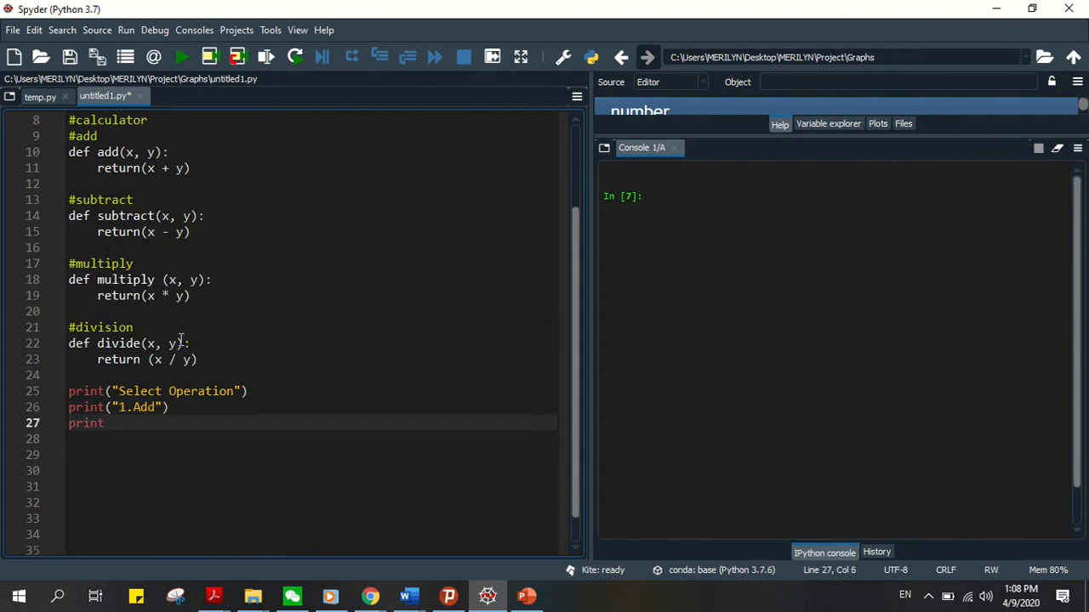
{"action": "type", "text": "(\"2.S"}
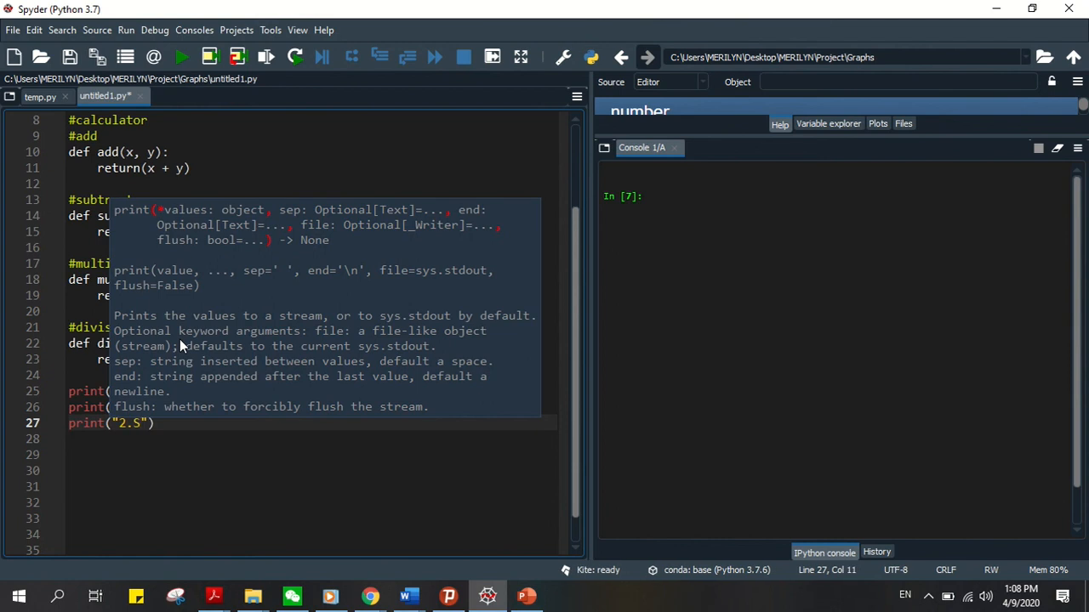
{"action": "type", "text": "ubtract"}
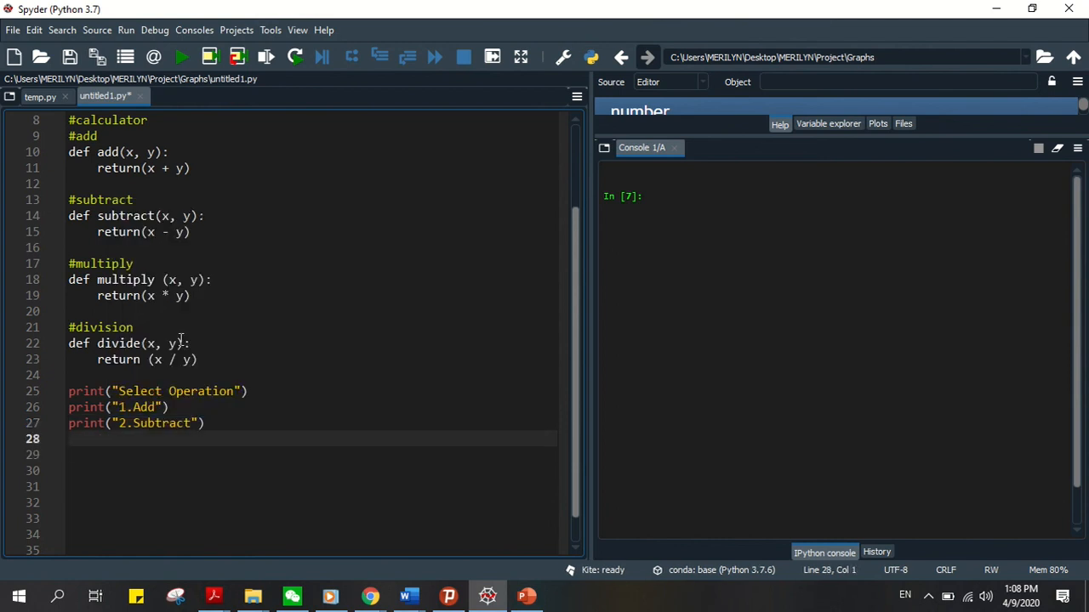
{"action": "type", "text": "print"}
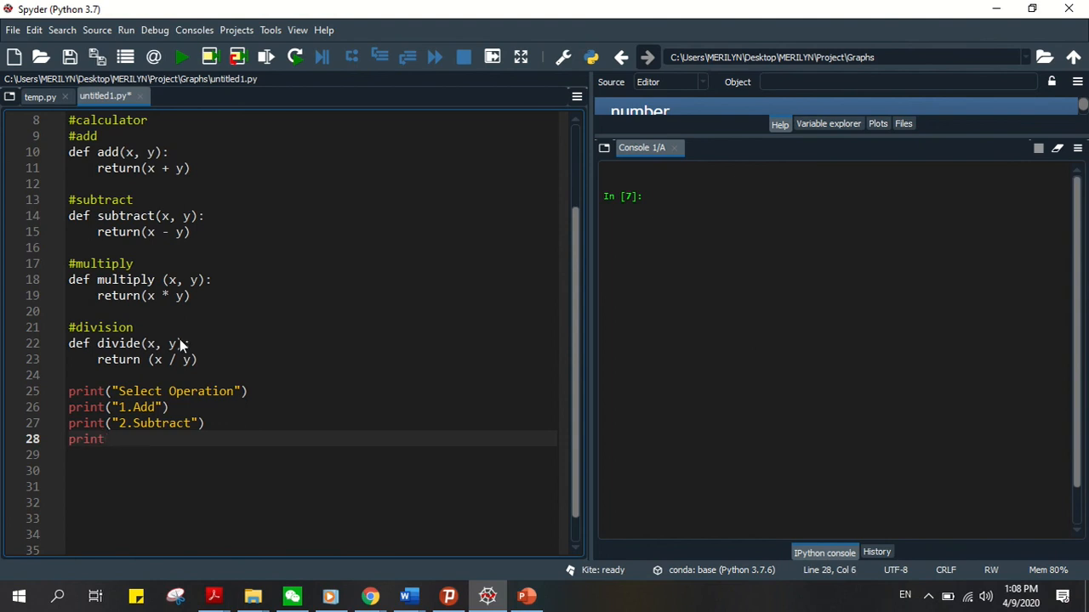
{"action": "type", "text": "(\"3\""}
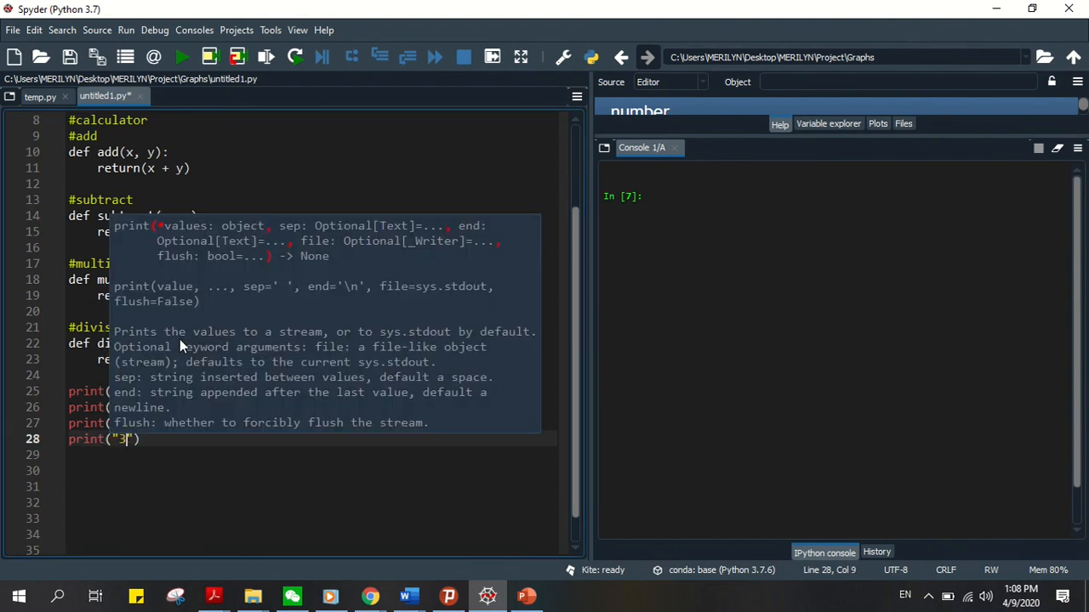
{"action": "type", "text": ".M"}
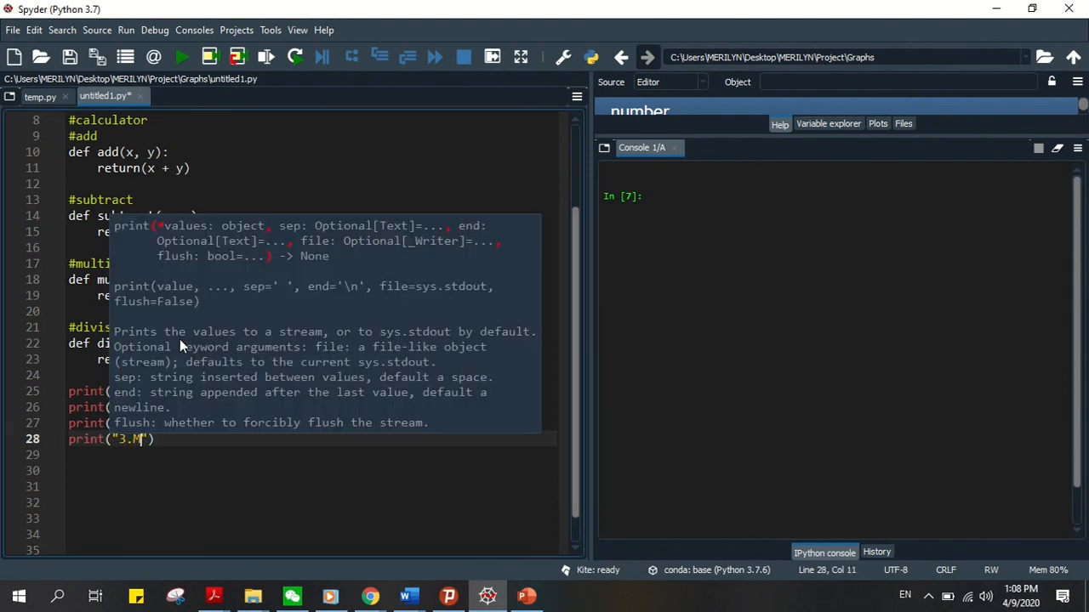
{"action": "type", "text": "ultiply"}
{"action": "left_click", "coordinate": [311, 454]}
{"action": "type", "text": "print"}
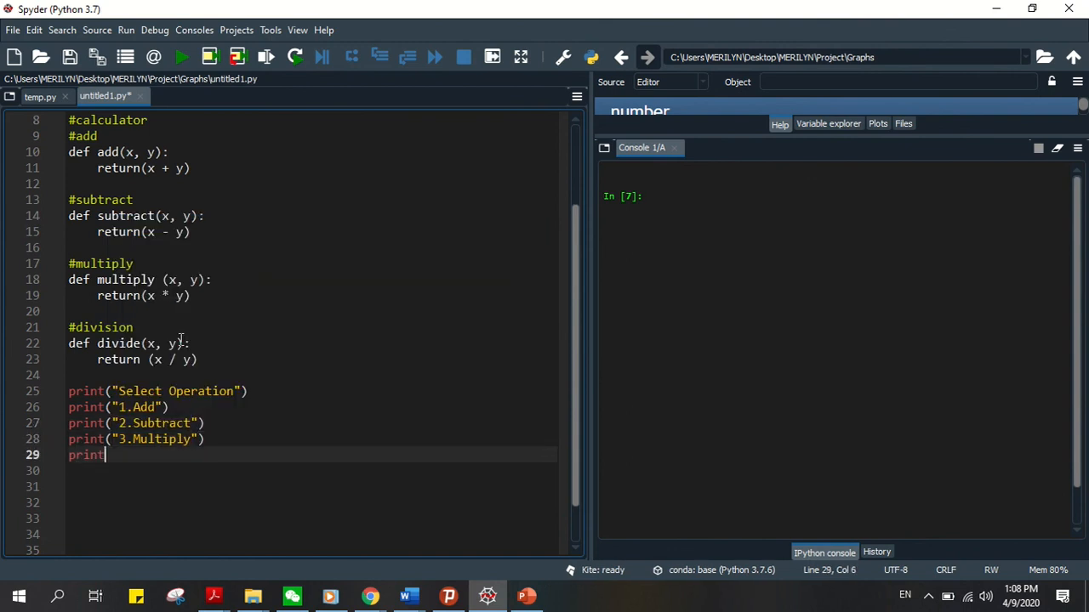
{"action": "type", "text": "(\"4."}
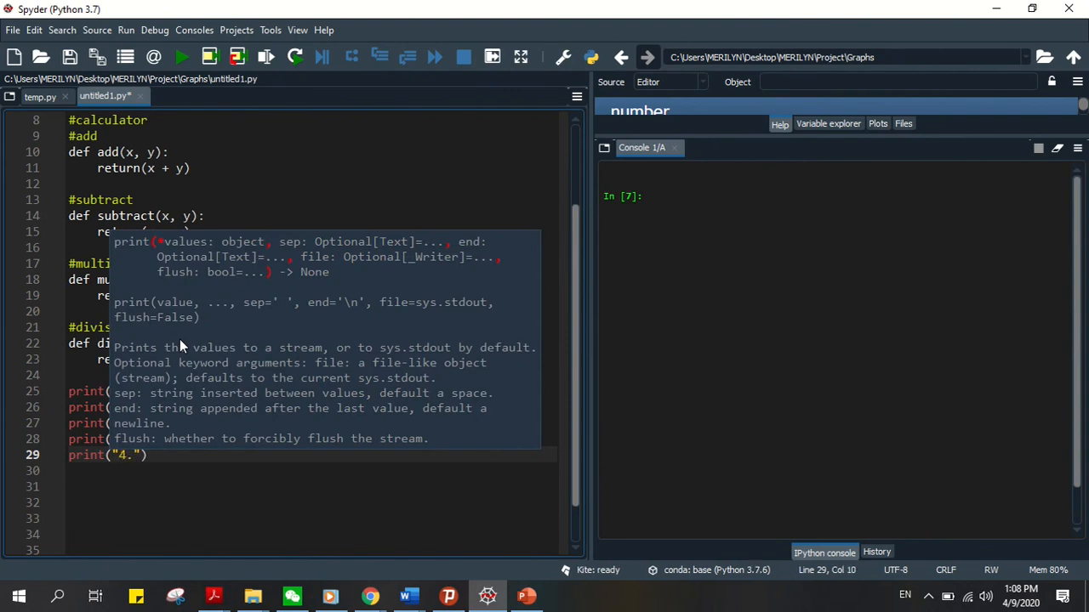
{"action": "type", "text": "Divide"}
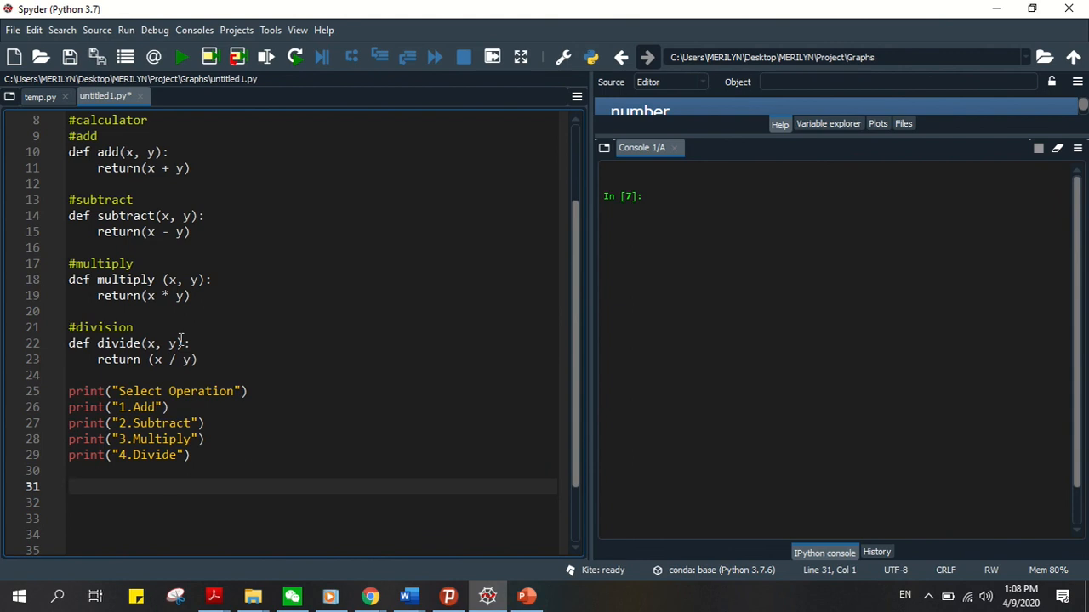
Add a #take user input comment and choice = input("Enter choice 1,2,3,4: ").
{"action": "scroll", "scroll_direction": "down", "scroll_amount": 3}
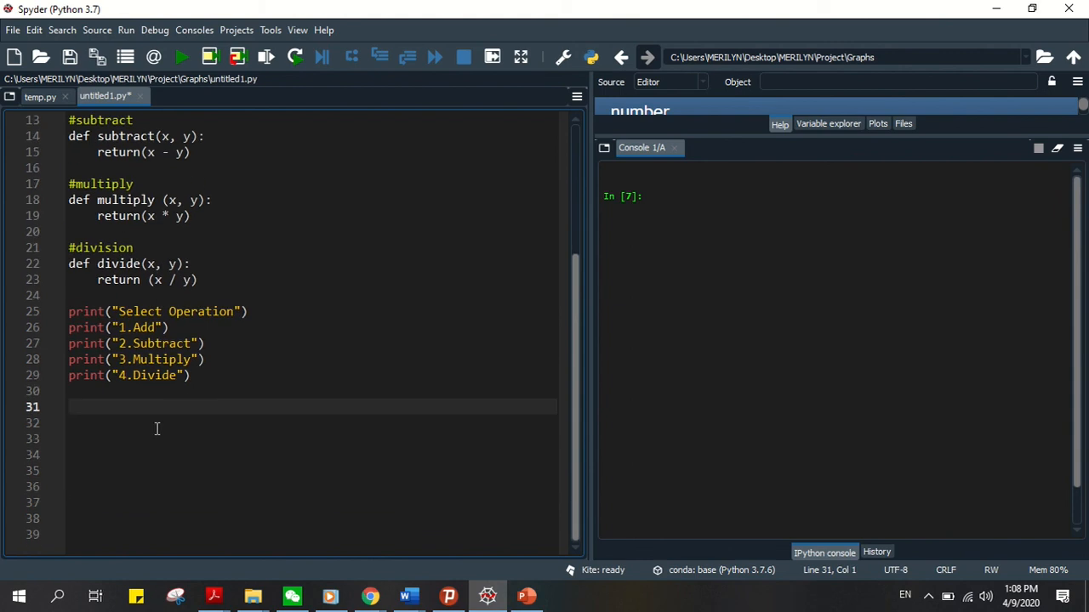
{"action": "type", "text": "choi"}
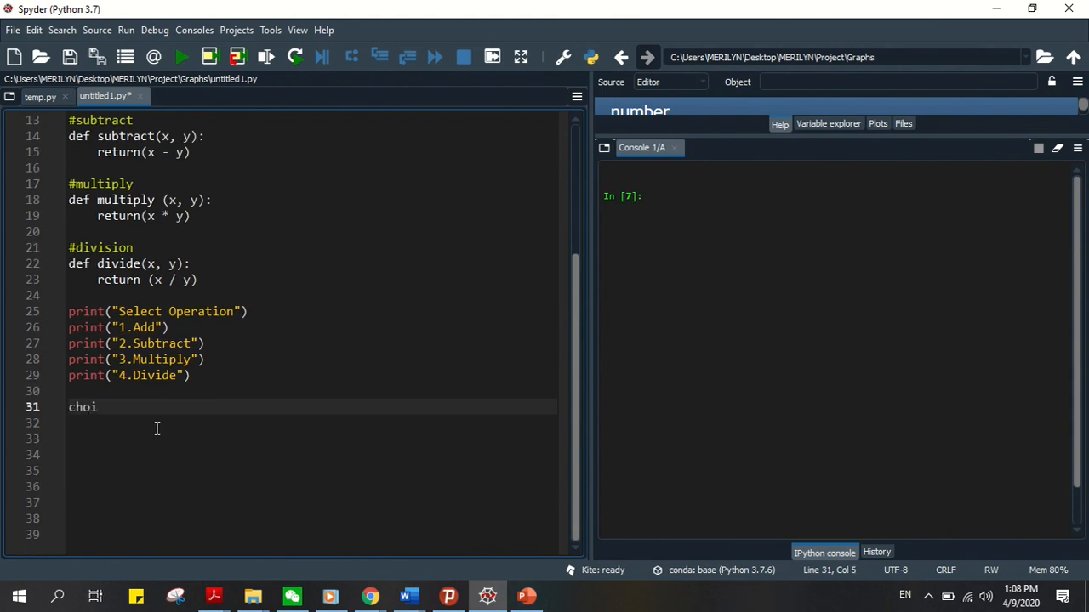
{"action": "type", "text": "c"}
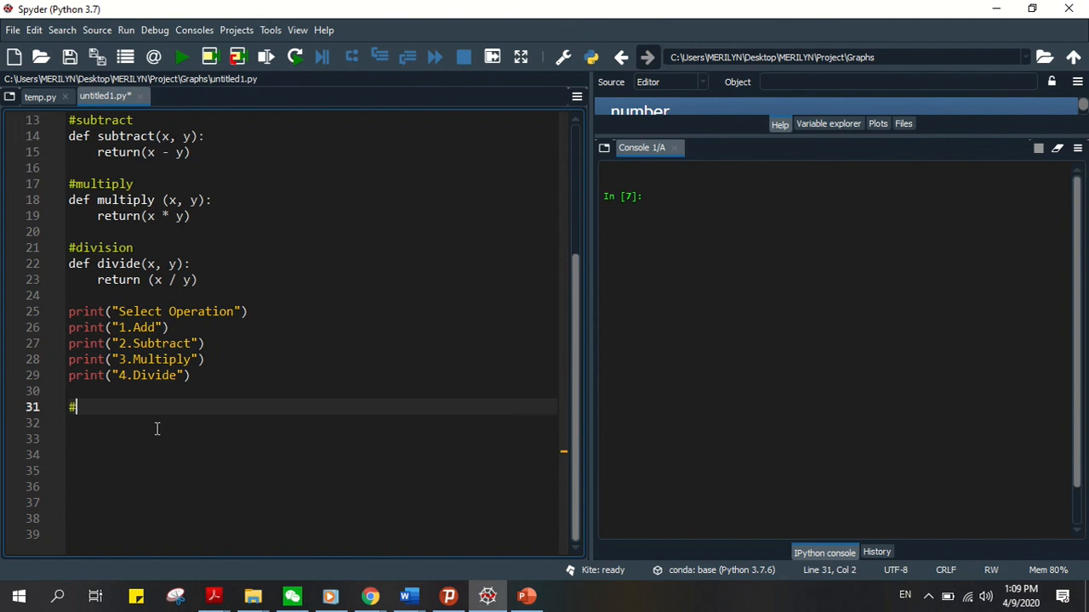
{"action": "type", "text": "take u"}
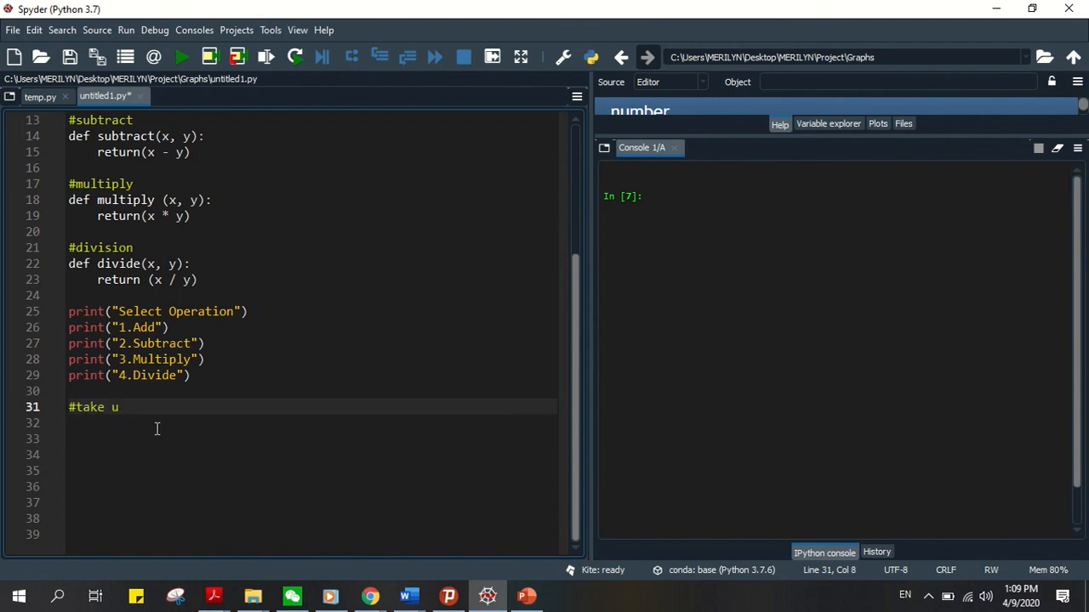
{"action": "type", "text": "ser input"}
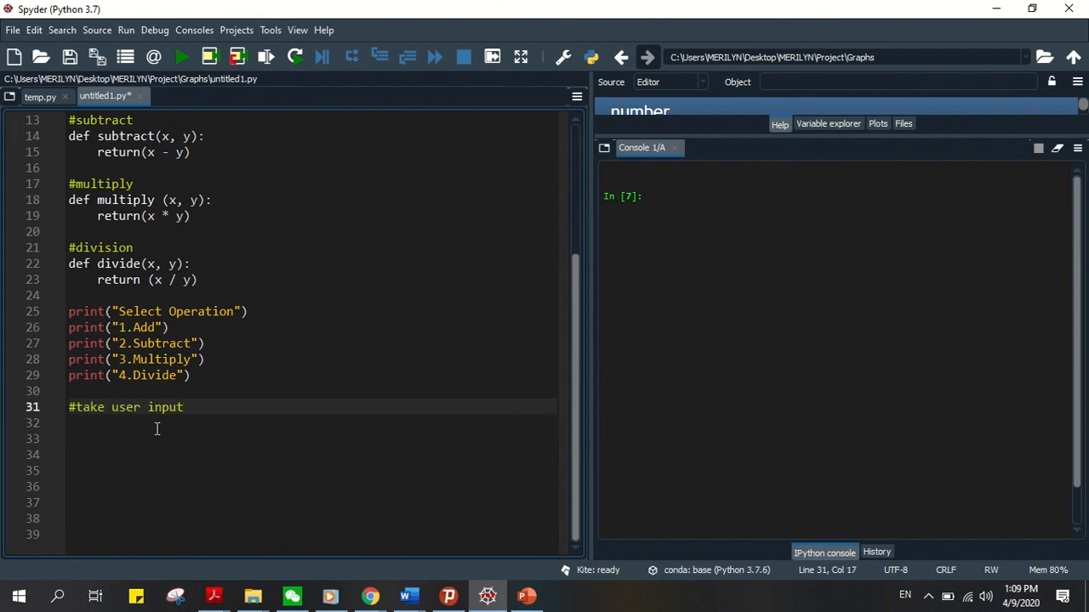
{"action": "type", "text": "choic"}
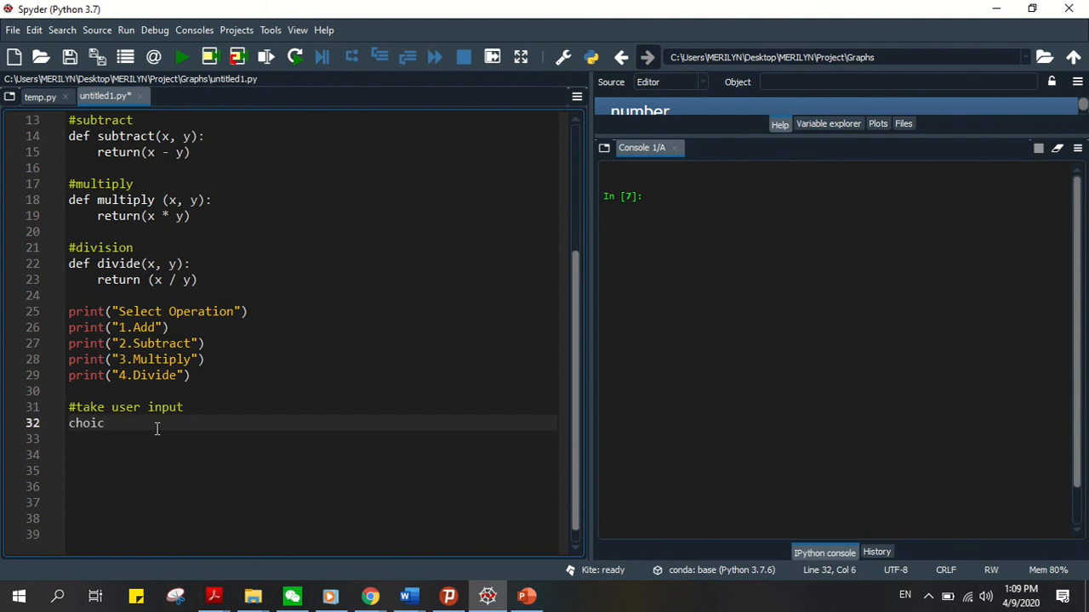
{"action": "type", "text": "e"}
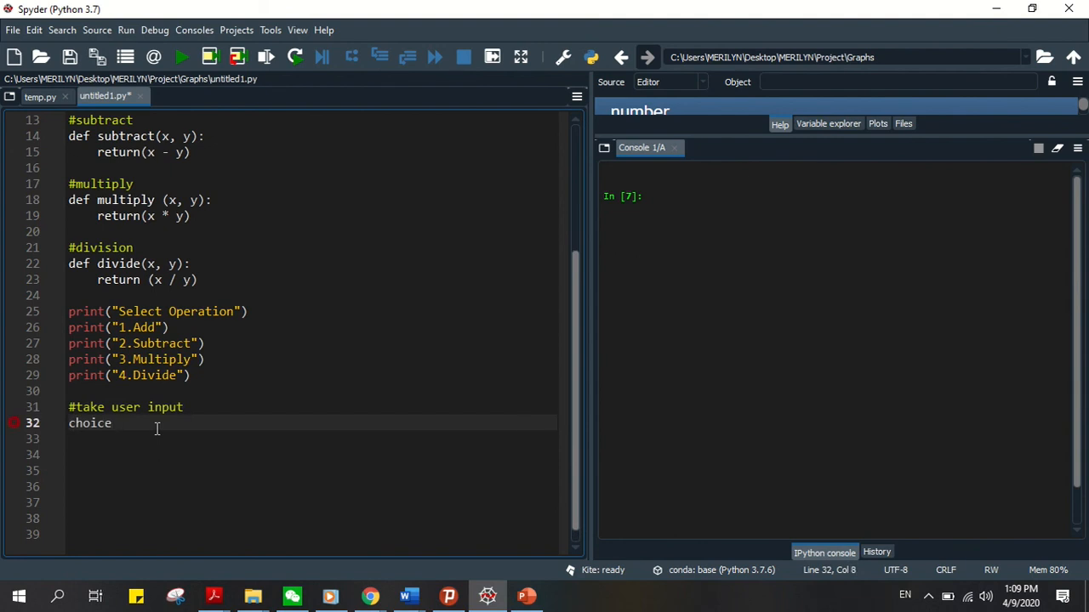
{"action": "type", "text": "= input"}
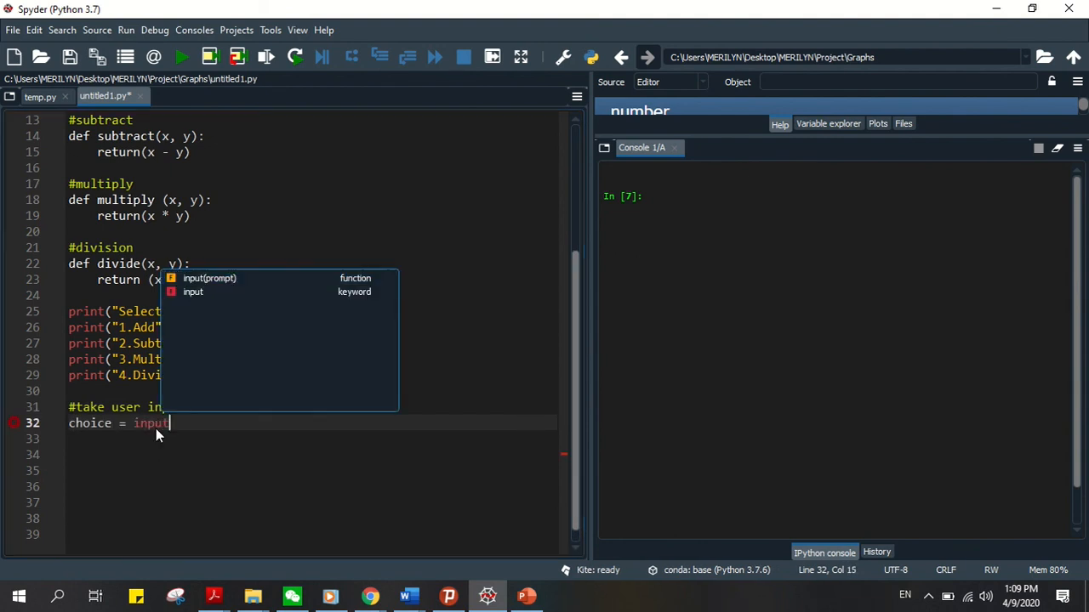
{"action": "type", "text": "(\""}
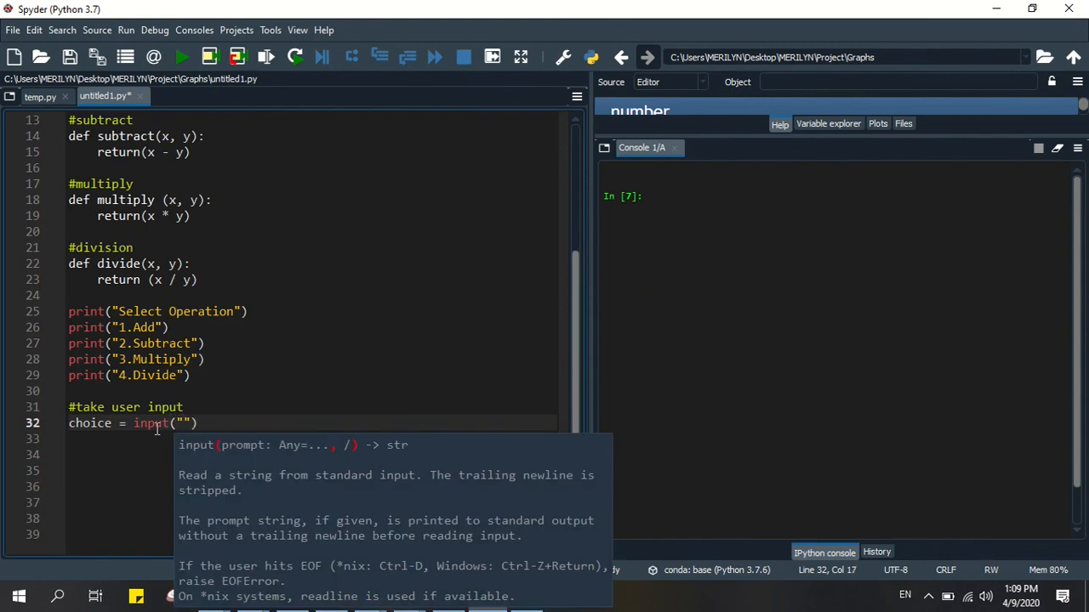
{"action": "type", "text": "Enter choice"}
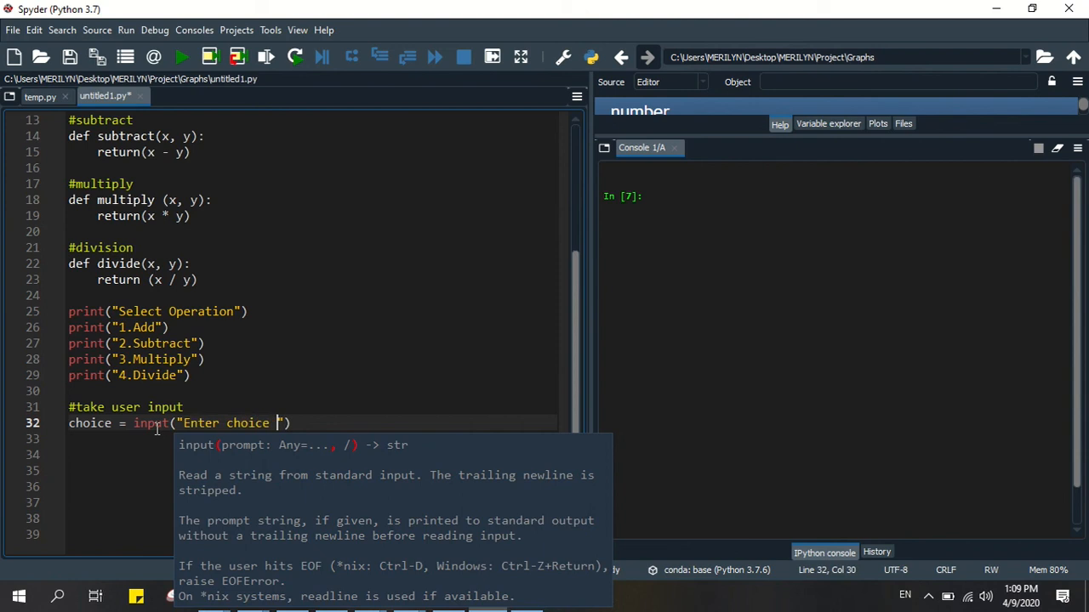
{"action": "type", "text": "1,2,"}
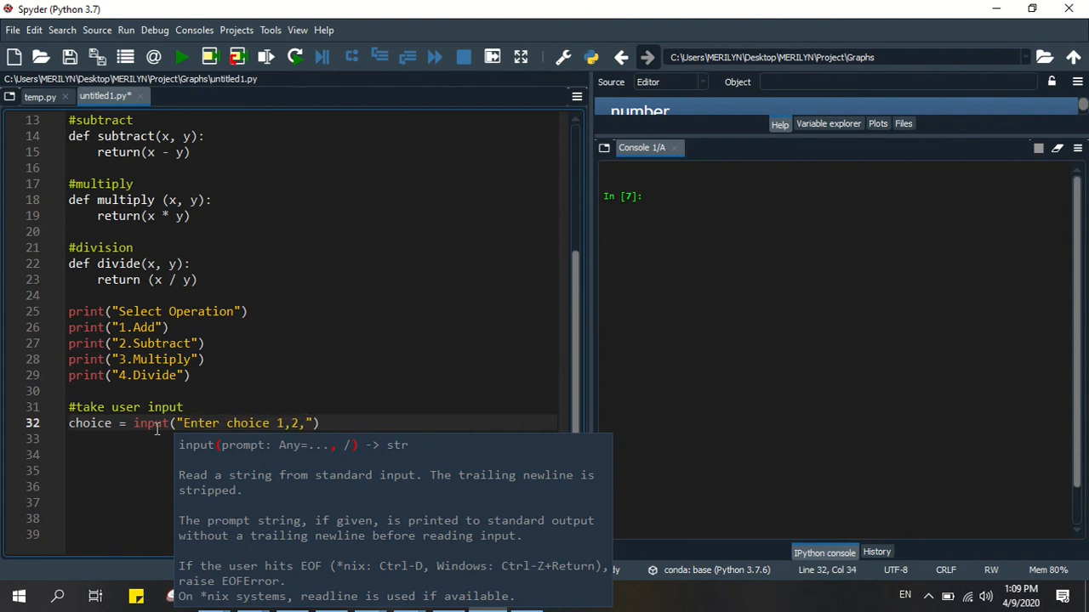
{"action": "type", "text": "3,4"}
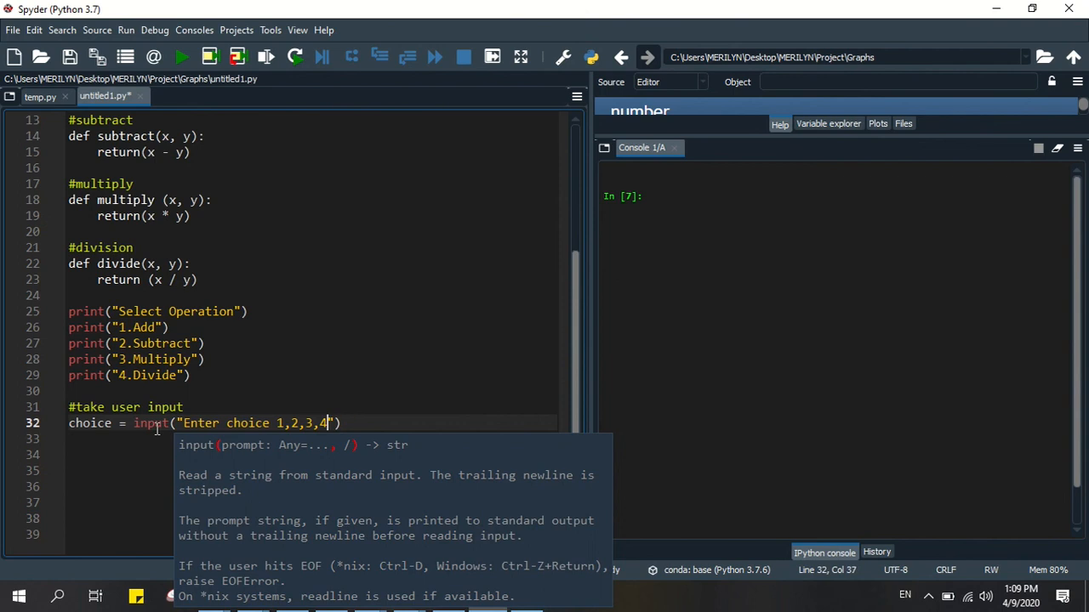
{"action": "type", "text": ":"}
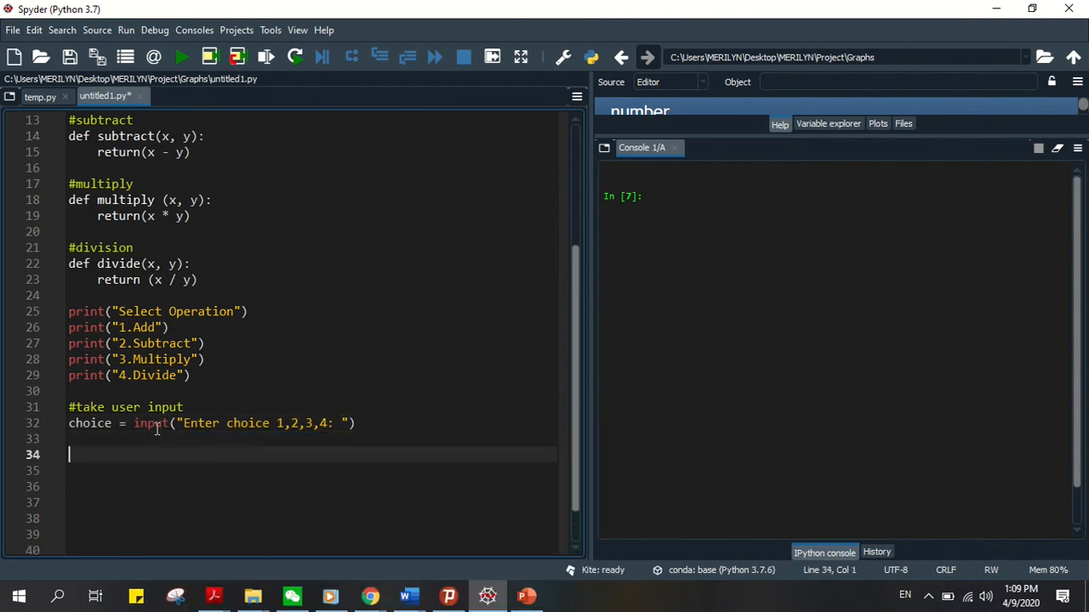
Read num1 = float(input("Enter first number: ")).
{"action": "type", "text": "num"}
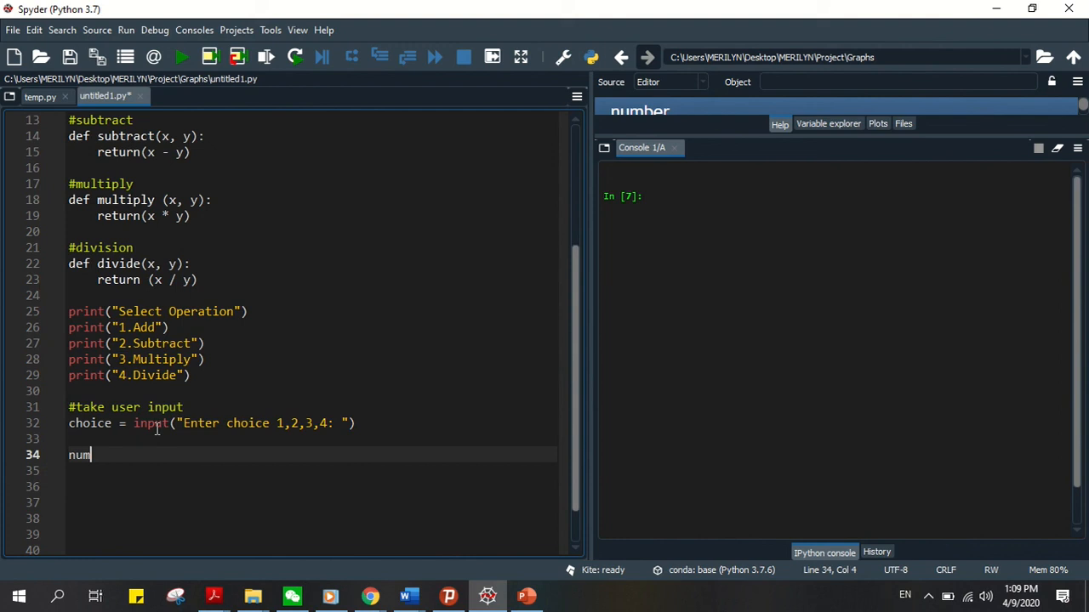
{"action": "type", "text": "1"}
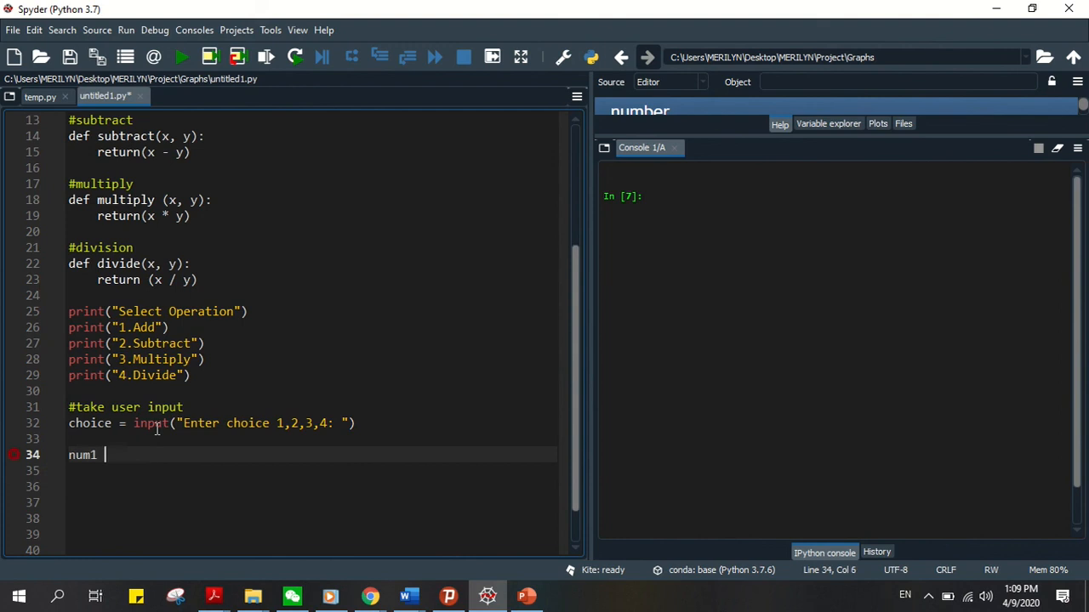
{"action": "type", "text": "= floa"}
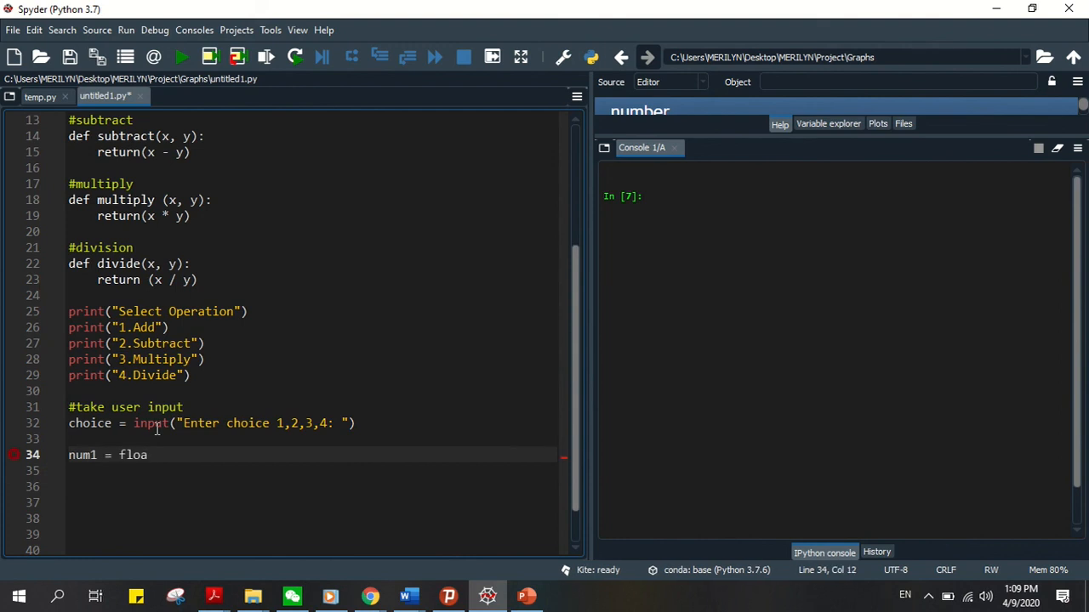
{"action": "type", "text": "t("}
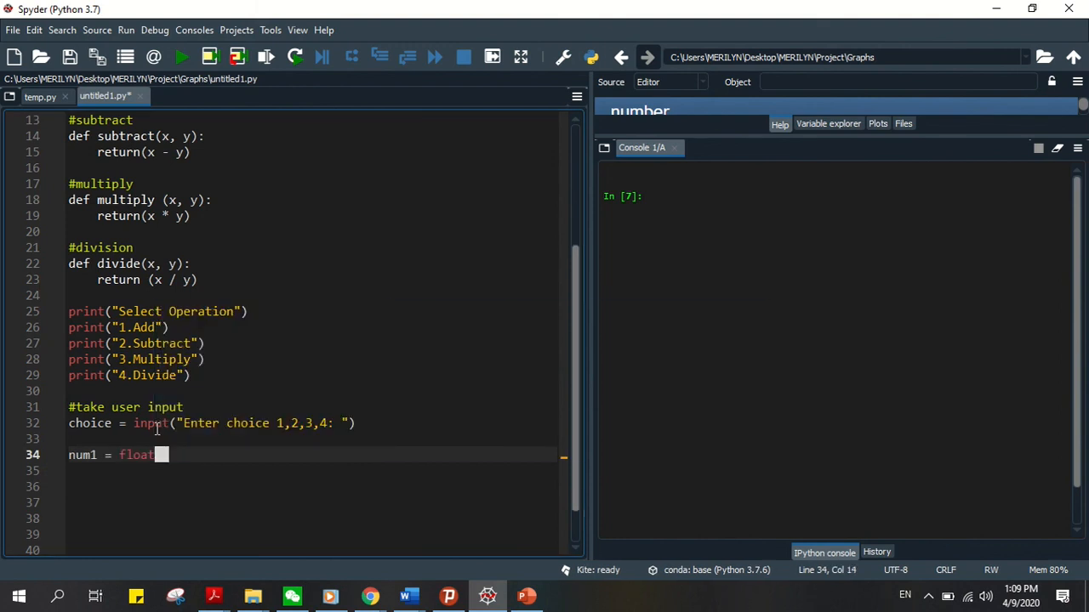
{"action": "type", "text": "("}
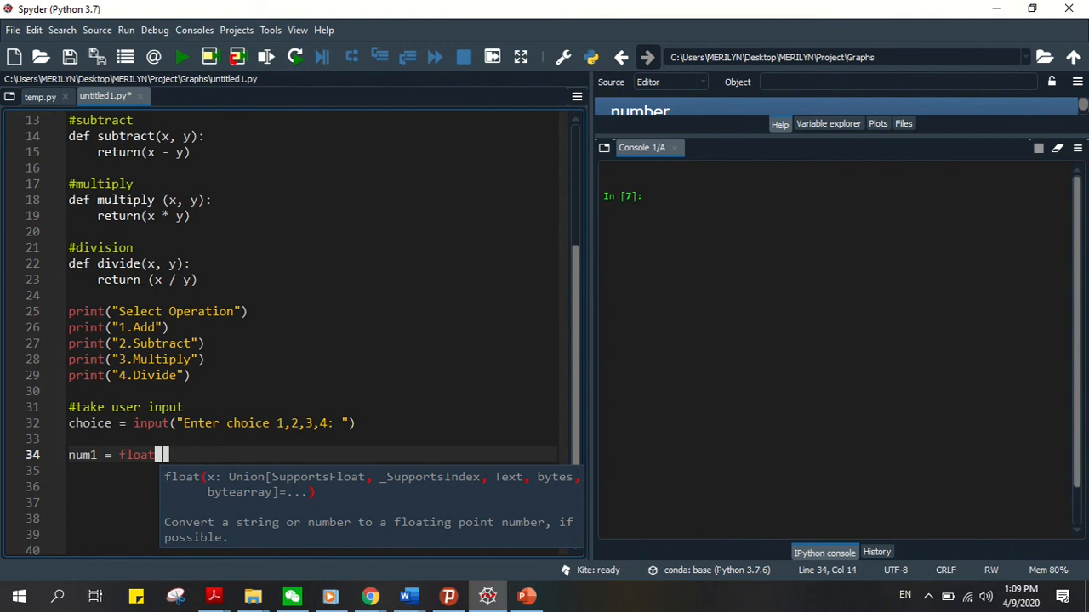
{"action": "type", "text": "(inp"}
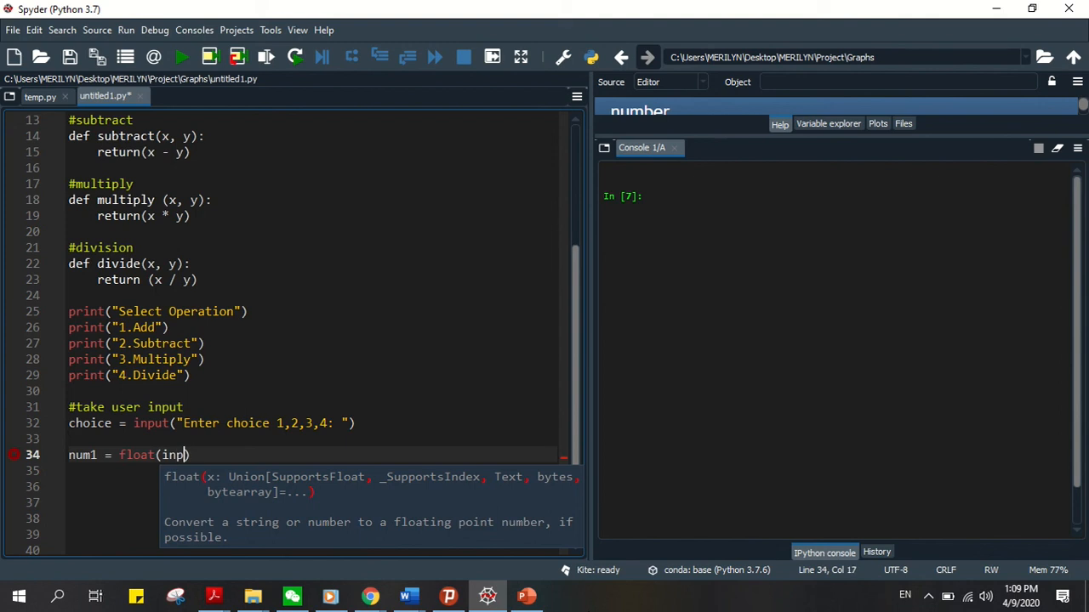
{"action": "type", "text": "ut"}
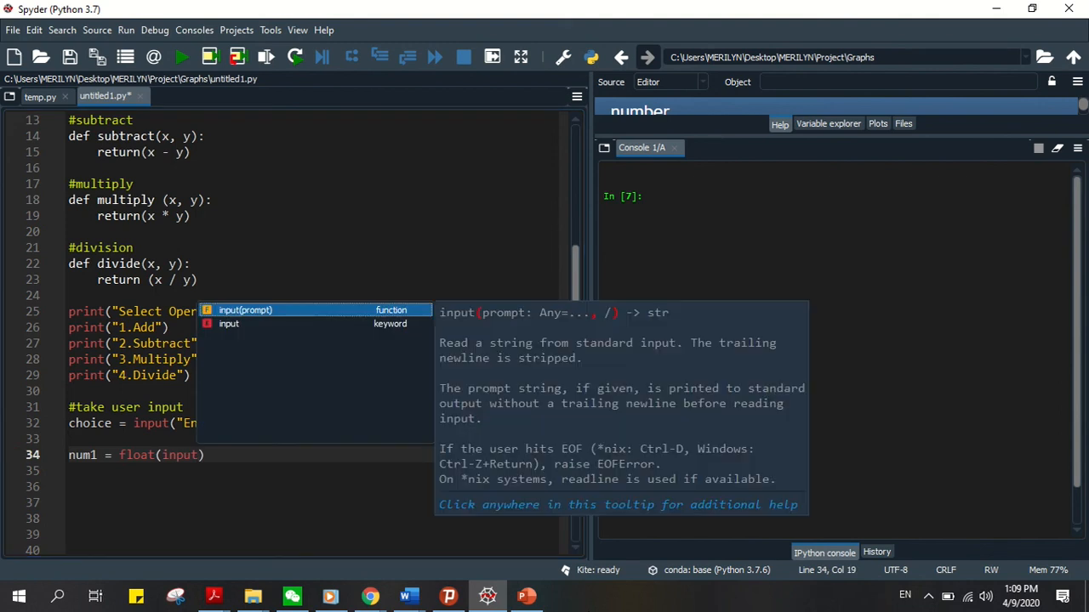
{"action": "type", "text": "\"\""}
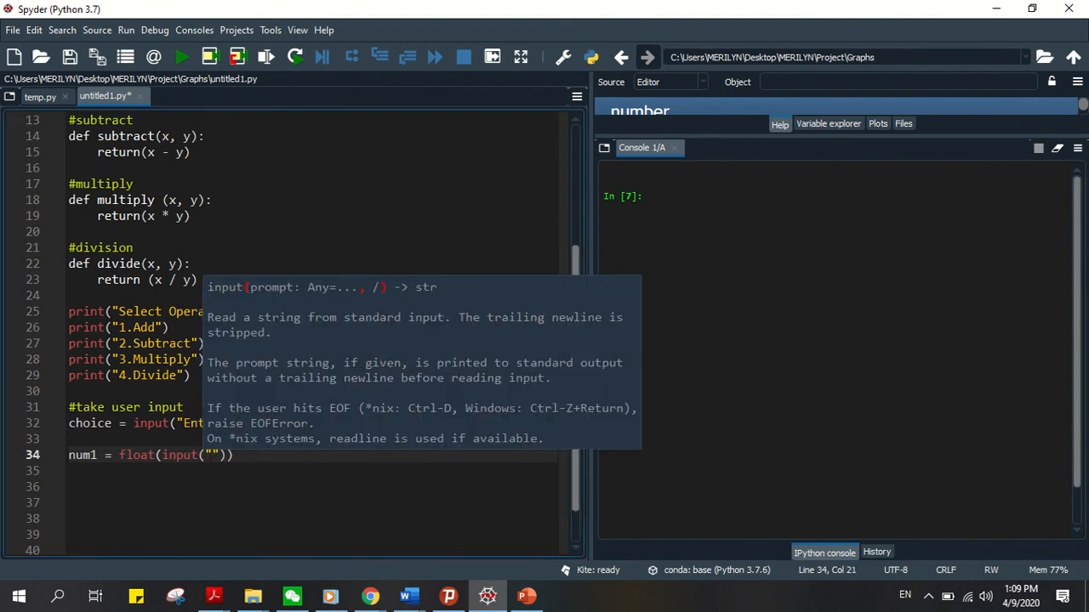
{"action": "type", "text": "Enter first number:"}
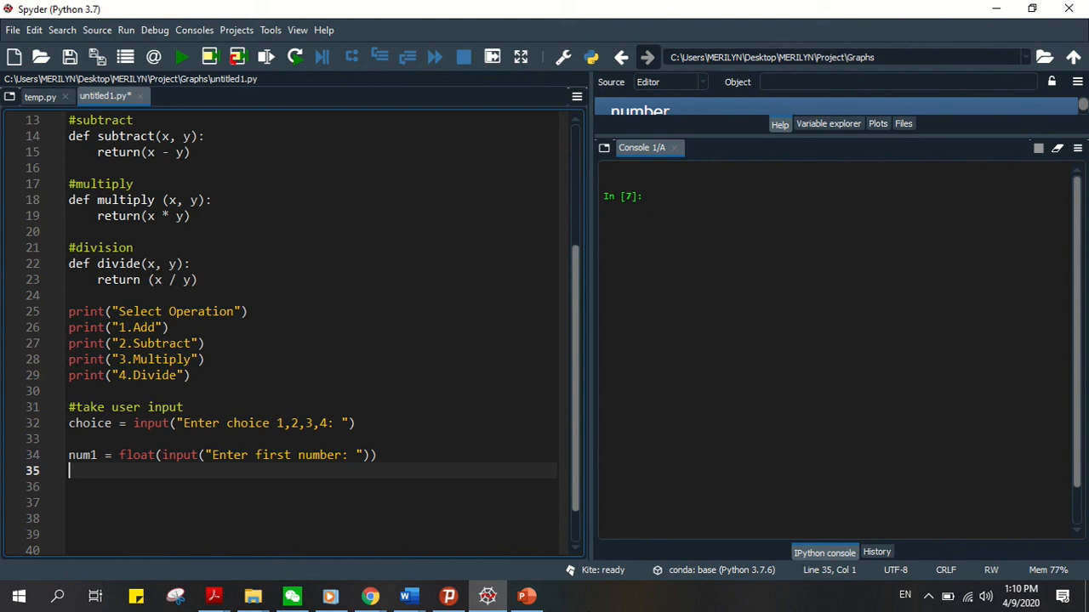
Read num2 = float(input("Enter second number: ")).
{"action": "type", "text": "num2  = flo"}
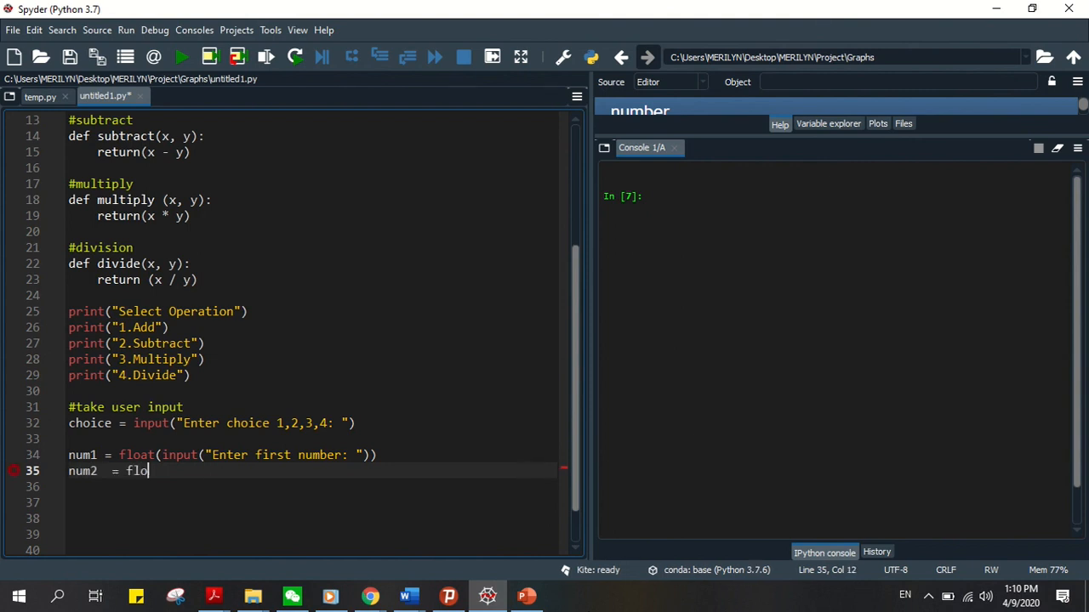
{"action": "type", "text": "at"}
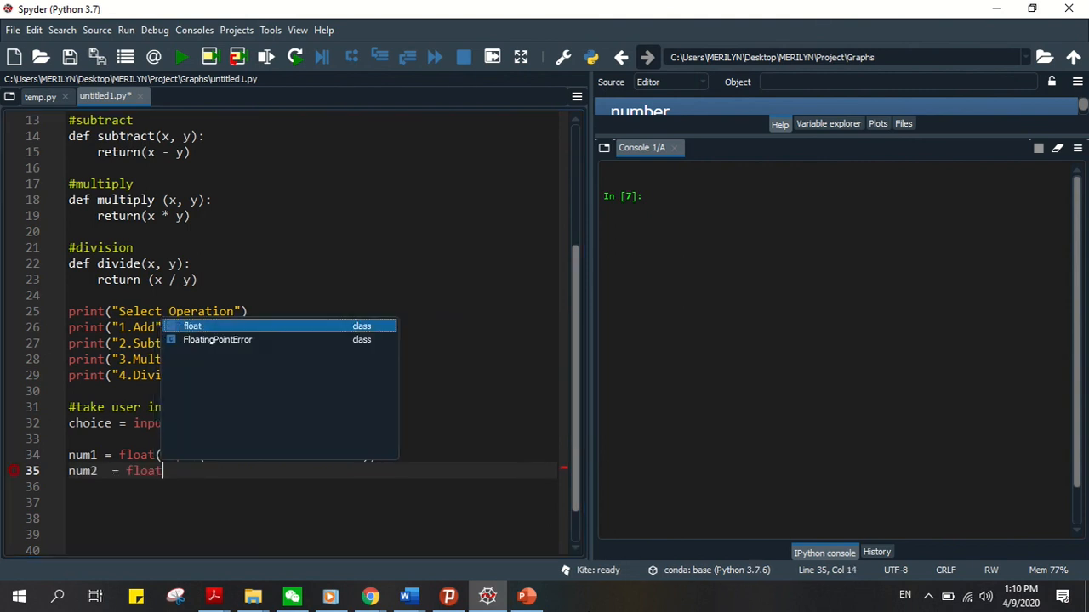
{"action": "type", "text": "(input("}
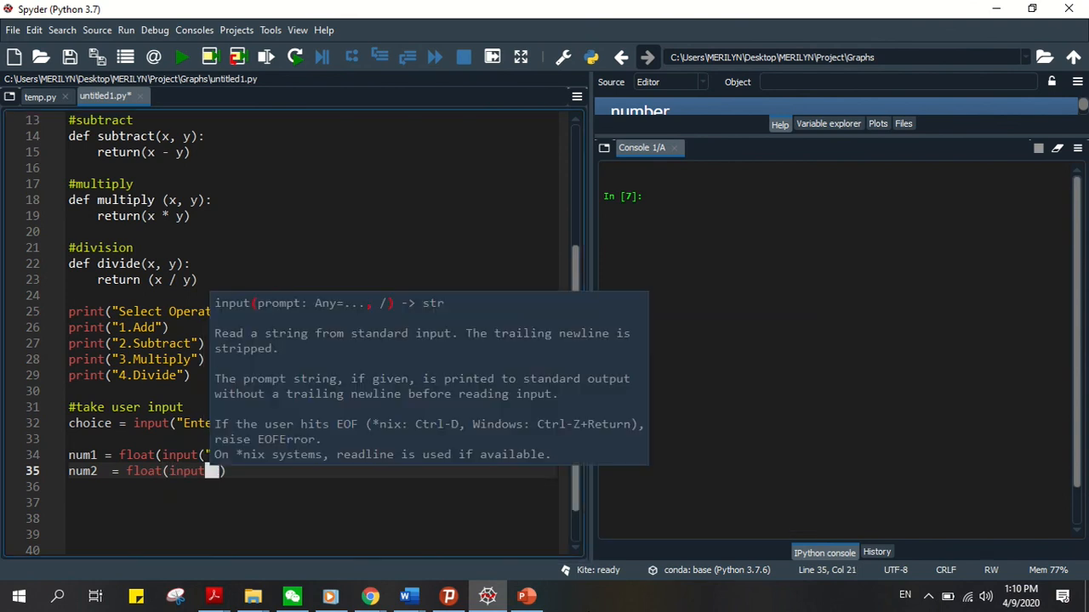
{"action": "type", "text": "Enter second n\""}
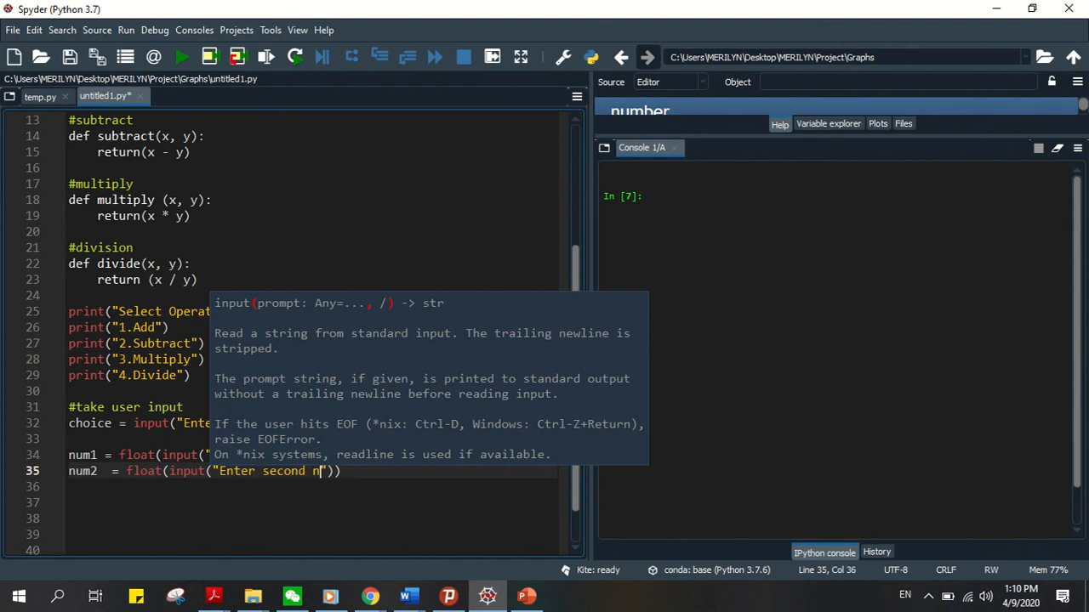
{"action": "type", "text": "umber"}
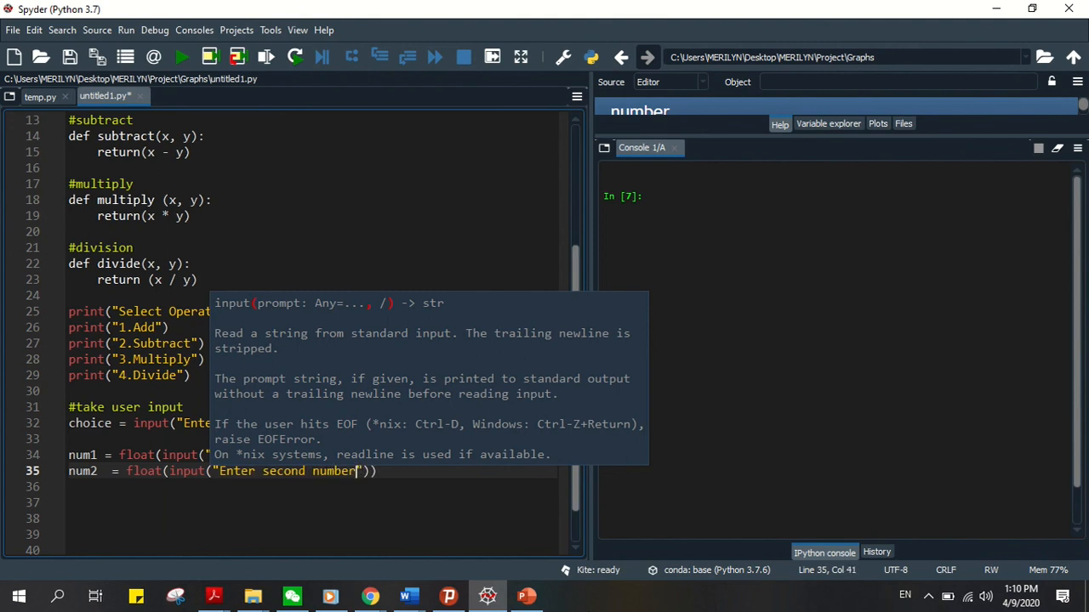
{"action": "type", "text": ":"}
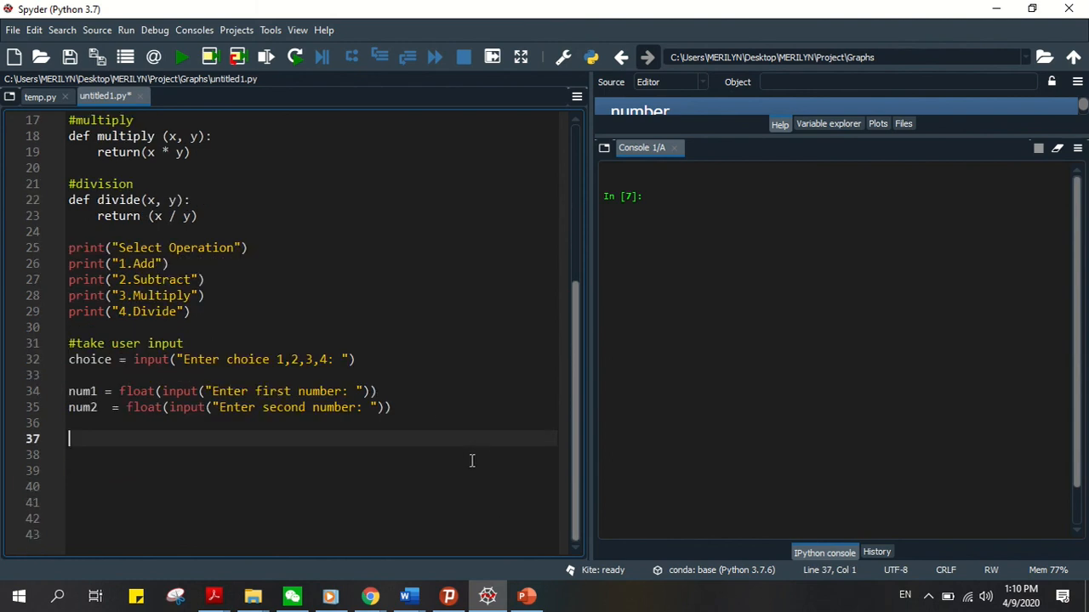
Start the branch if choice == '1':.
{"action": "type", "text": "if c"}
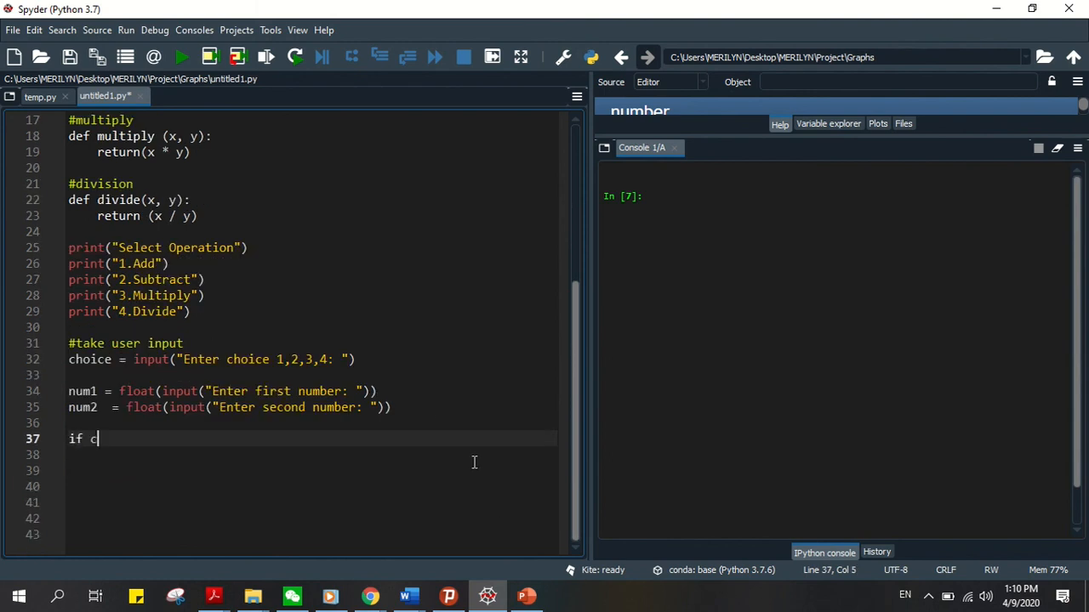
{"action": "type", "text": "hoice"}
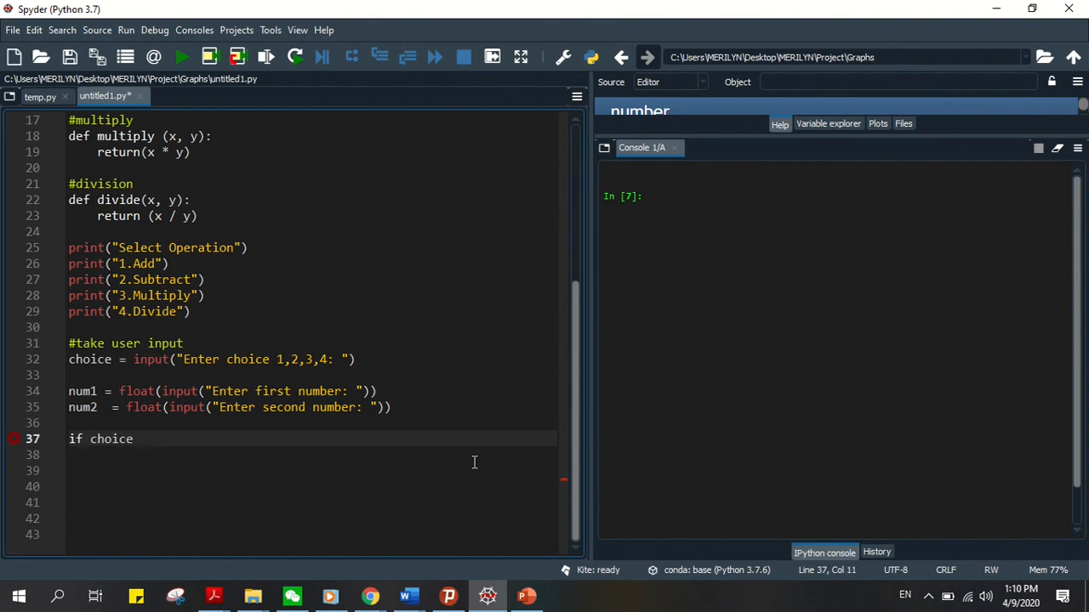
{"action": "type", "text": "=="}
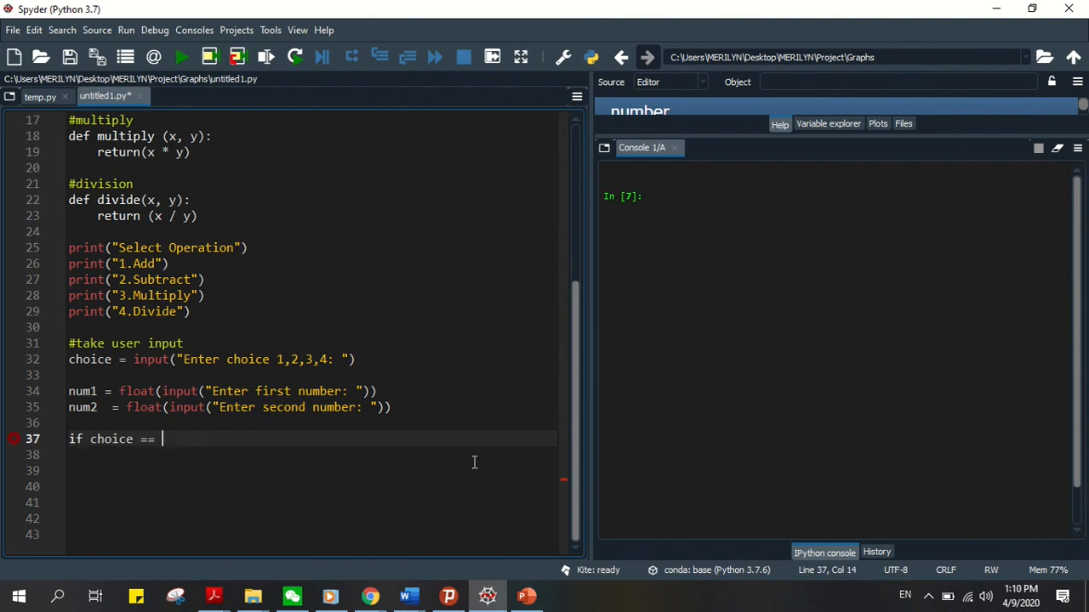
{"action": "type", "text": "'1'"}
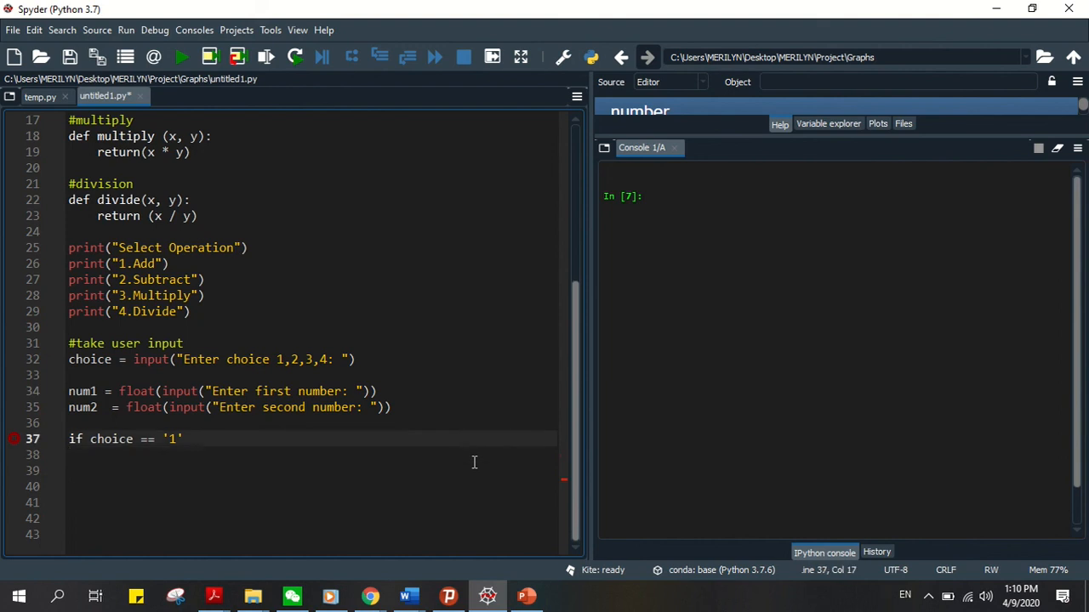
{"action": "type", "text": ":"}
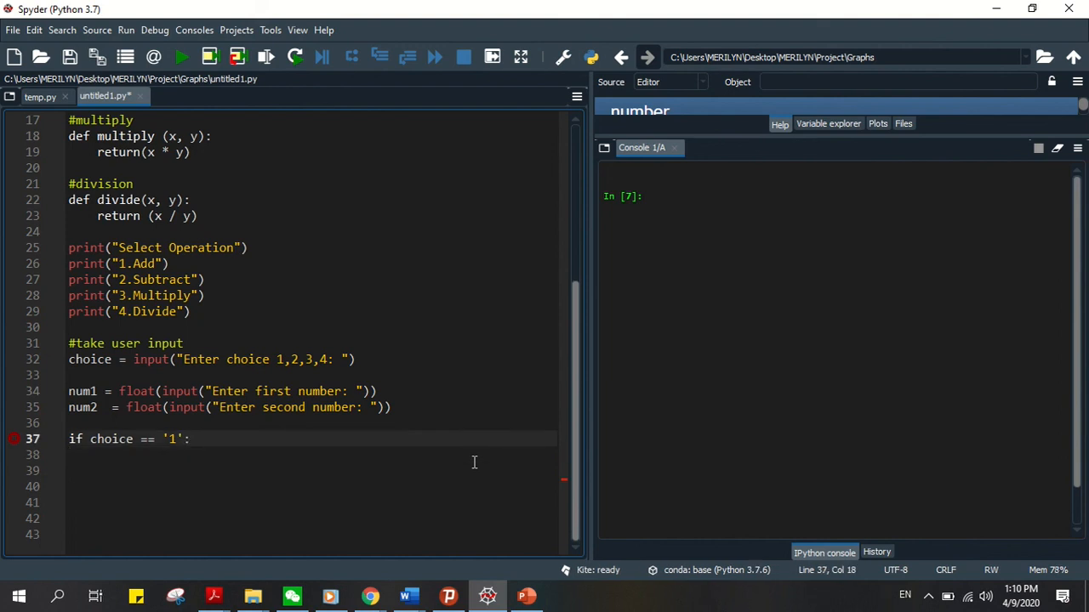
Print num1, "+", num2, "=", add(num1,num2) and begin the next elif.
{"action": "type", "text": "print"}
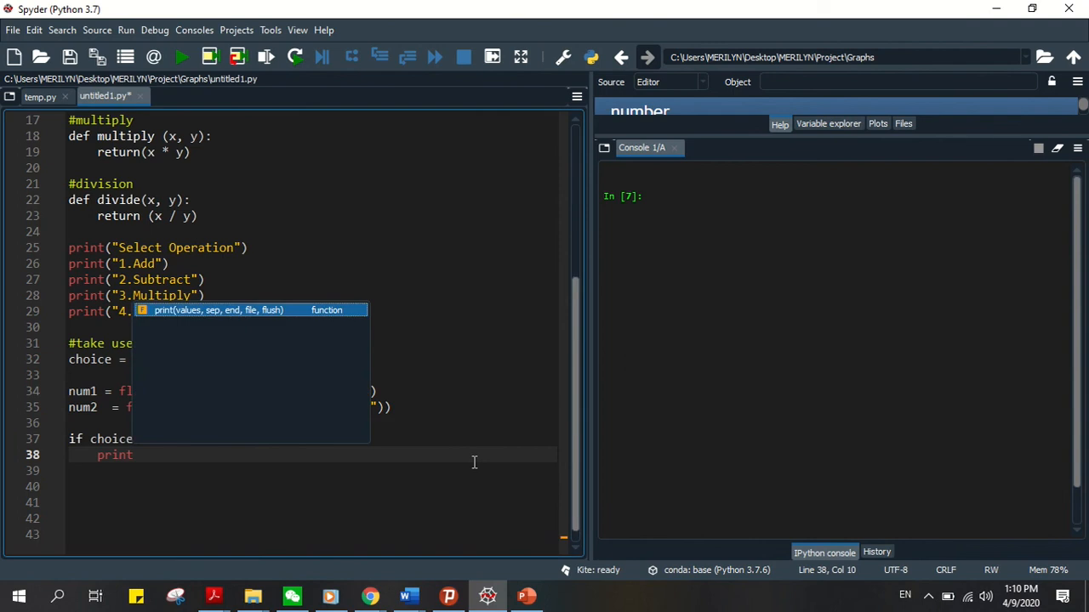
{"action": "type", "text": "num1"}
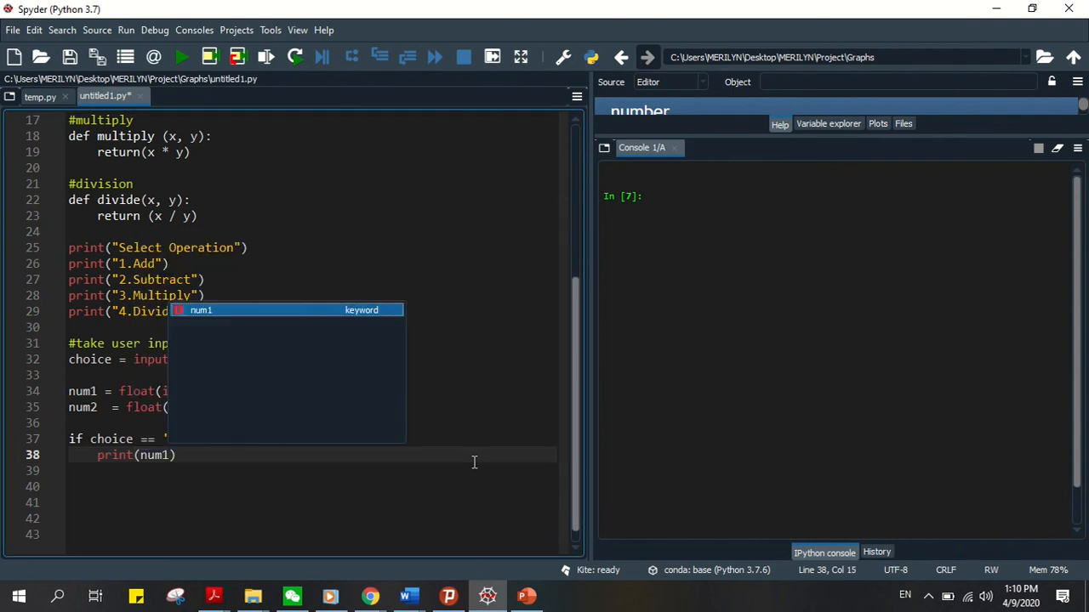
{"action": "type", "text": ",\"\""}
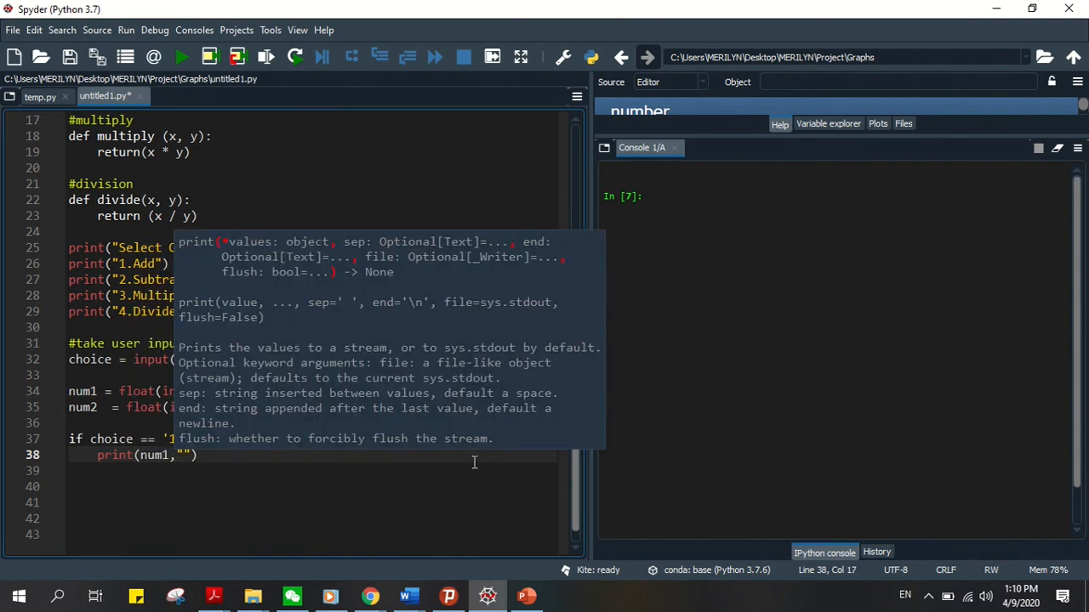
{"action": "type", "text": "+"}
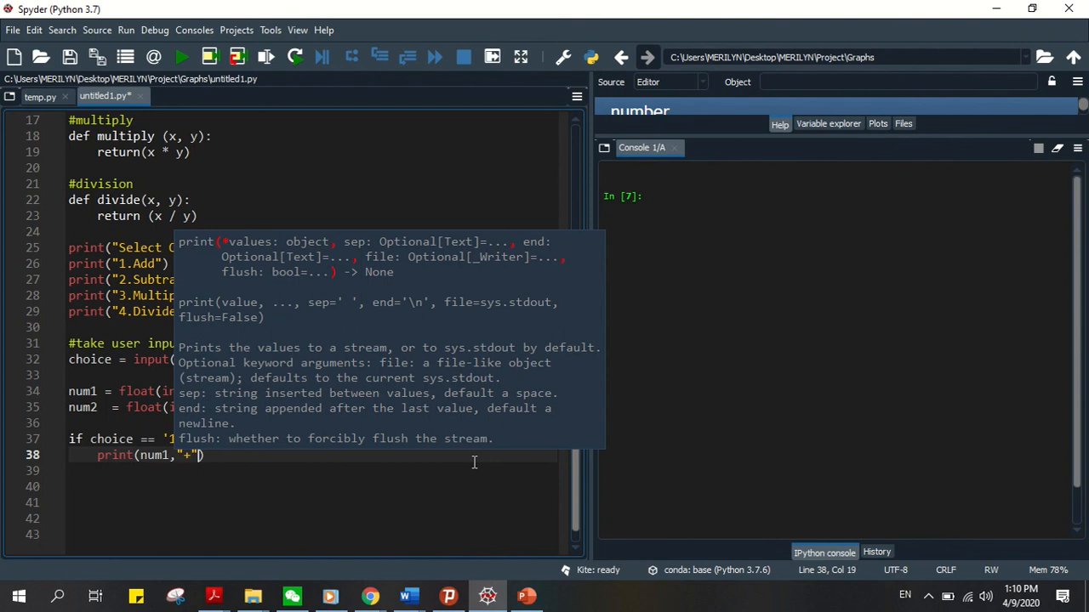
{"action": "type", "text": ","}
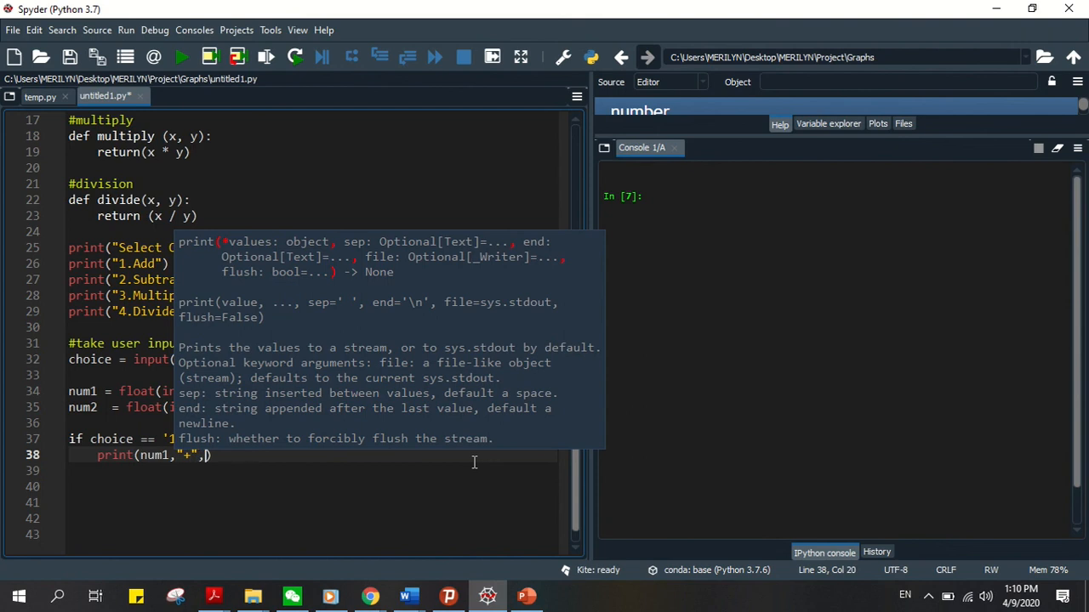
{"action": "type", "text": "num2,"}
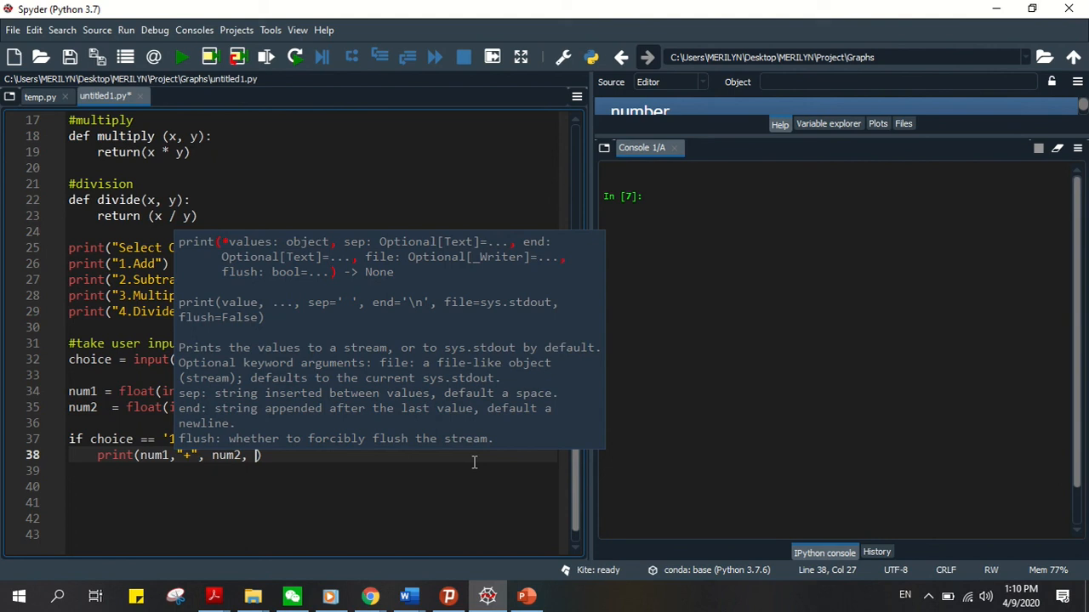
{"action": "type", "text": "\"=\""}
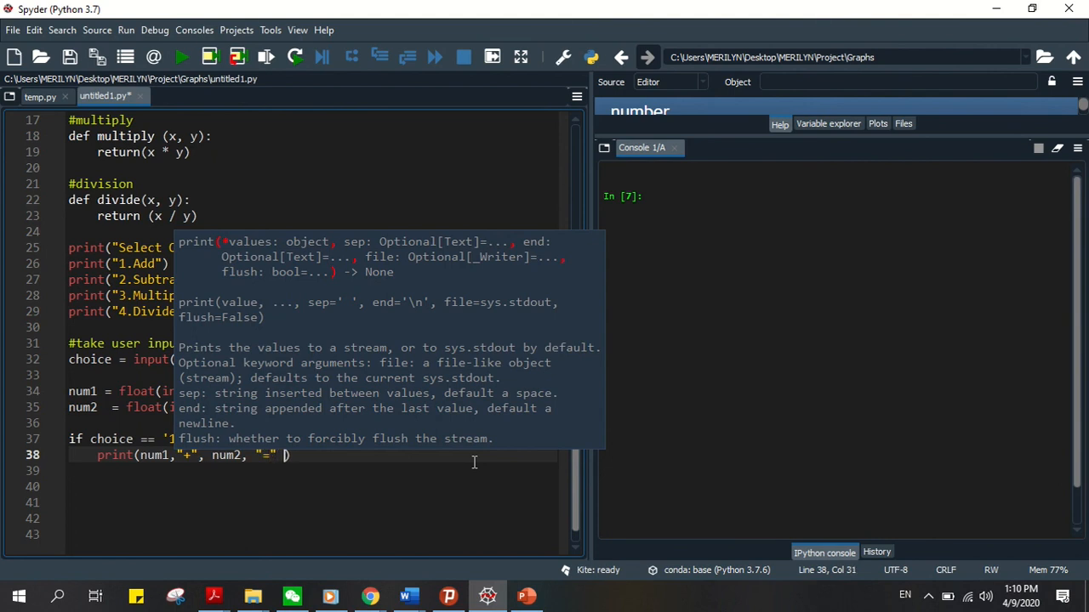
{"action": "type", "text": "a"}
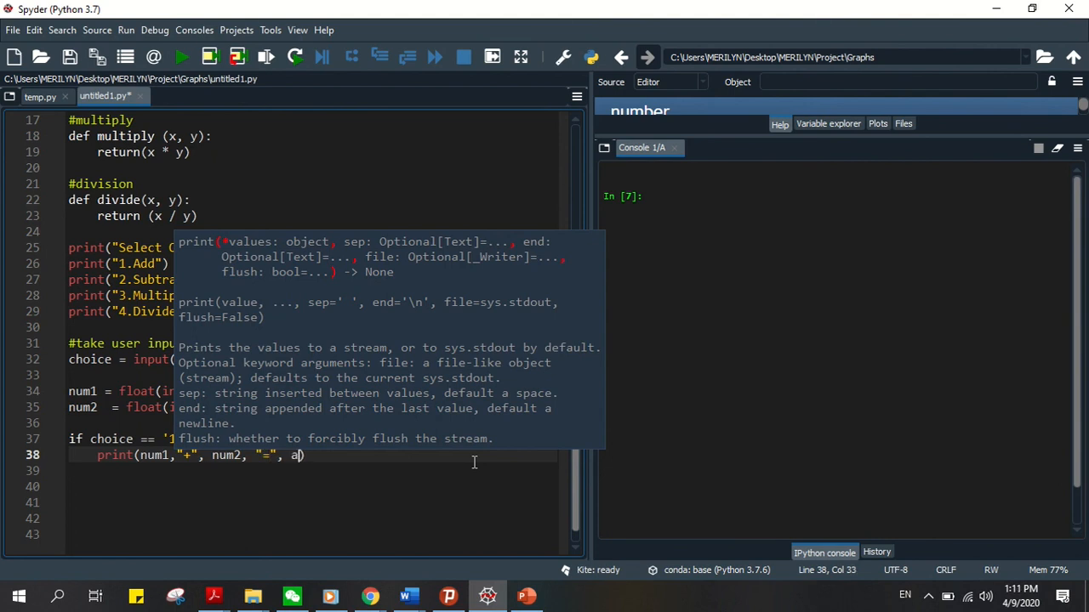
{"action": "type", "text": "dd("}
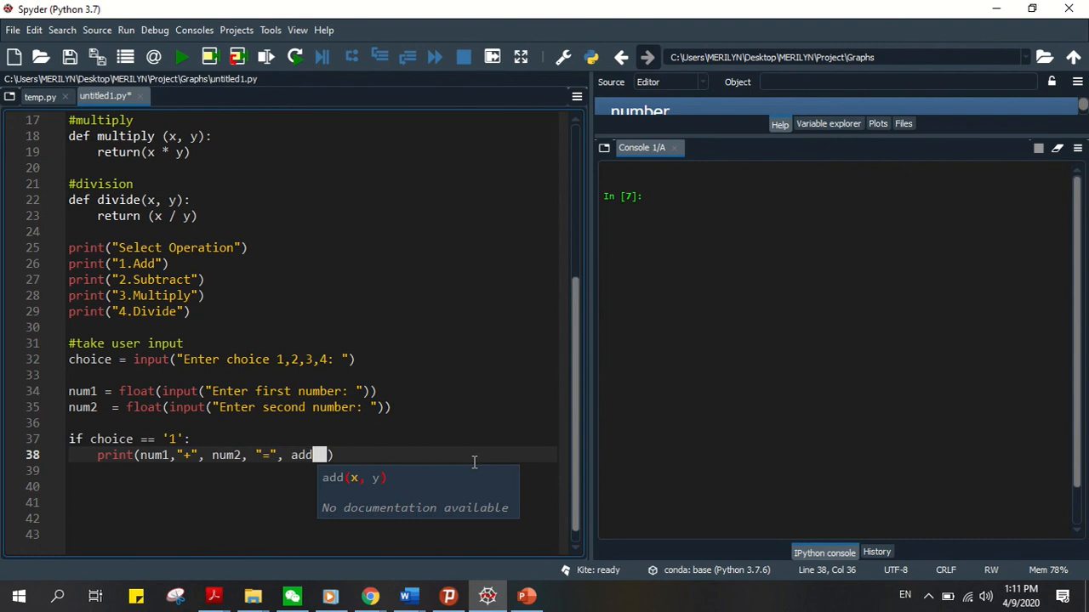
{"action": "type", "text": "num1,num2"}
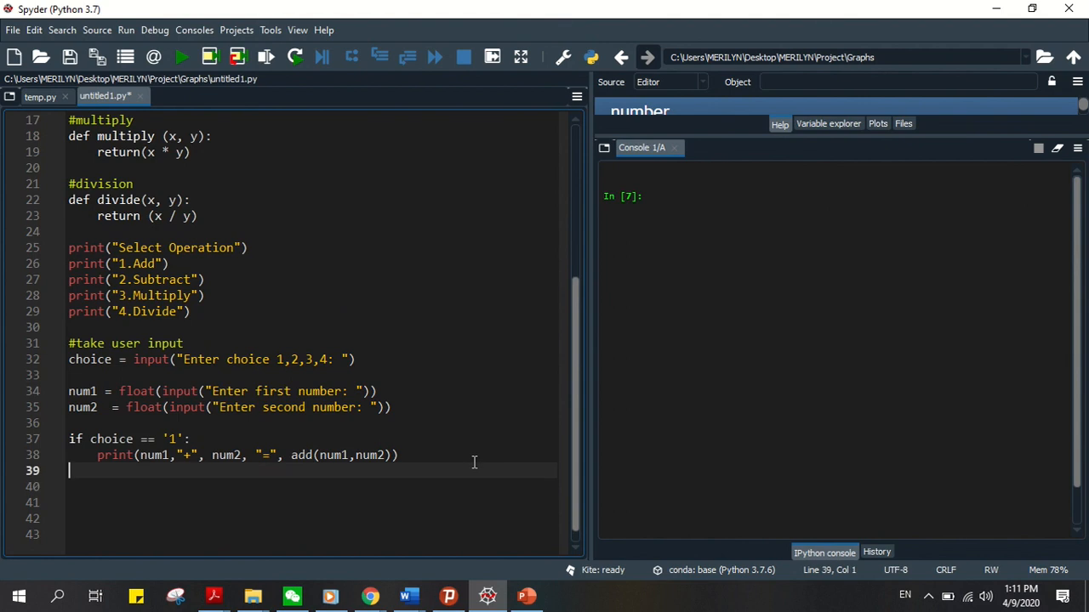
{"action": "type", "text": "elif choice"}
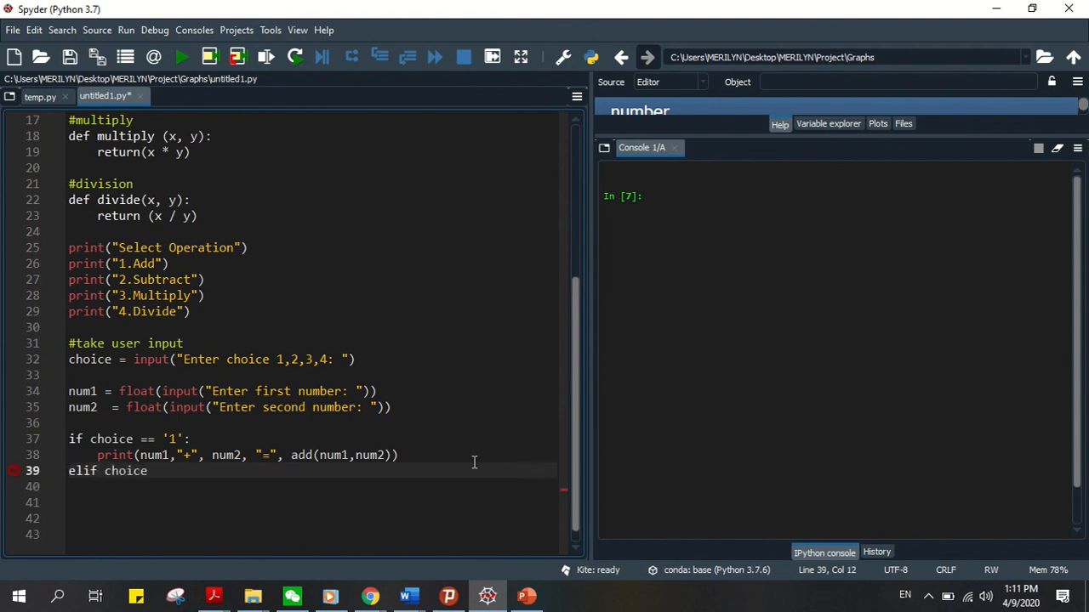
Complete elif choice == '2': printing num1, "-", num2, "=", subtract(num1,num2).
{"action": "type", "text": "=="}
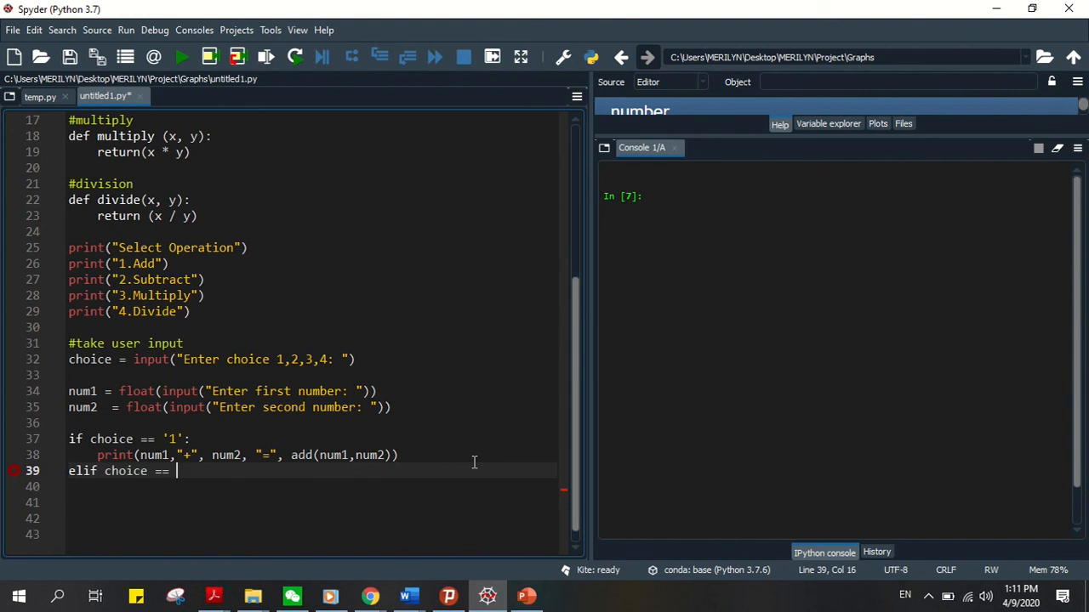
{"action": "type", "text": "'2':"}
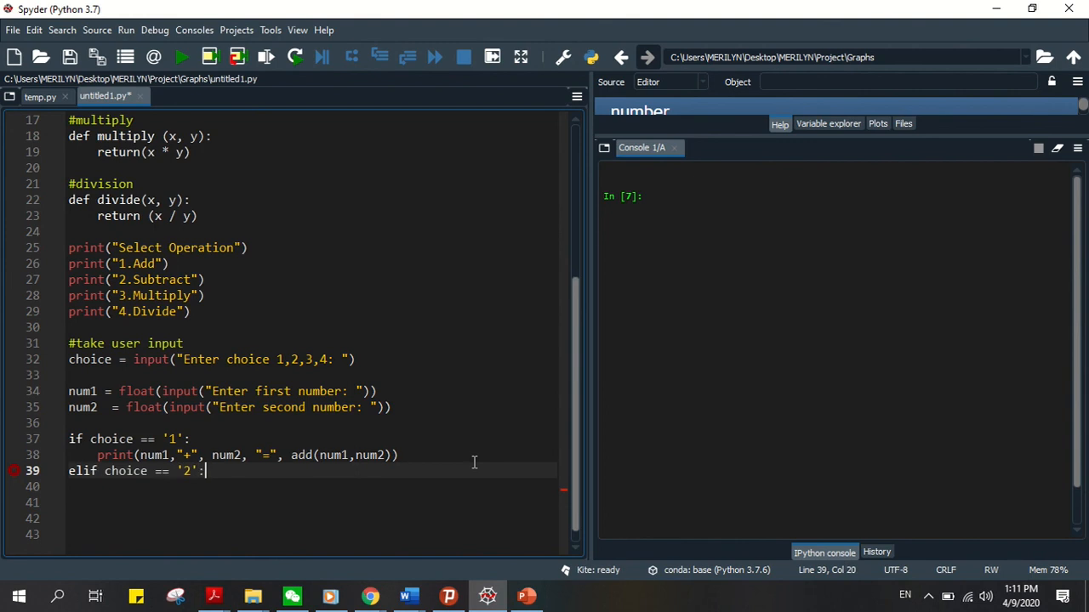
{"action": "type", "text": "print"}
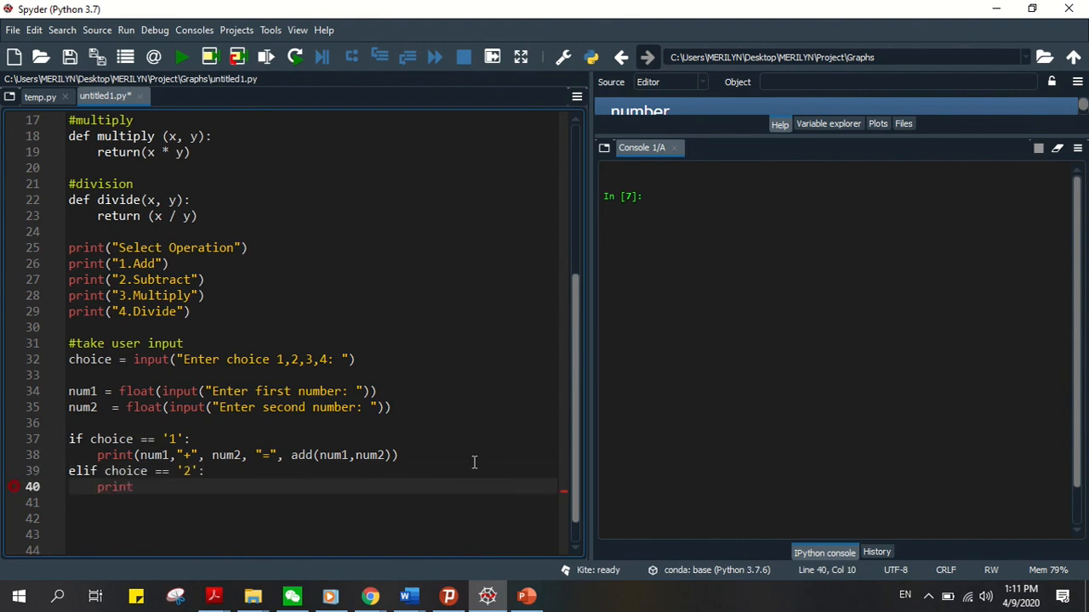
{"action": "type", "text": "num"}
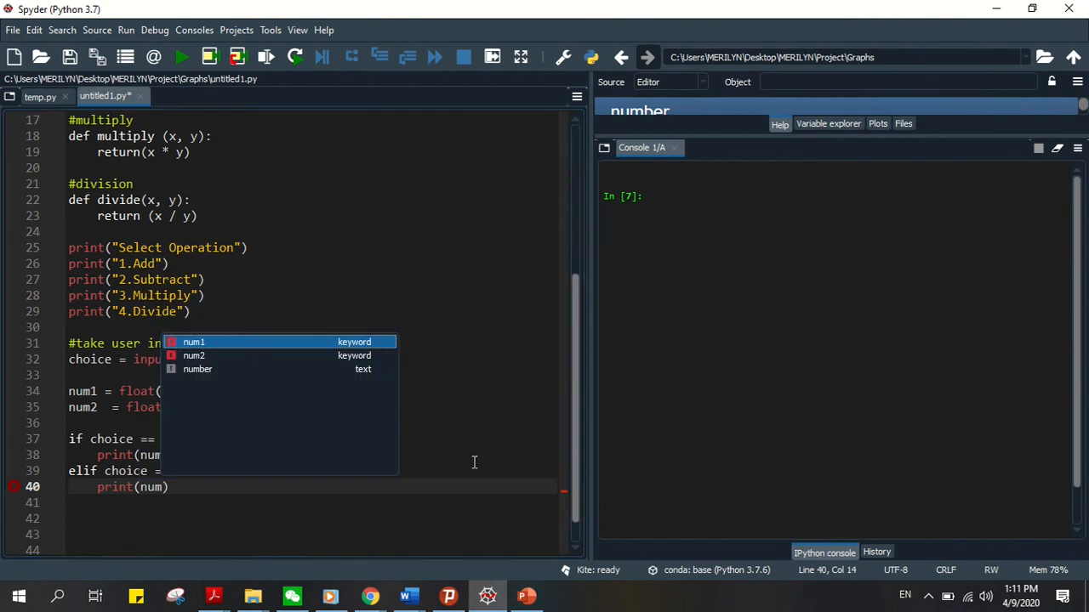
{"action": "type", "text": ","}
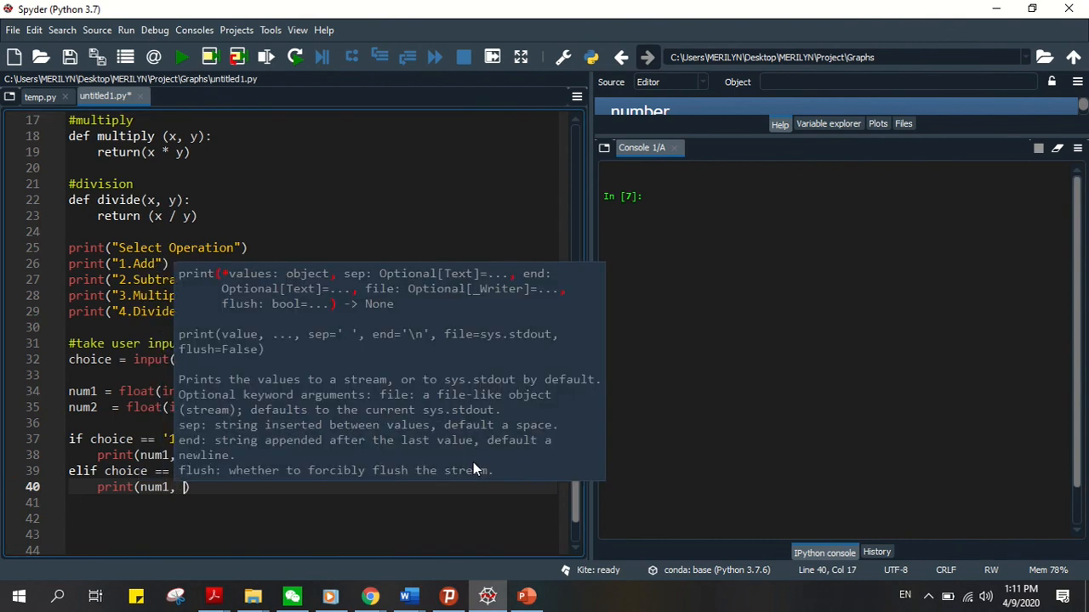
{"action": "type", "text": "\"\""}
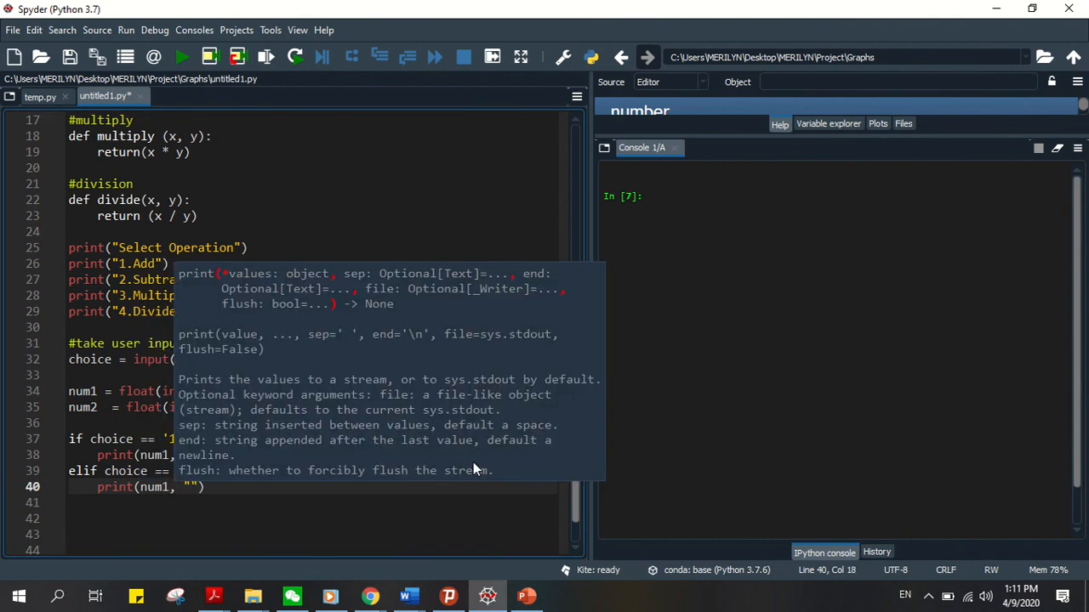
{"action": "type", "text": "-"}
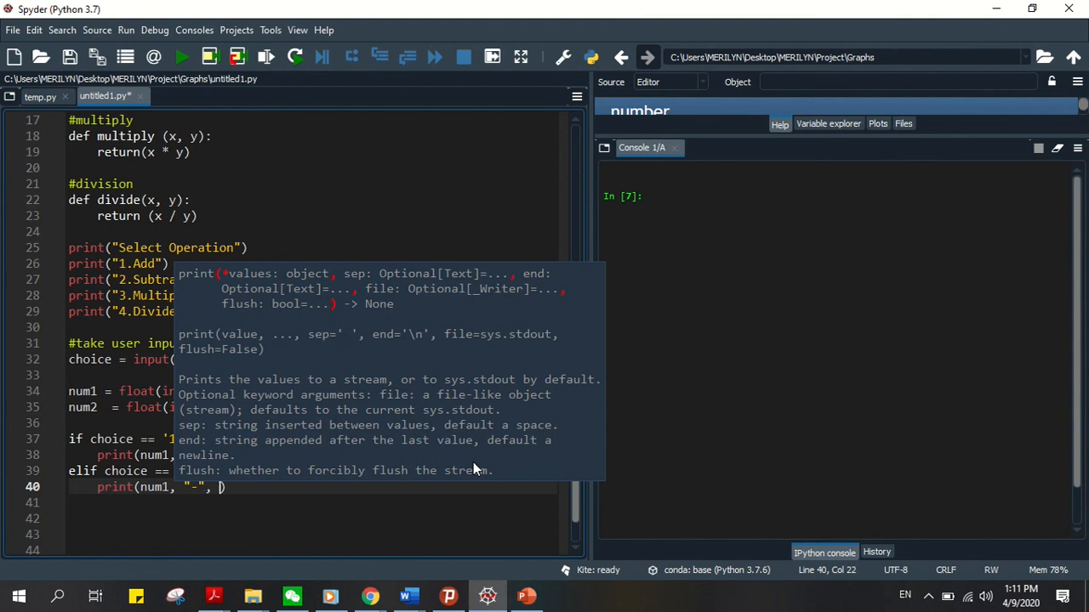
{"action": "type", "text": "num2)"}
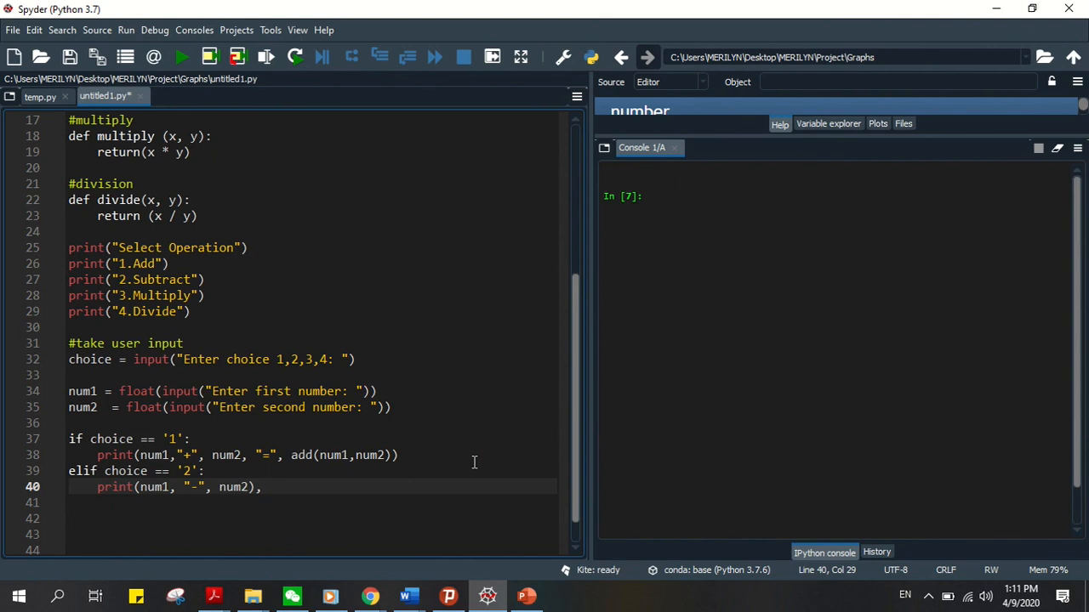
{"action": "type", "text": ", \"=\", sub"}
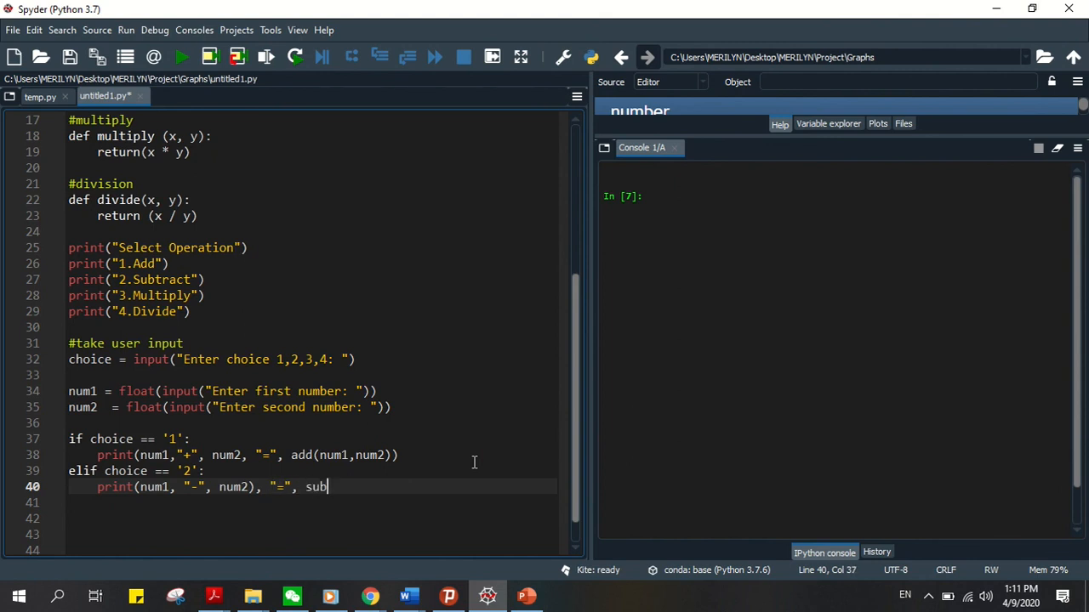
{"action": "type", "text": "tract(num1,"}
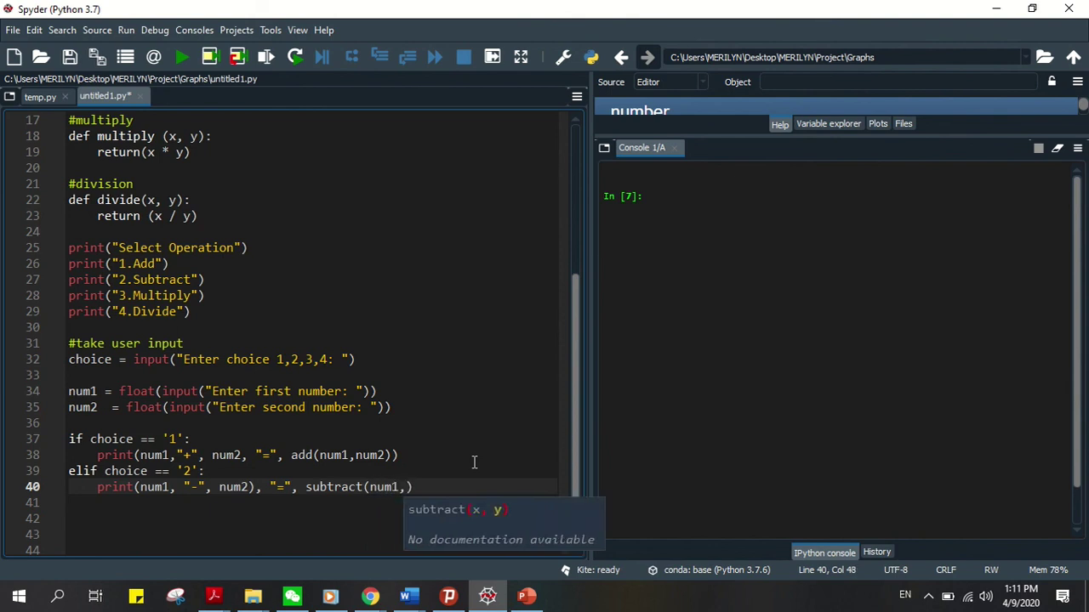
{"action": "type", "text": "num2"}
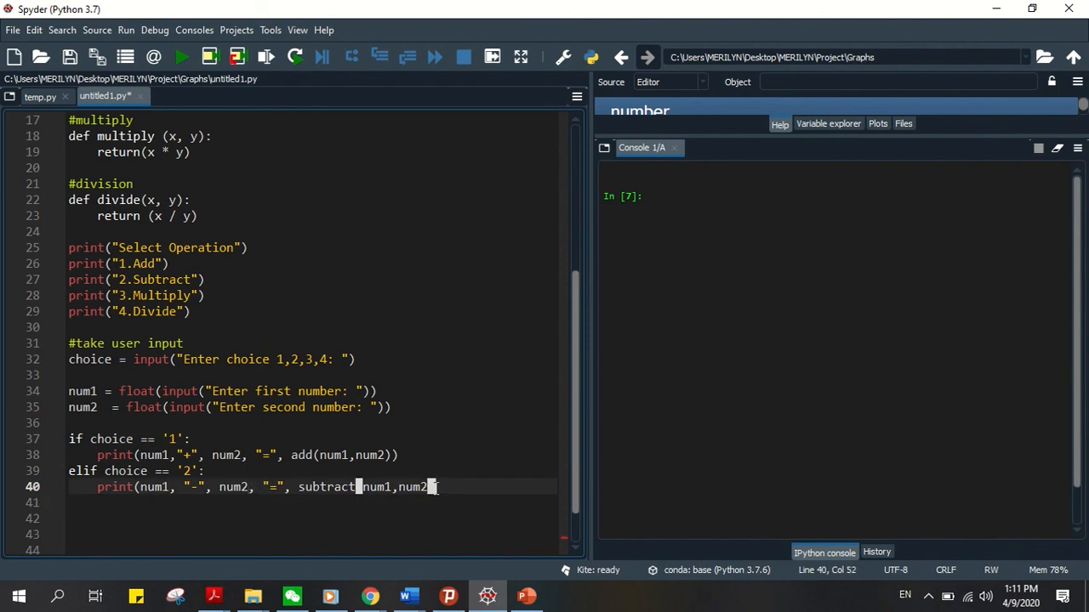
{"action": "key", "text": "Enter"}
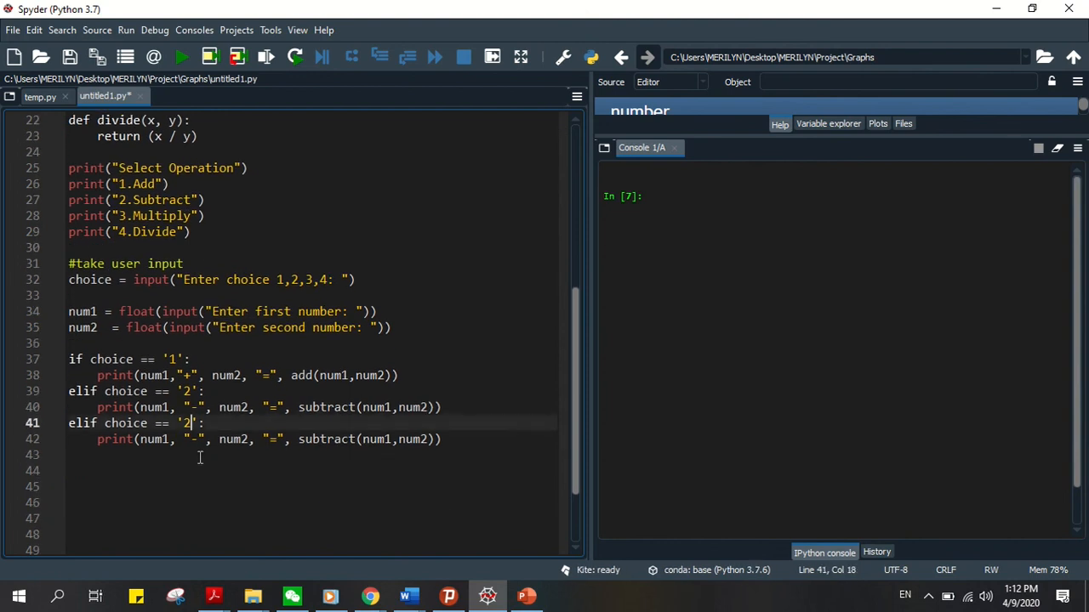
Edit the copied branches to choice '3' with "*" and multiply, and '4' with divide.
{"action": "type", "text": "3"}
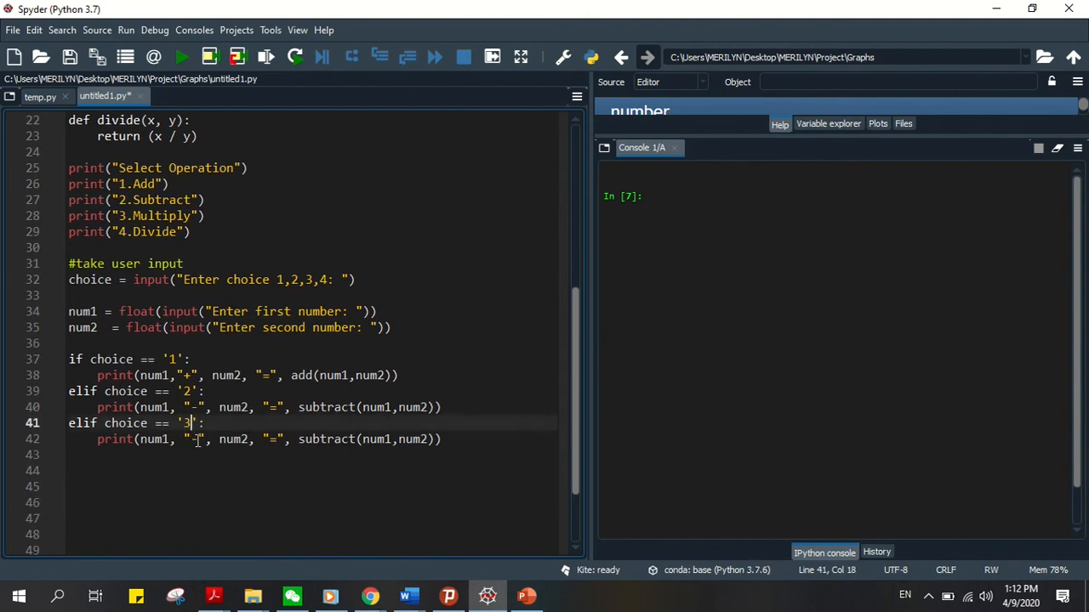
{"action": "type", "text": "*"}
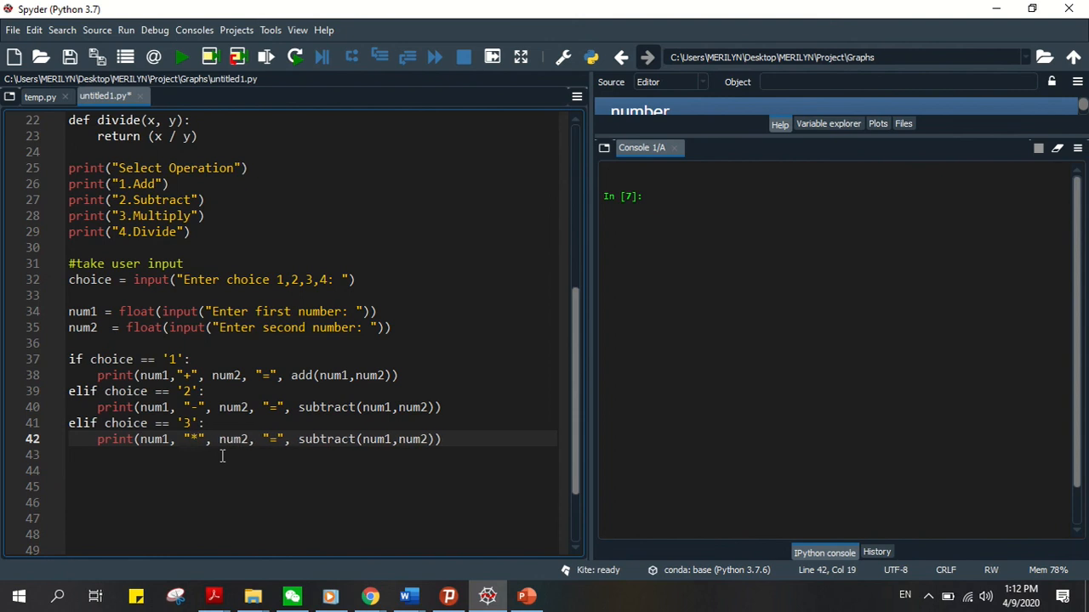
{"action": "double_click", "coordinate": [327, 439]}
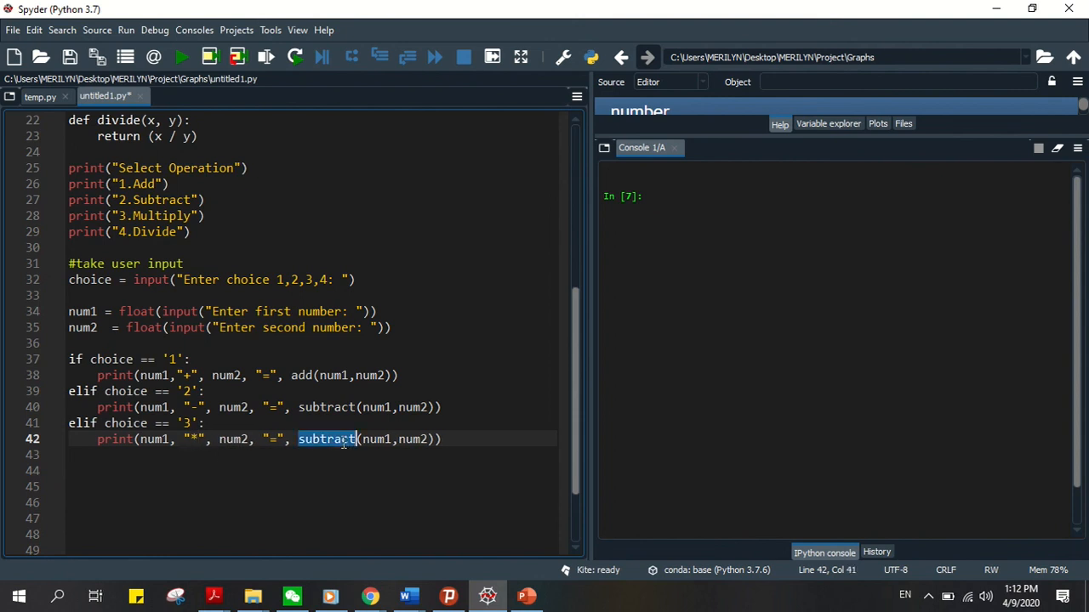
{"action": "type", "text": "multiply"}
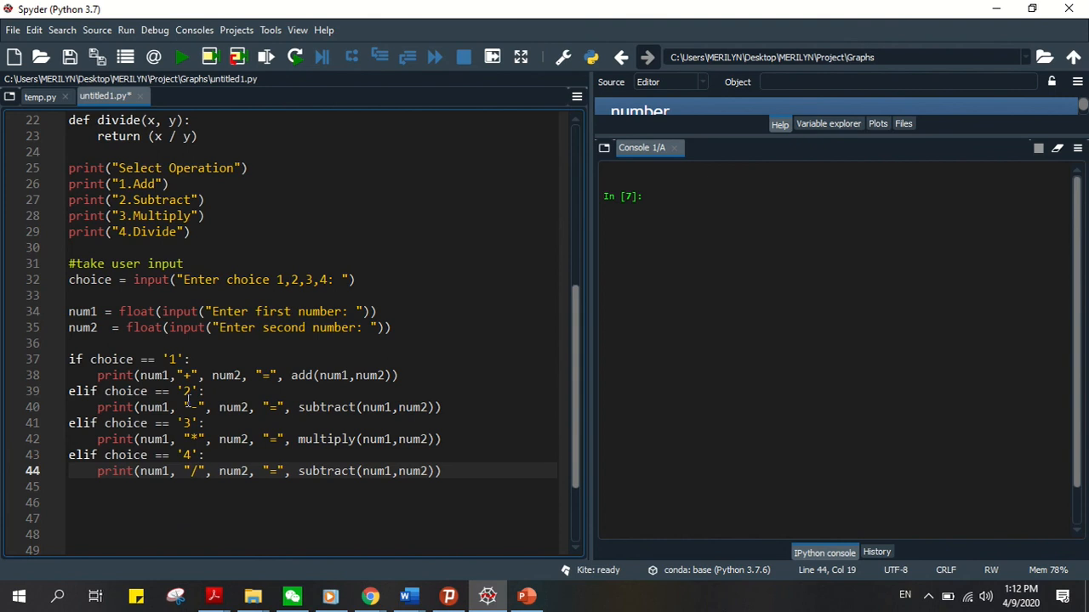
{"action": "double_click", "coordinate": [325, 471]}
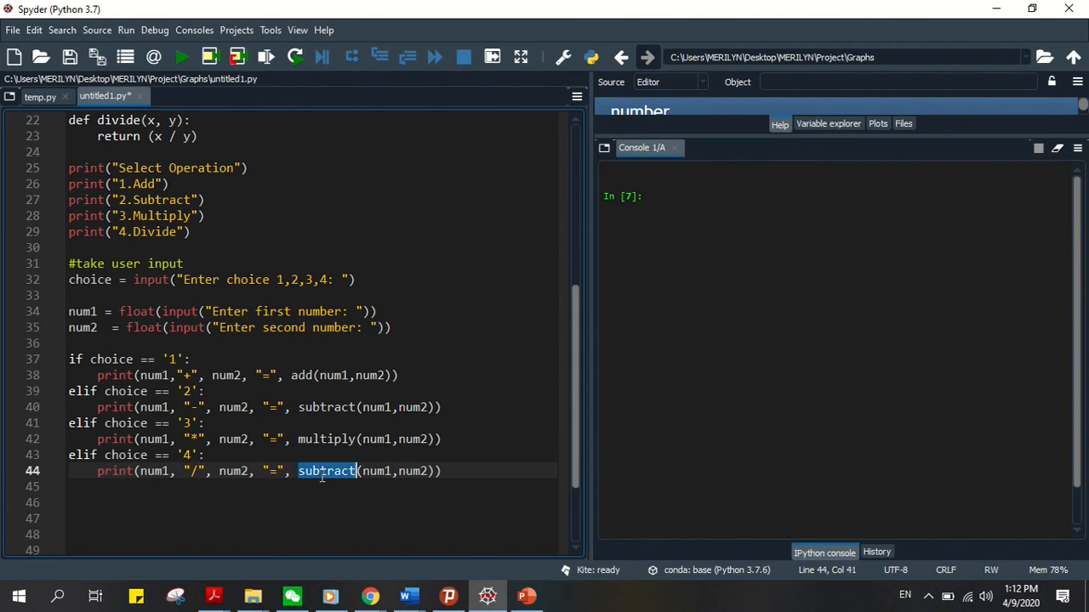
{"action": "type", "text": "divide"}
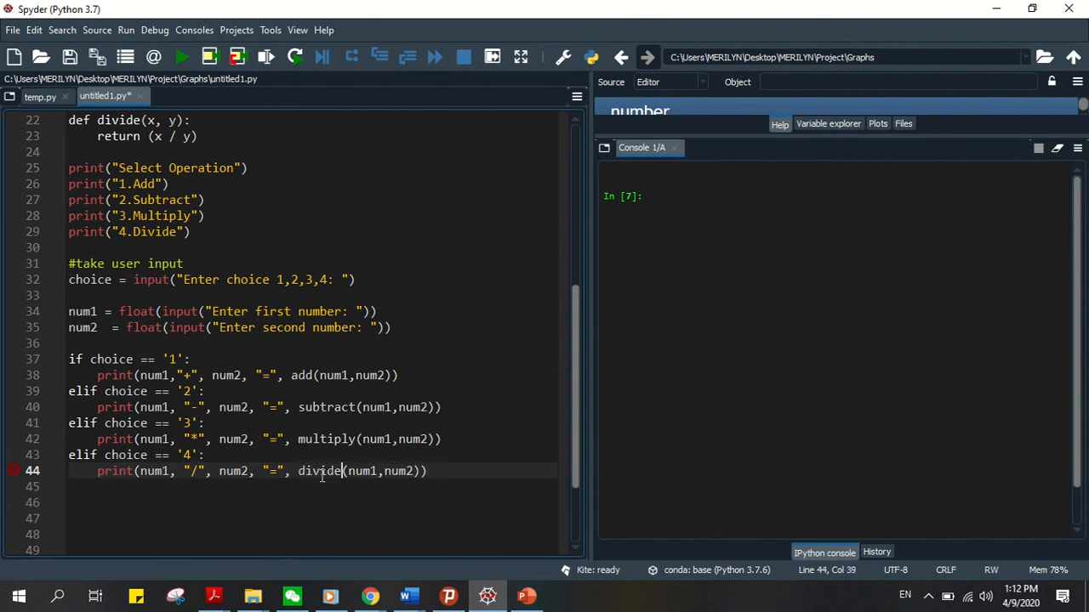
Add else: with print("Invalid Input") beneath it, then run the script.
{"action": "type", "text": "e"}
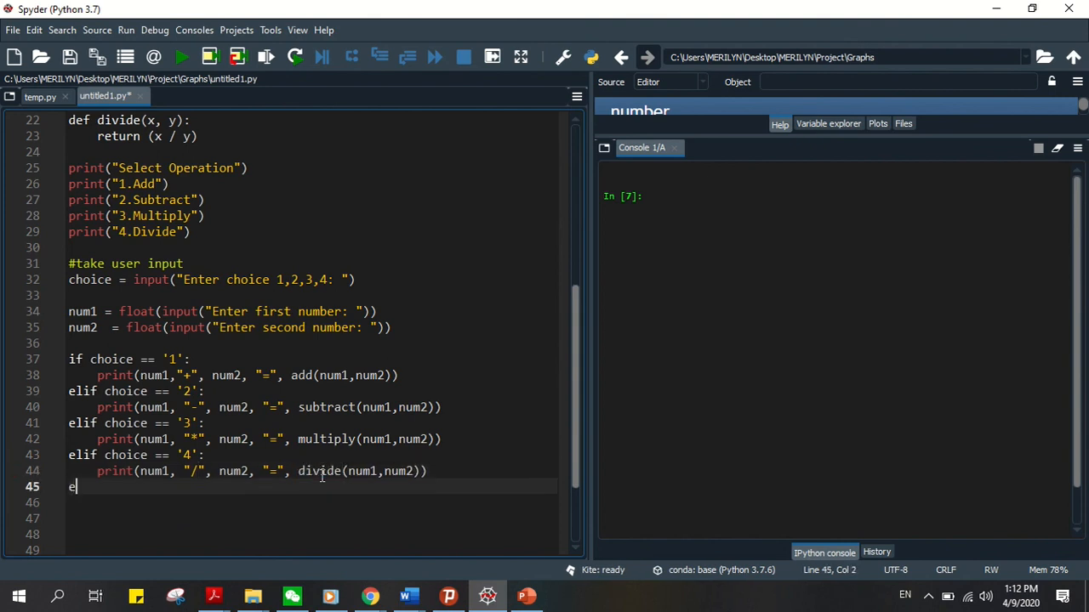
{"action": "type", "text": "lse:"}
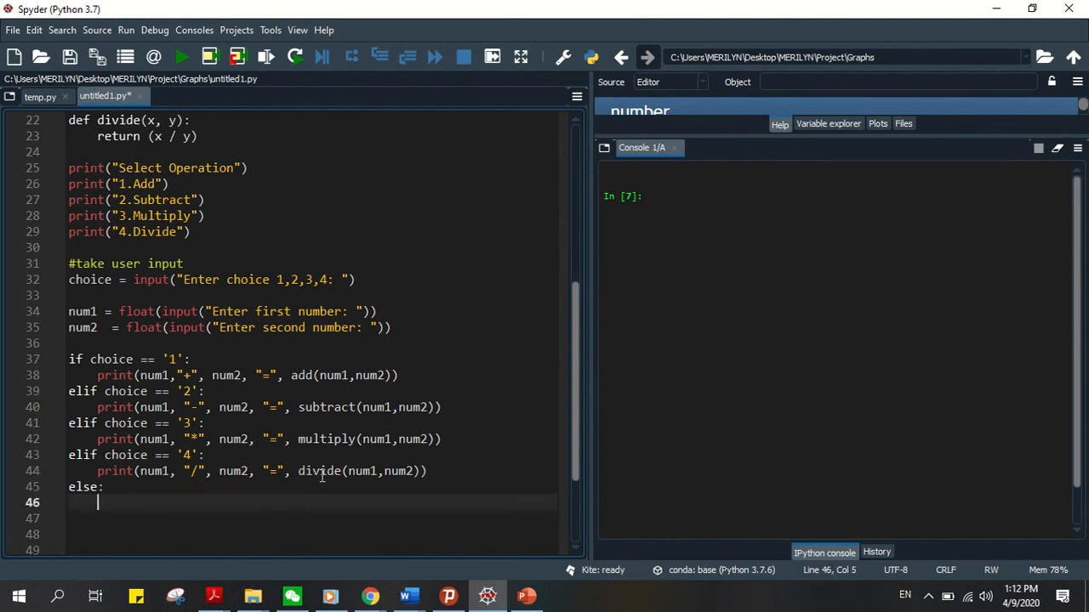
{"action": "type", "text": "print"}
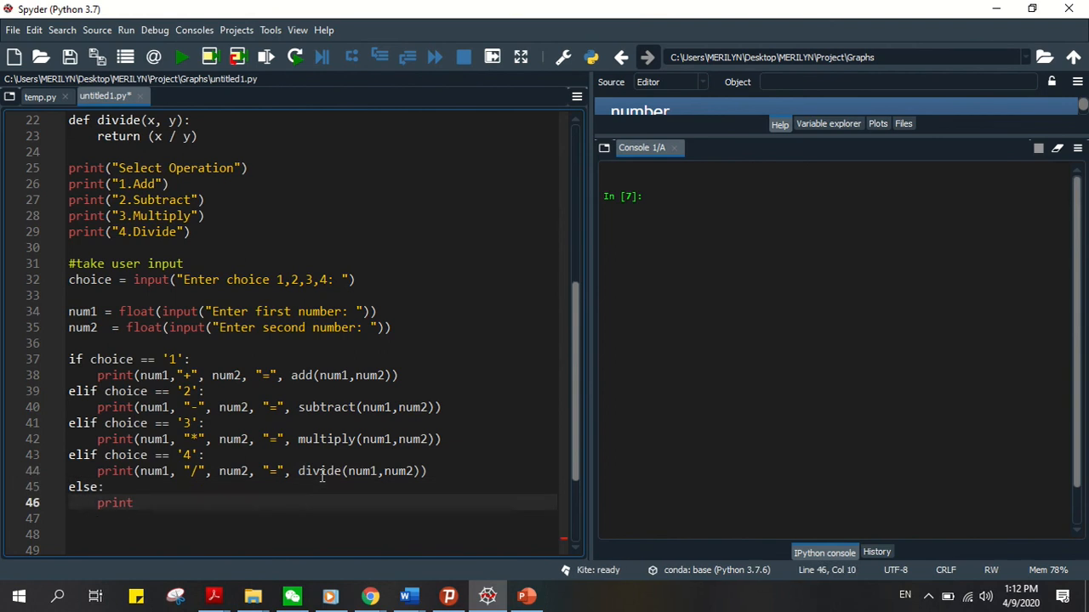
{"action": "type", "text": "(I"}
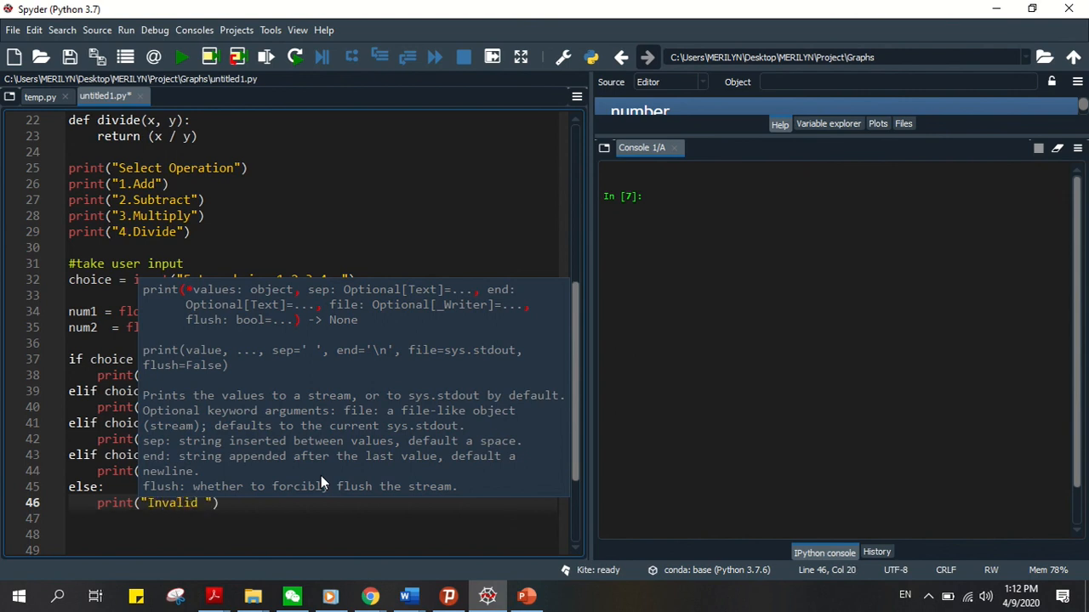
{"action": "type", "text": "Input"}
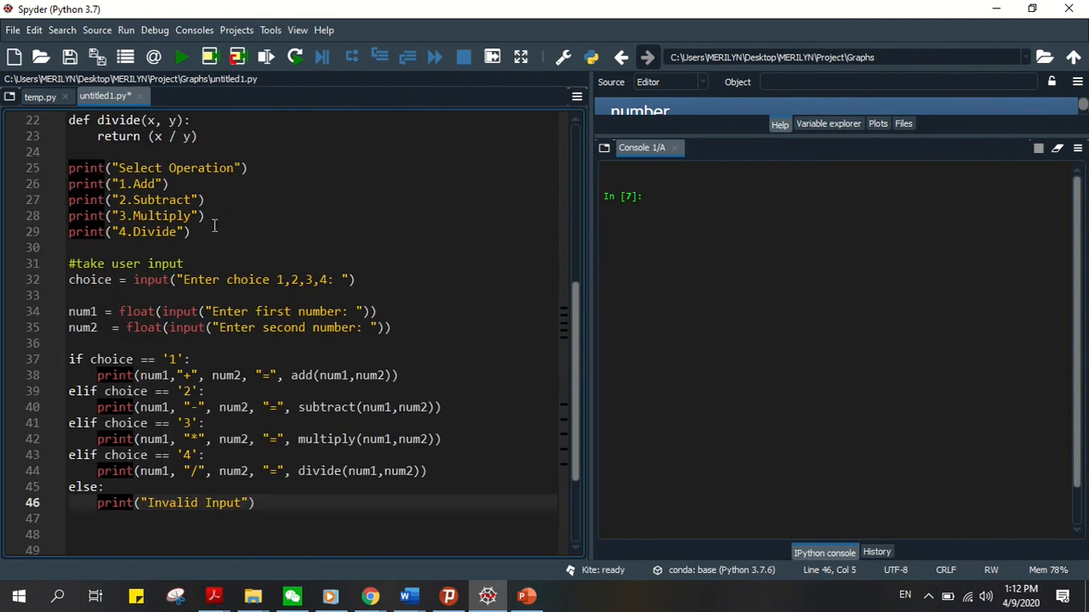
{"action": "left_click", "coordinate": [179, 58]}
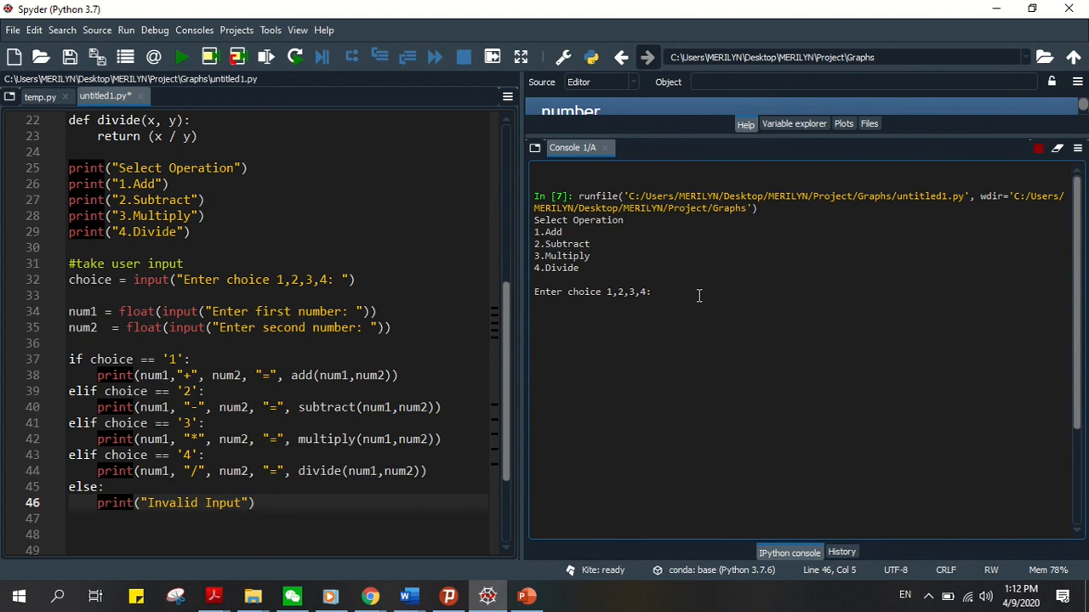
Choose option 3 with 4.5 and 2 to get 4.5 * 2.0 = 9.0, then rerun.
{"action": "type", "text": "3"}
{"action": "type", "text": "4.5"}
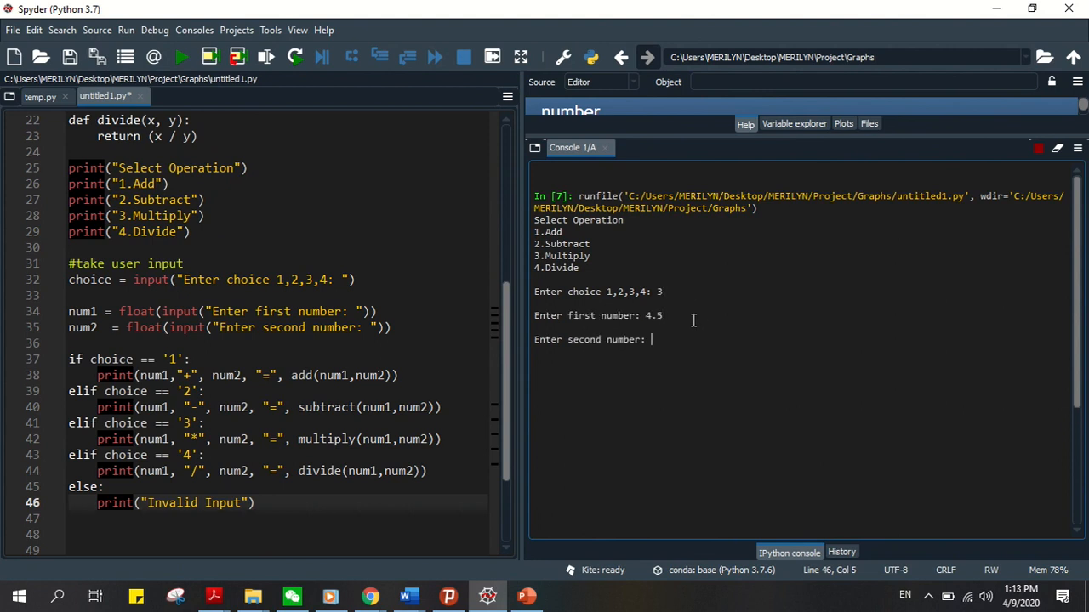
{"action": "type", "text": "2"}
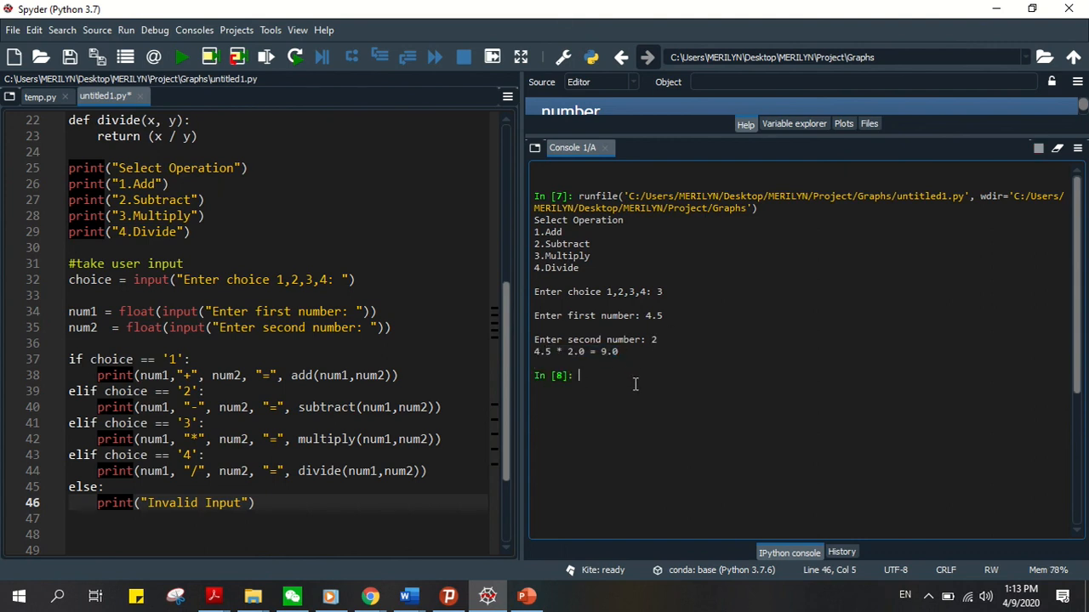
{"action": "left_click", "coordinate": [180, 58]}
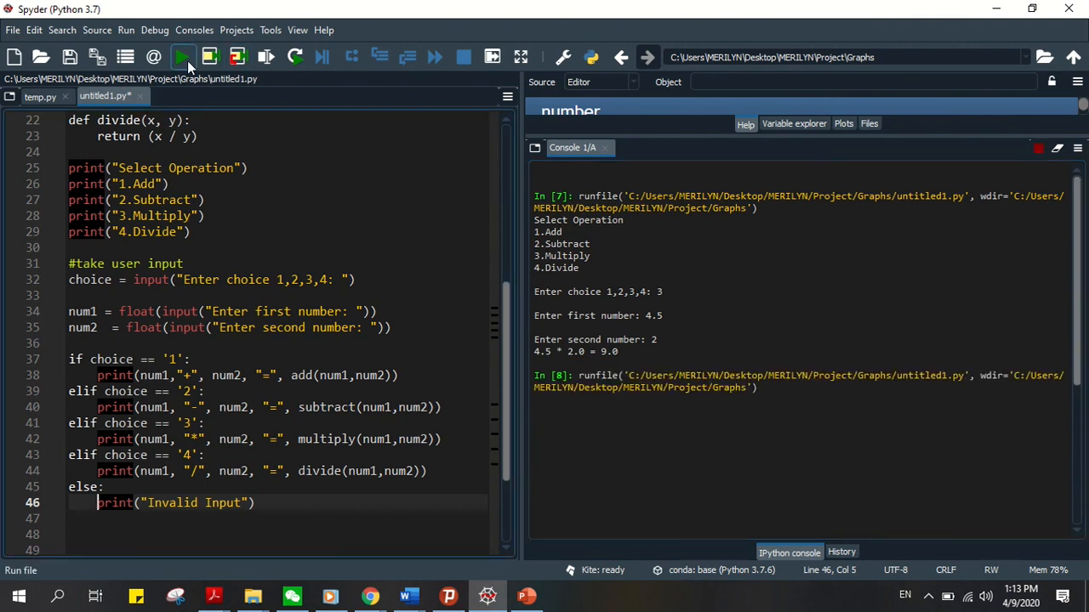
Choose option 1 with 100 and 10.5 to get 100.0 + 10.5 = 110.5.
{"action": "left_click", "coordinate": [177, 56]}
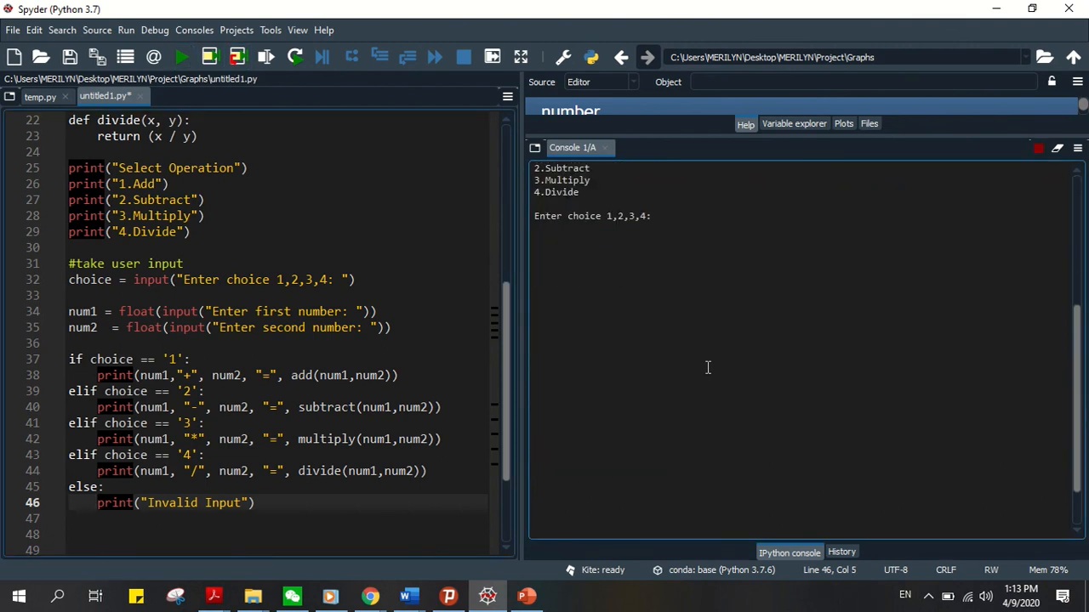
{"action": "type", "text": "1"}
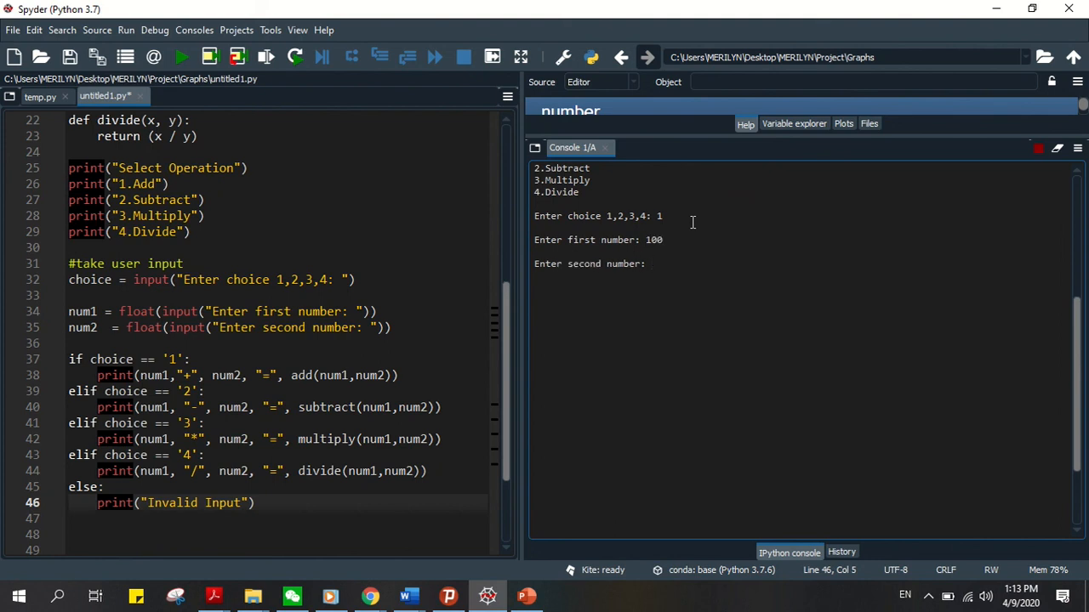
{"action": "type", "text": "10."}
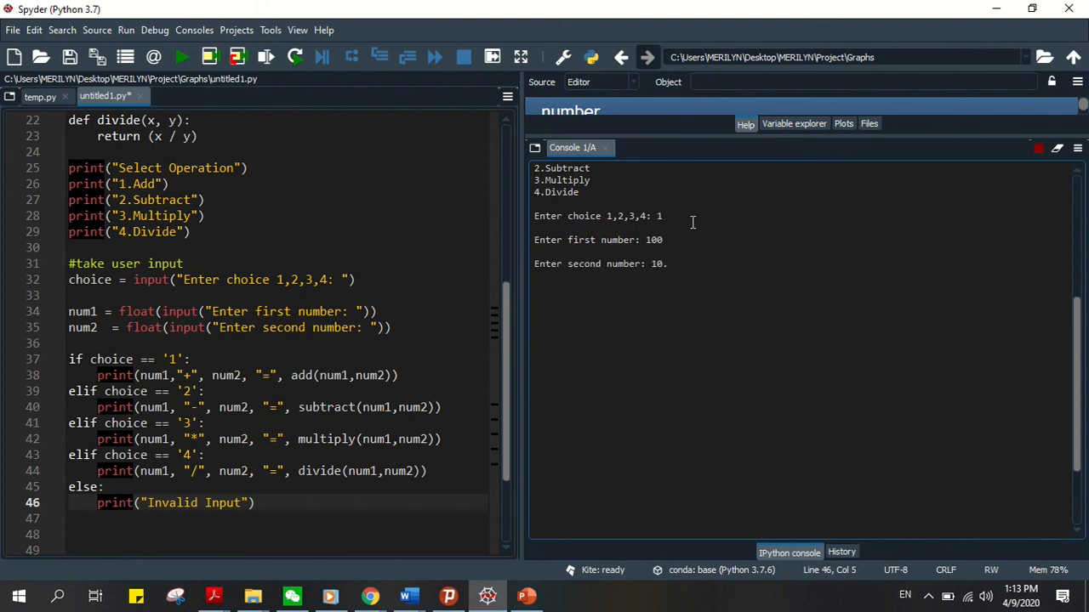
{"action": "type", "text": "10.5"}
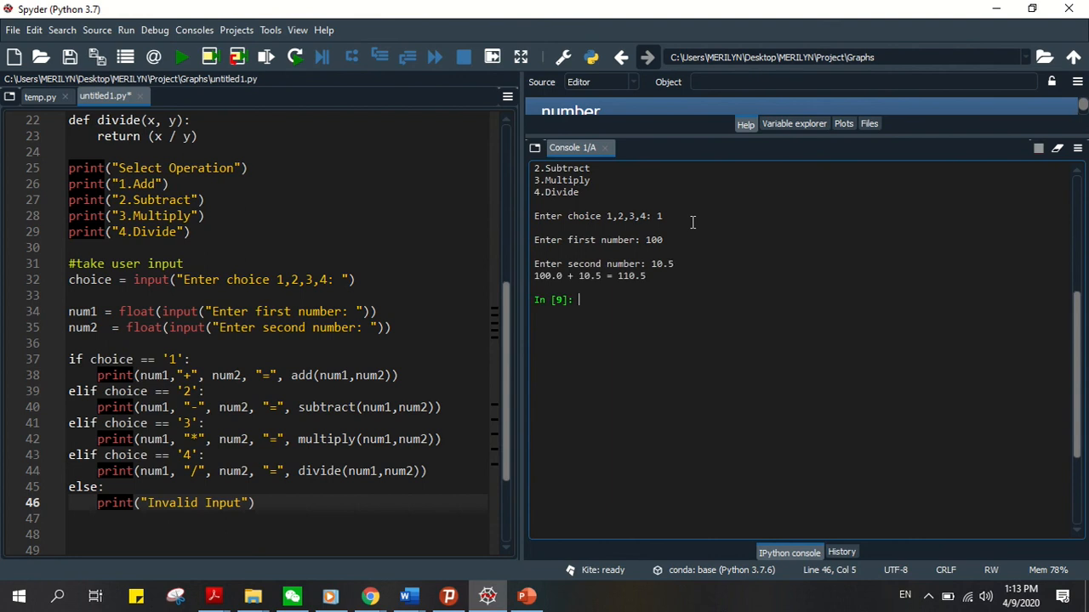
{"action": "mouse_move", "coordinate": [643, 330]}
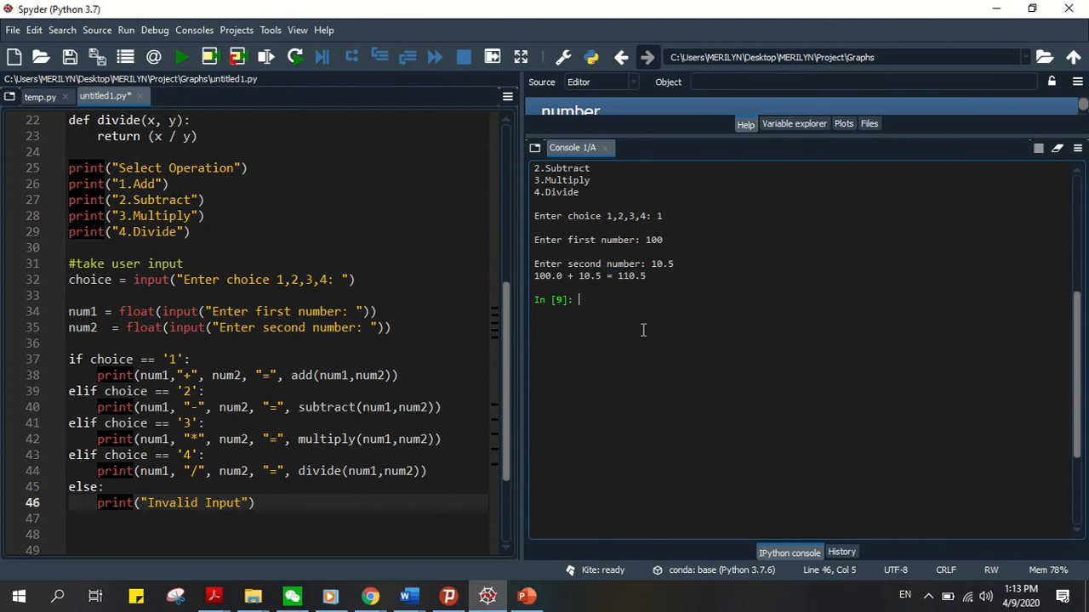